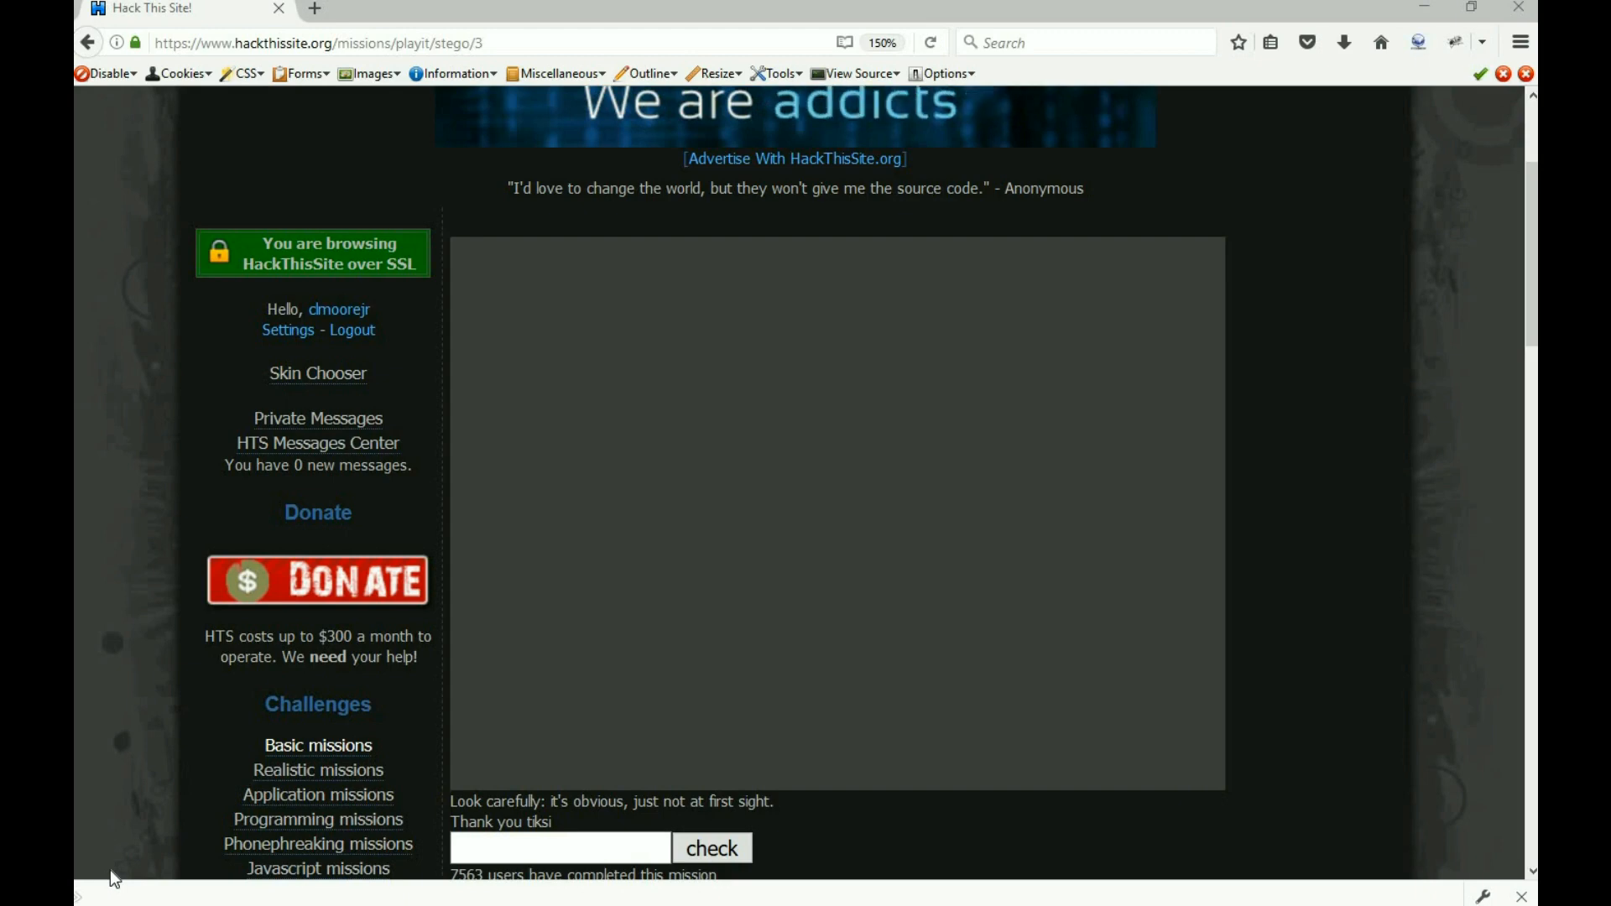
pyautogui.moveTo(1464, 354)
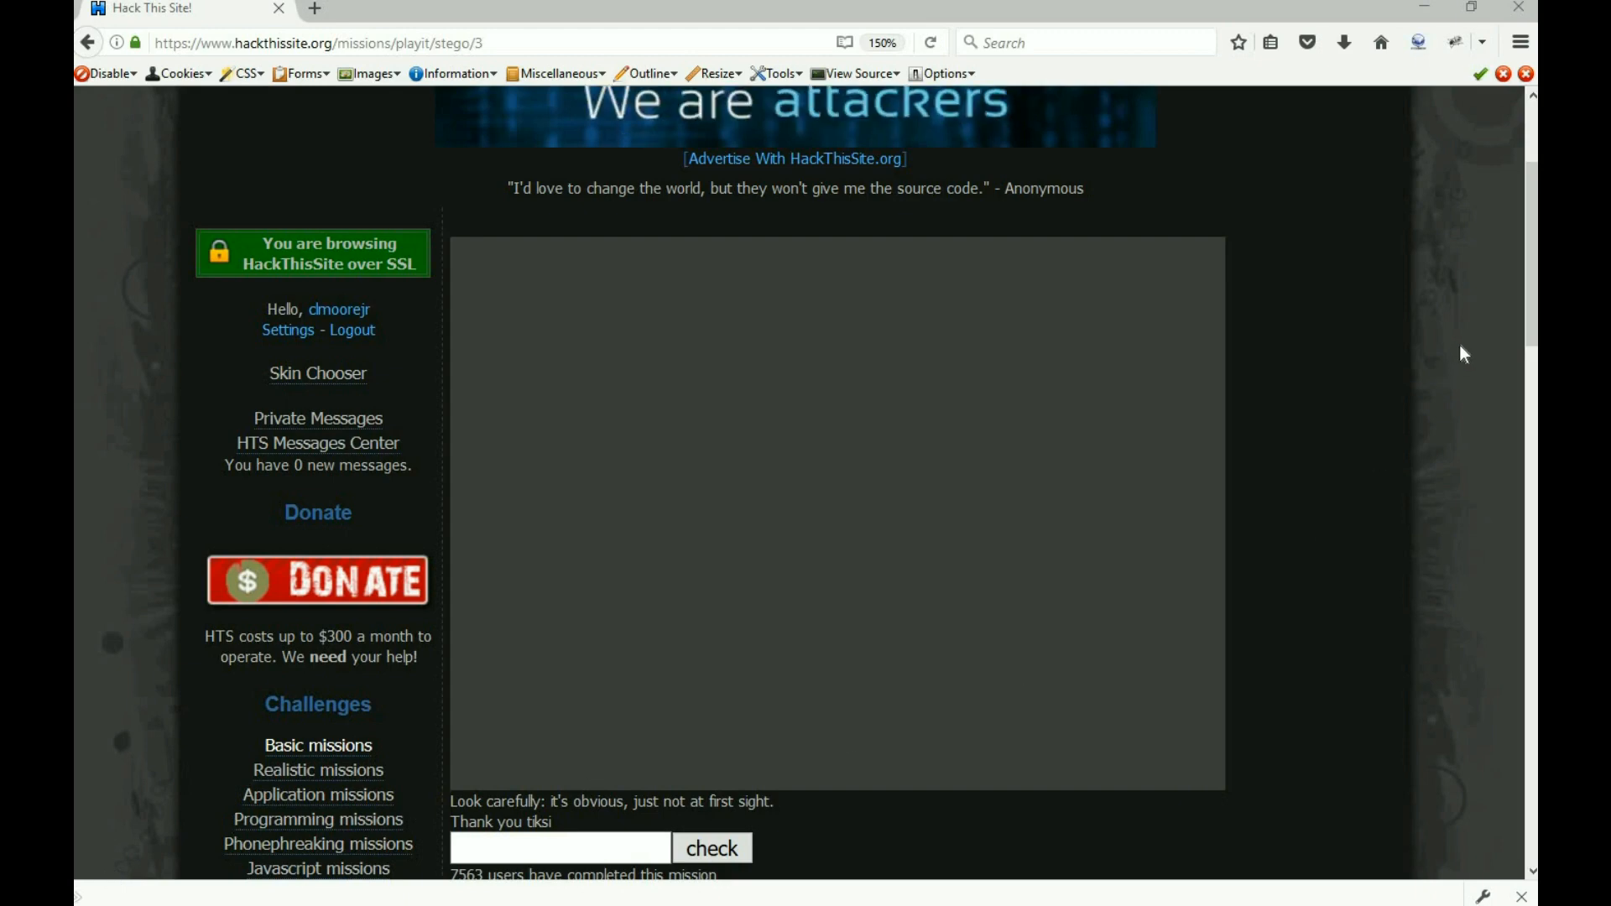
# Go from stego mission 3 to the HackThisSite stego missions list
pyautogui.scroll(-3)
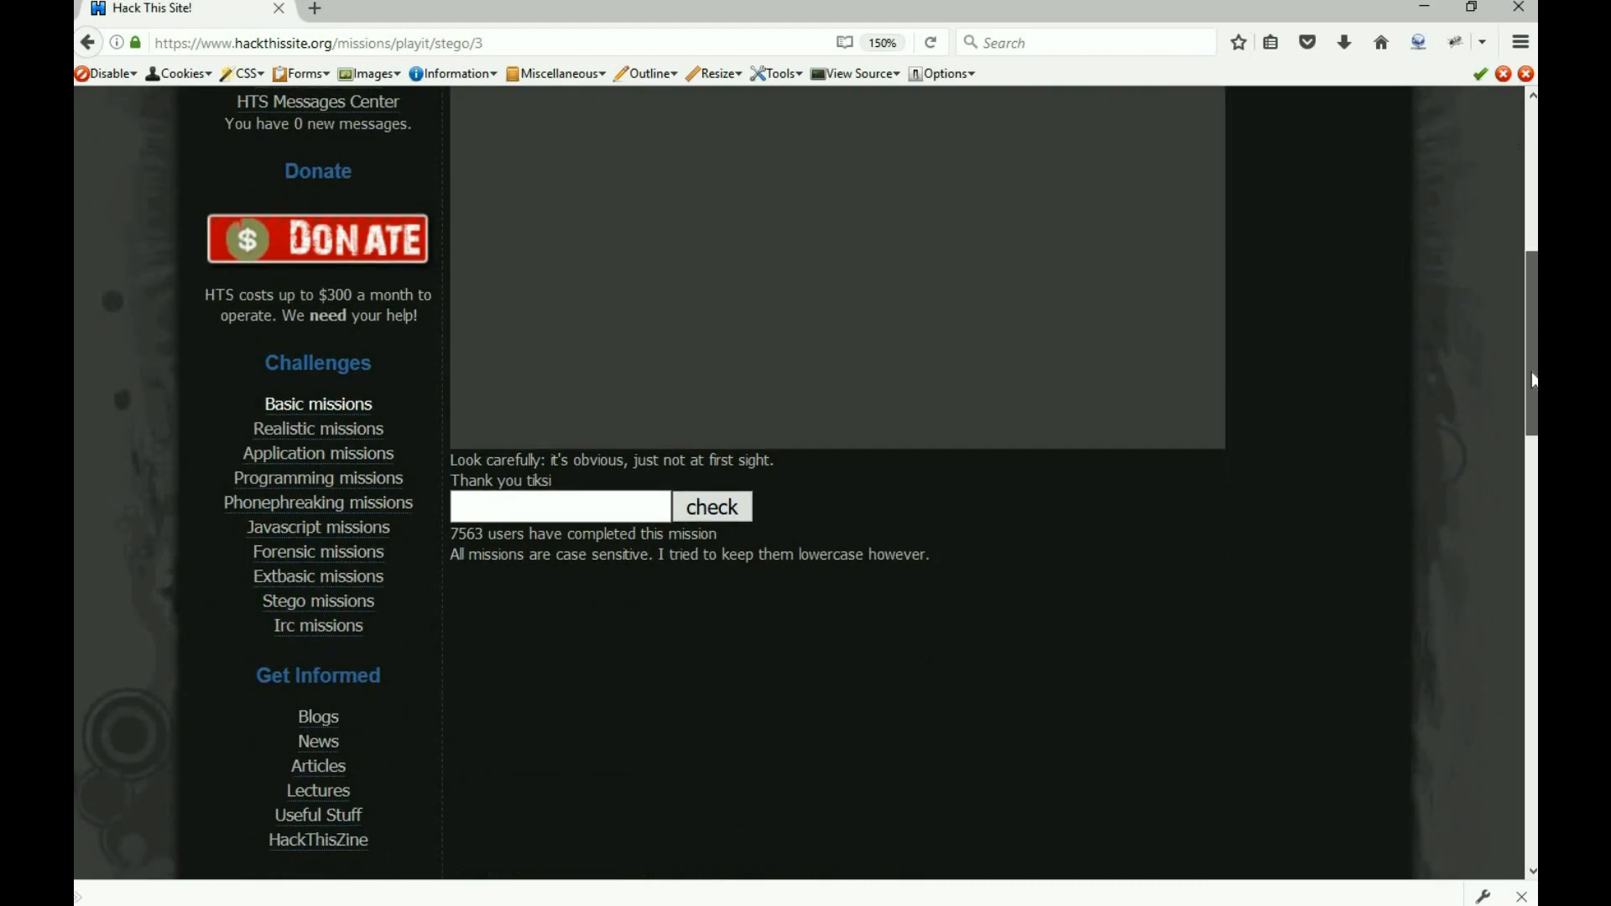
pyautogui.click(317, 601)
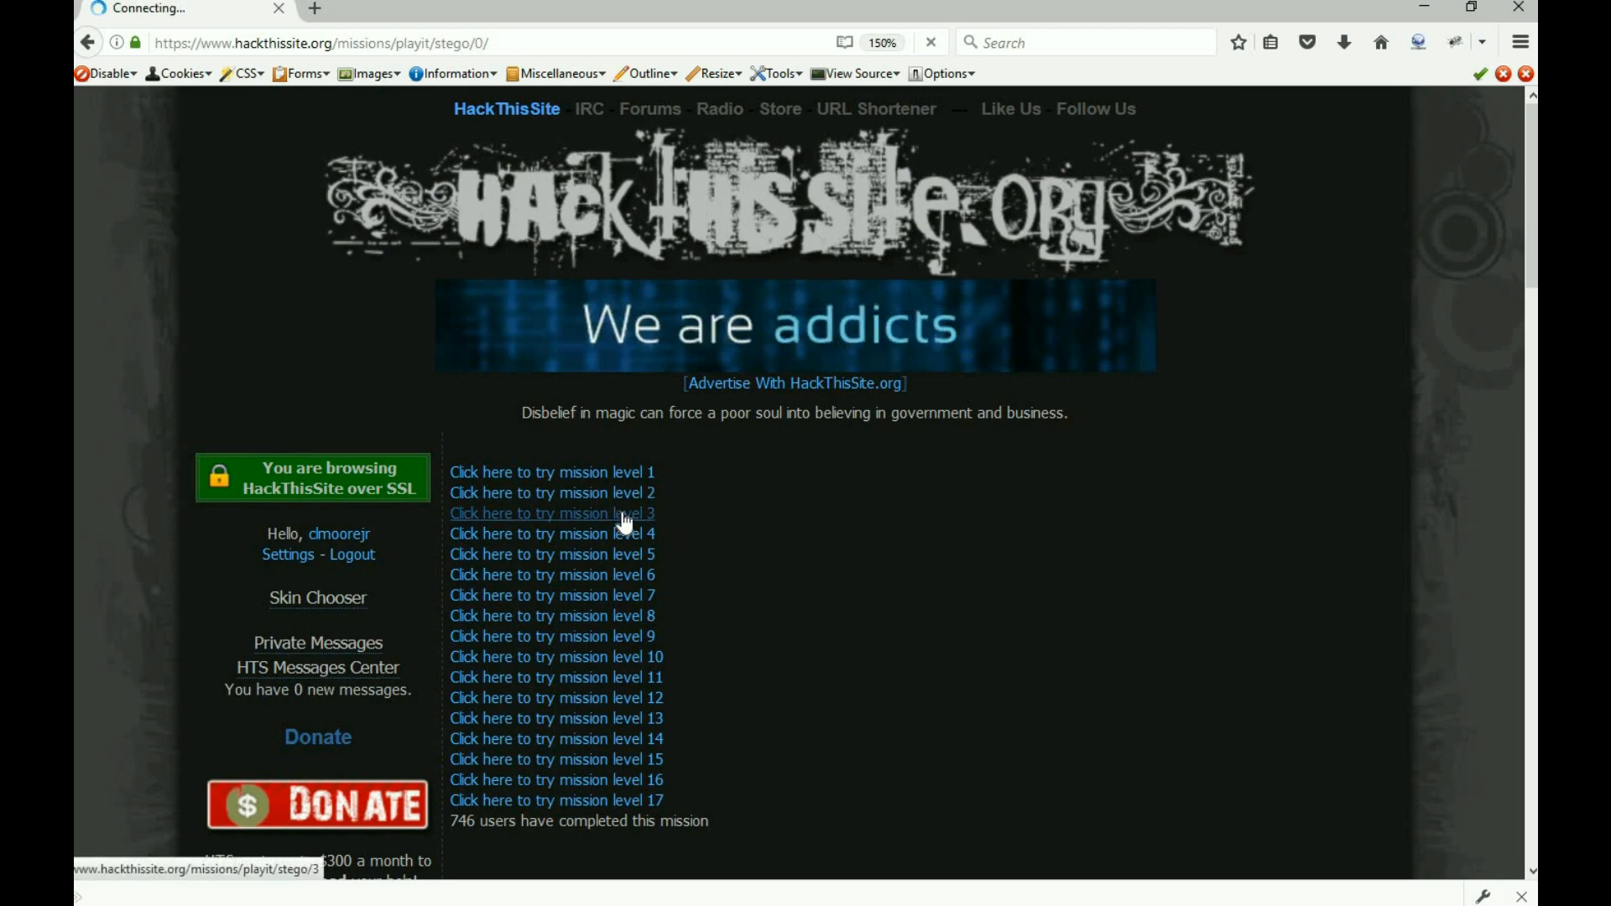
# Open stego mission level 3 from the list
pyautogui.click(552, 513)
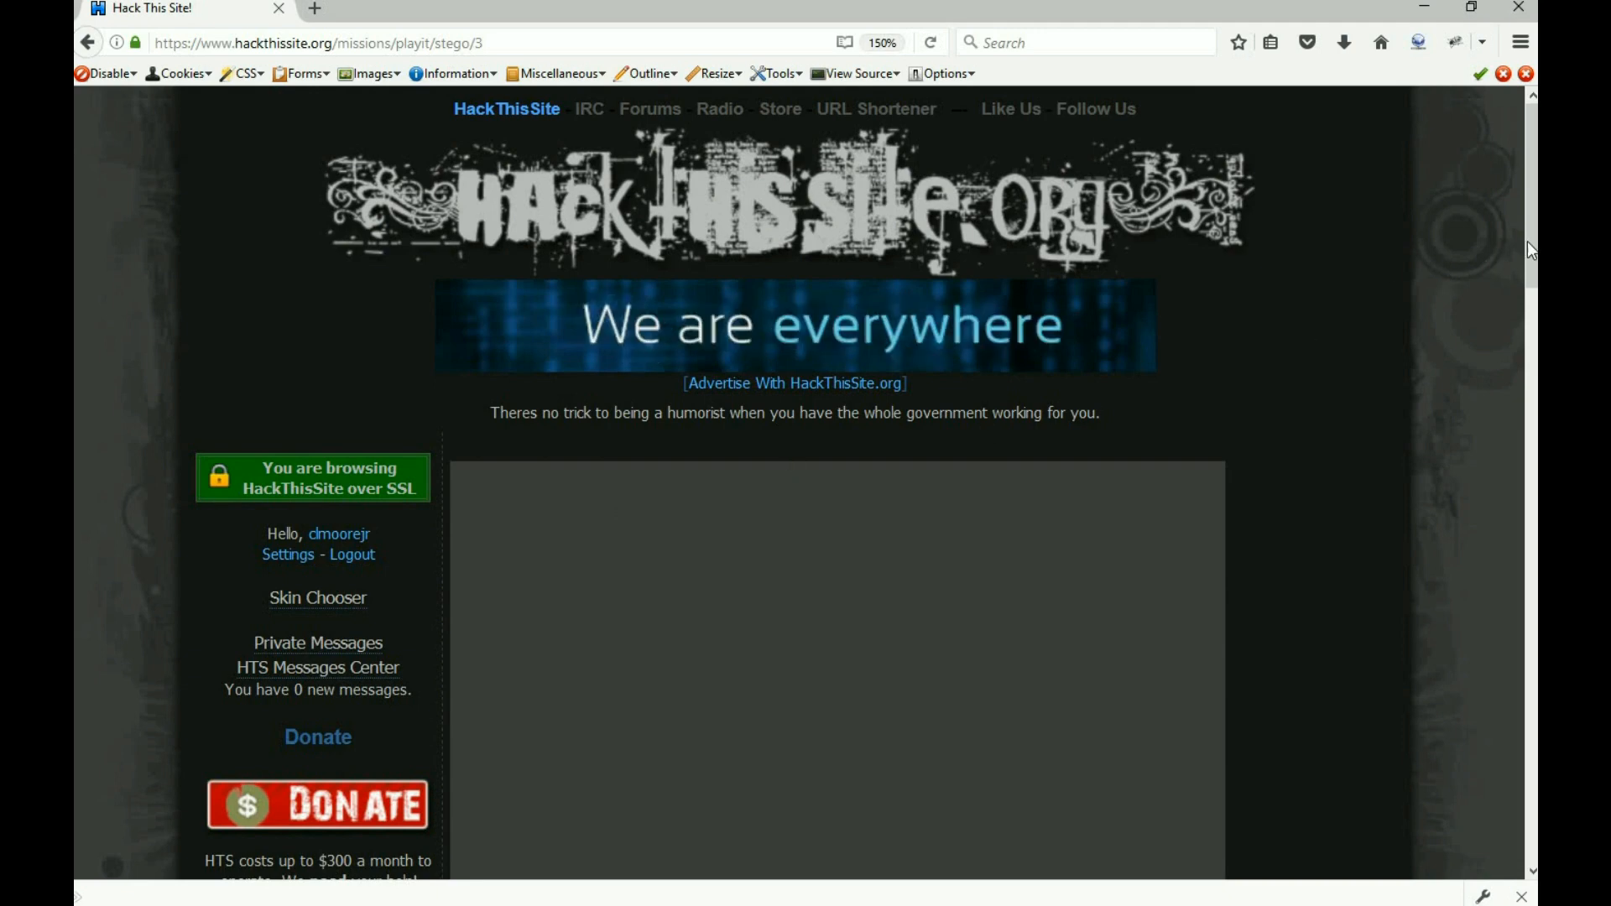
# Bring the mission's dark image, hint text and answer box into view
pyautogui.scroll(-3)
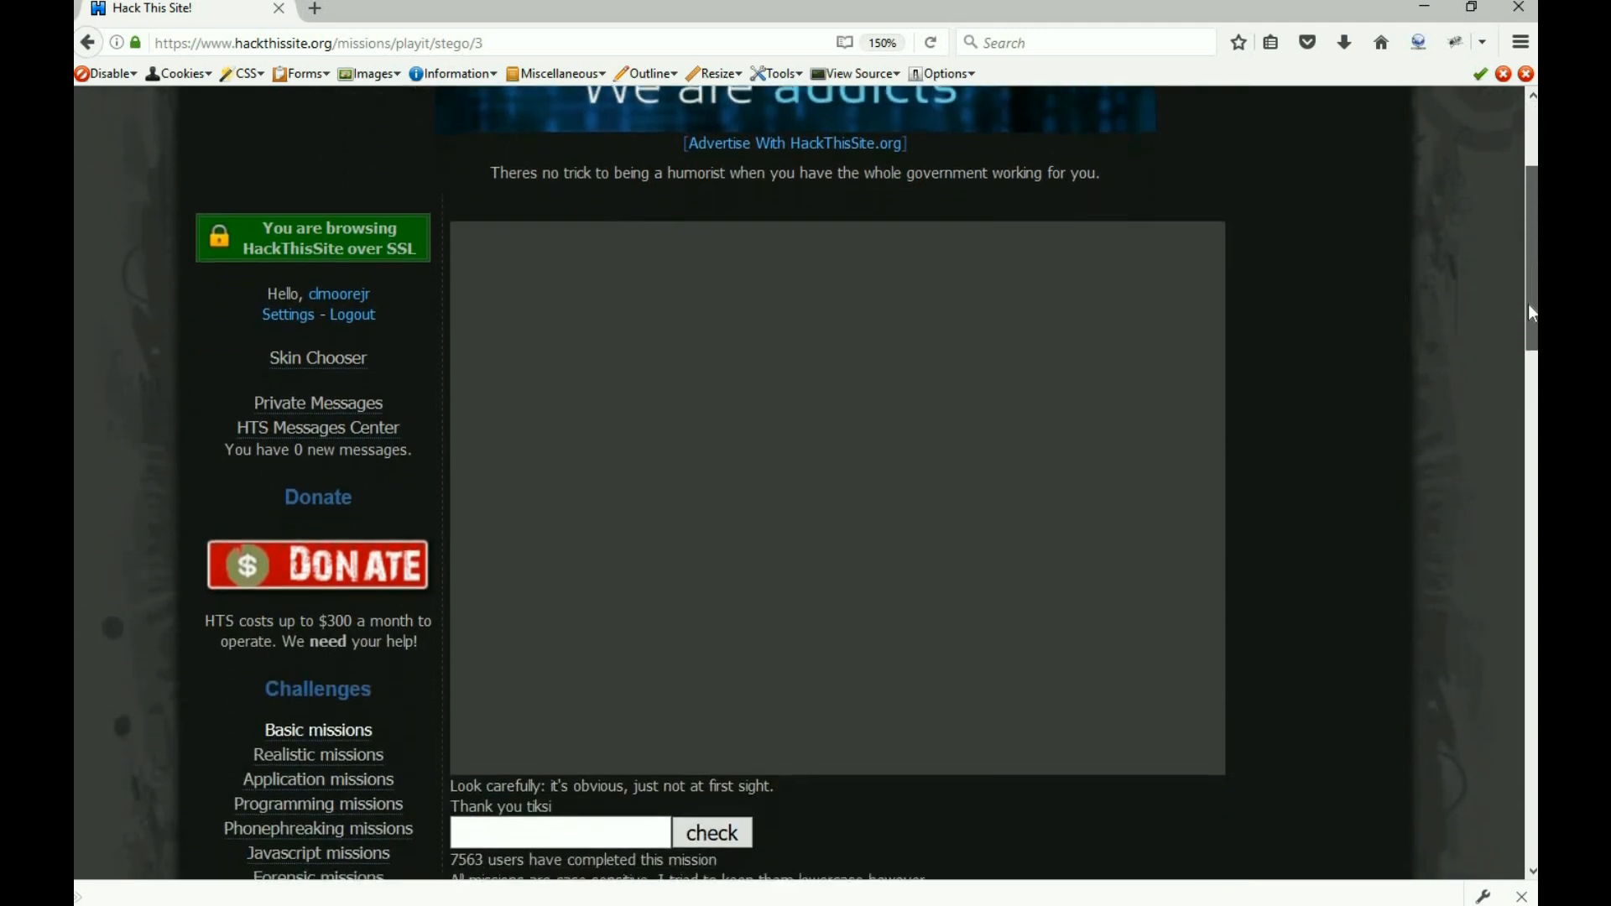
pyautogui.scroll(-3)
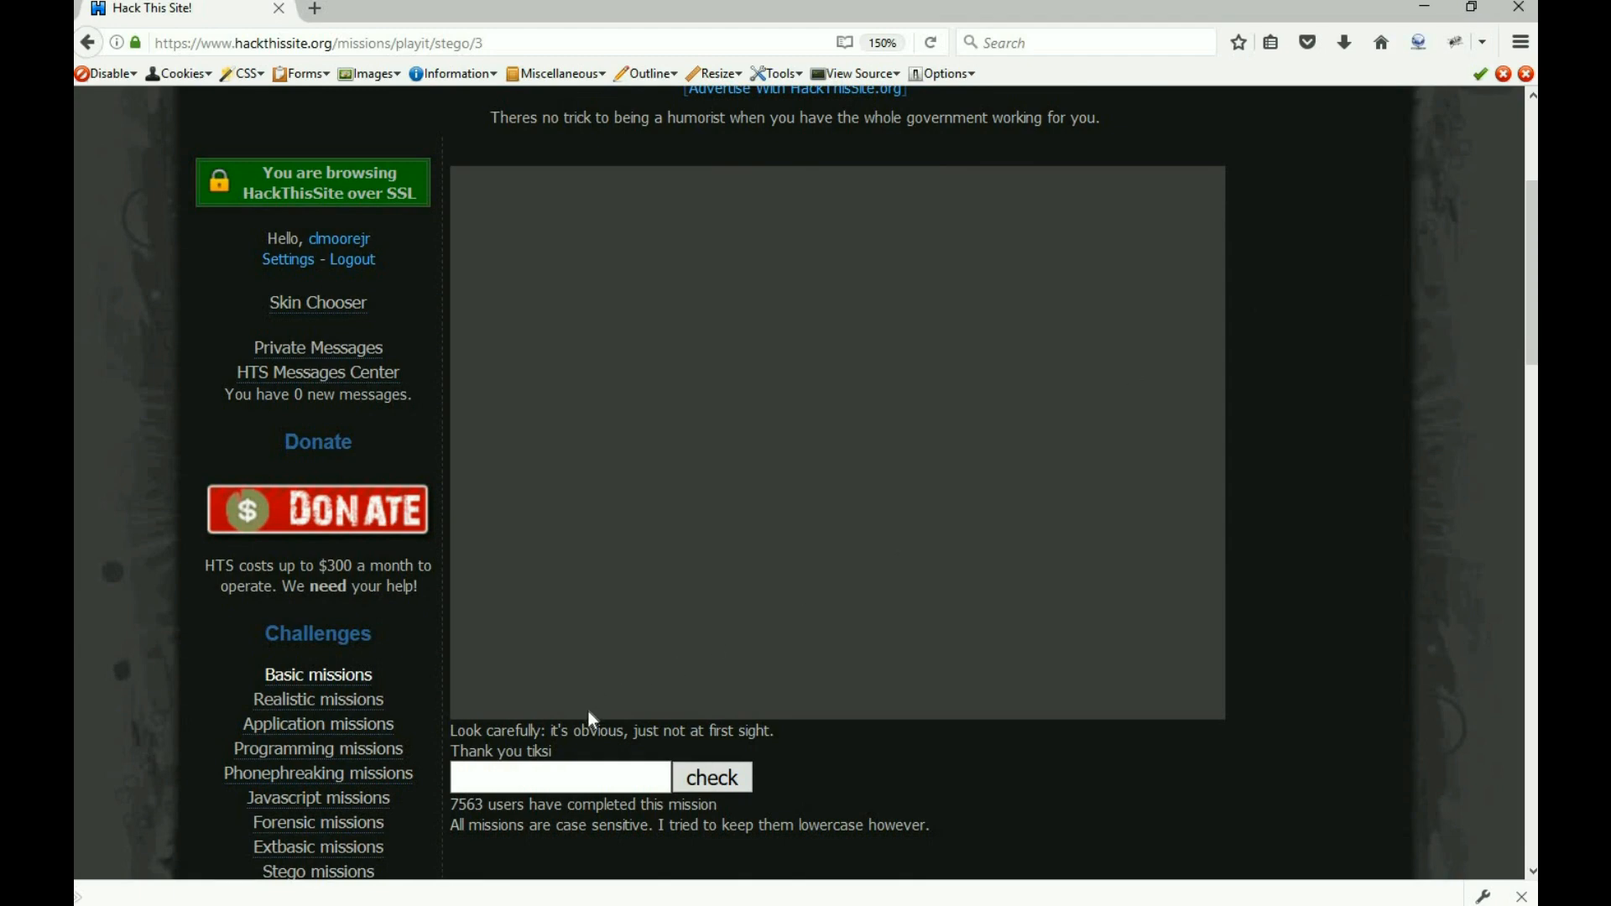
pyautogui.moveTo(808, 767)
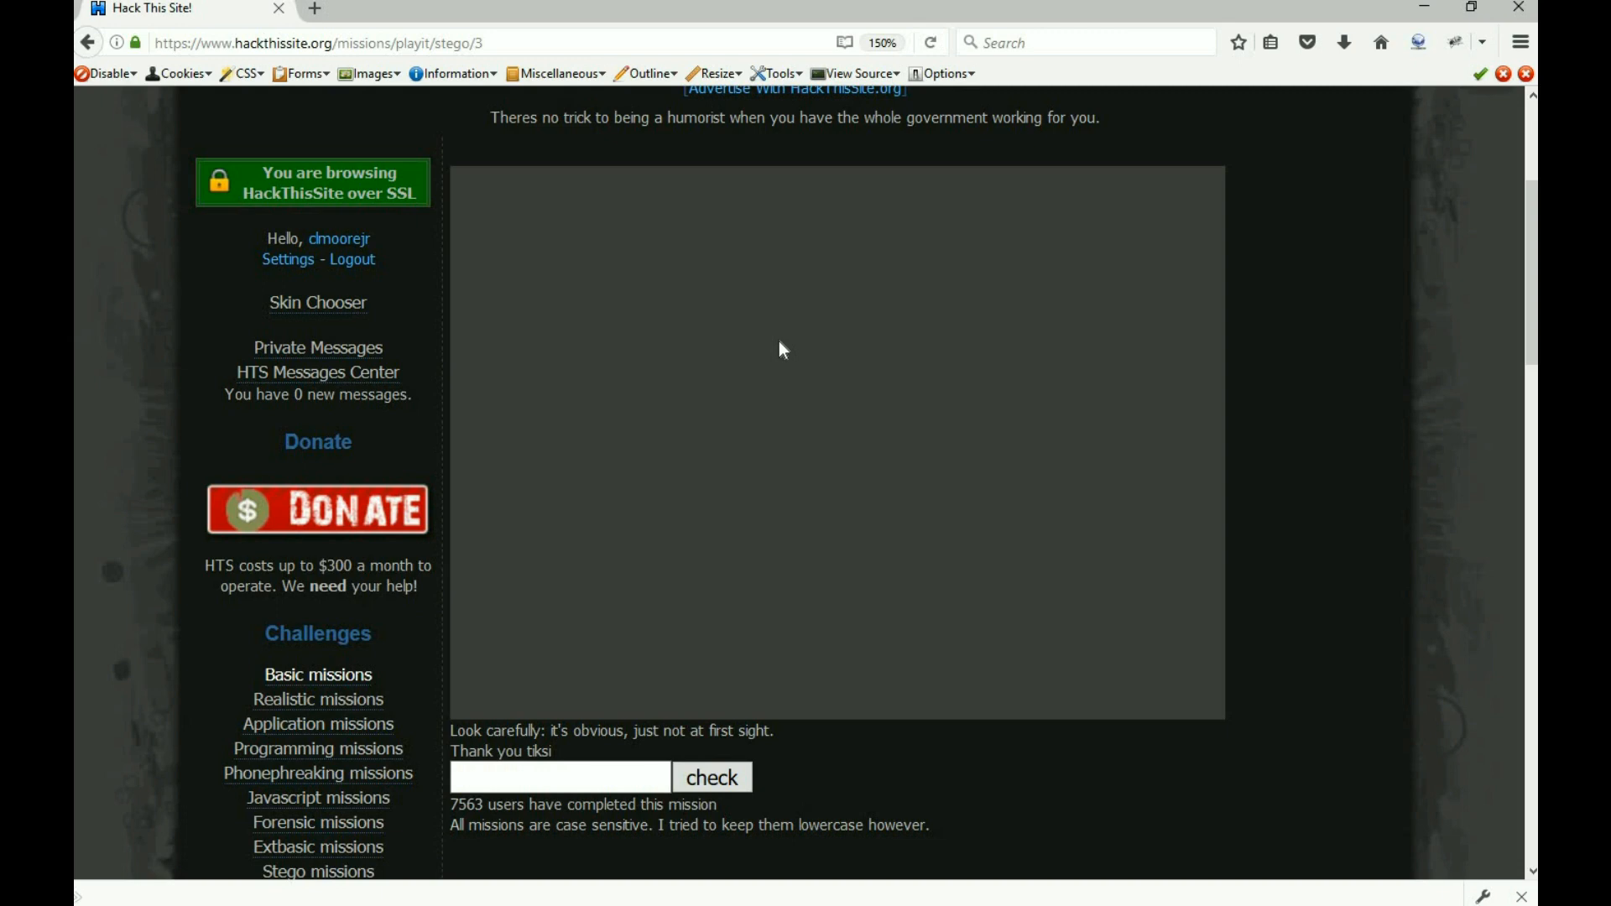
pyautogui.moveTo(759, 289)
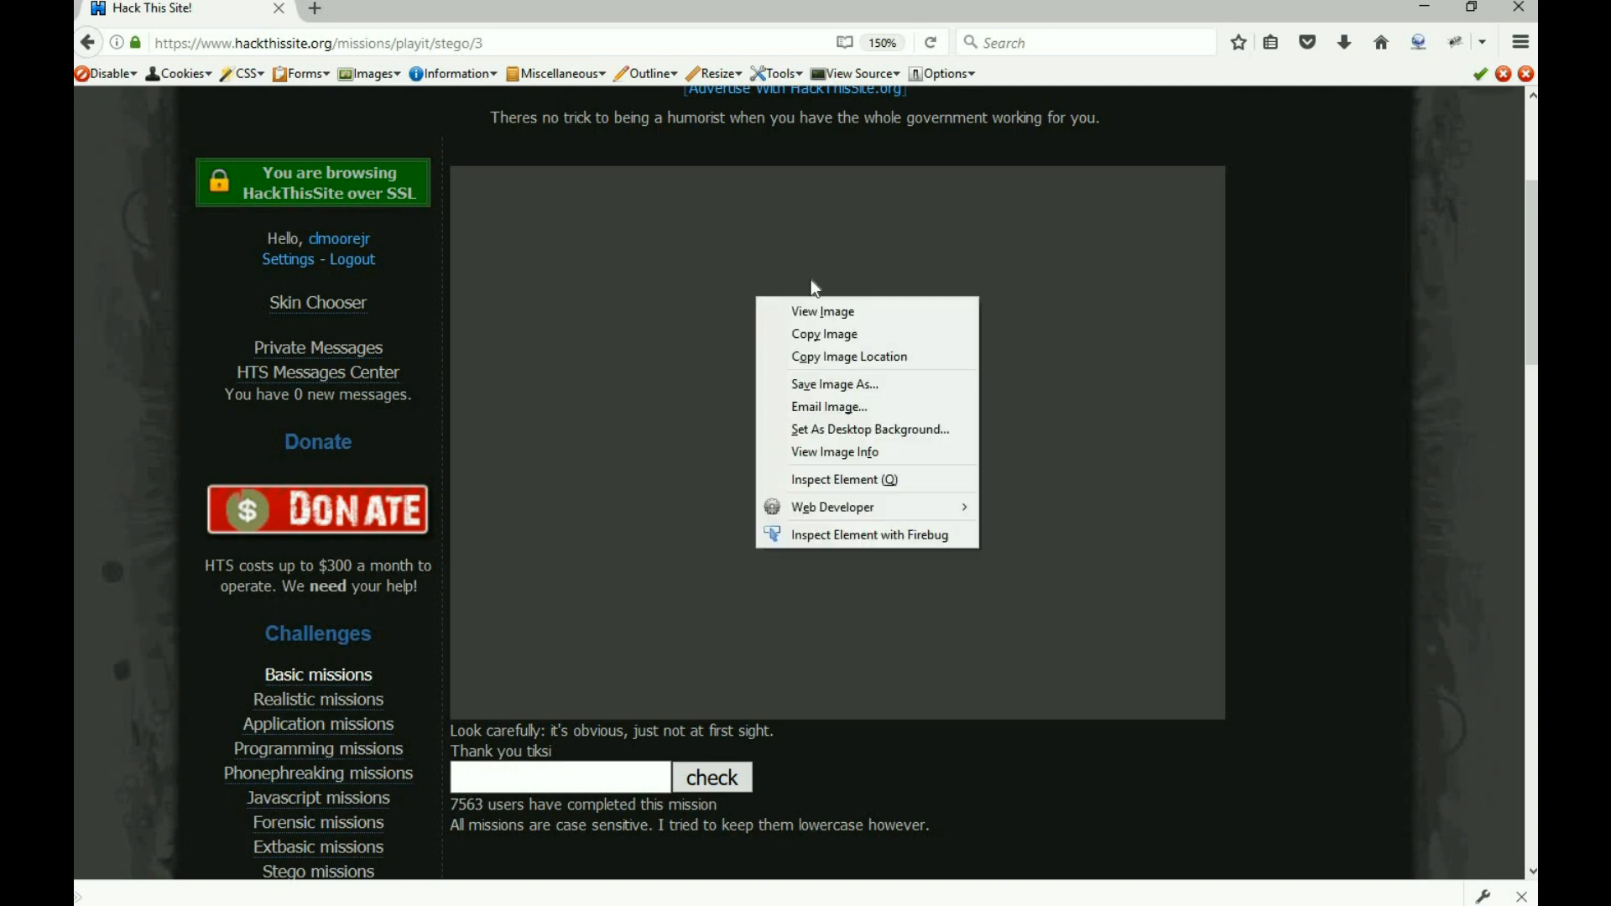
pyautogui.moveTo(822, 312)
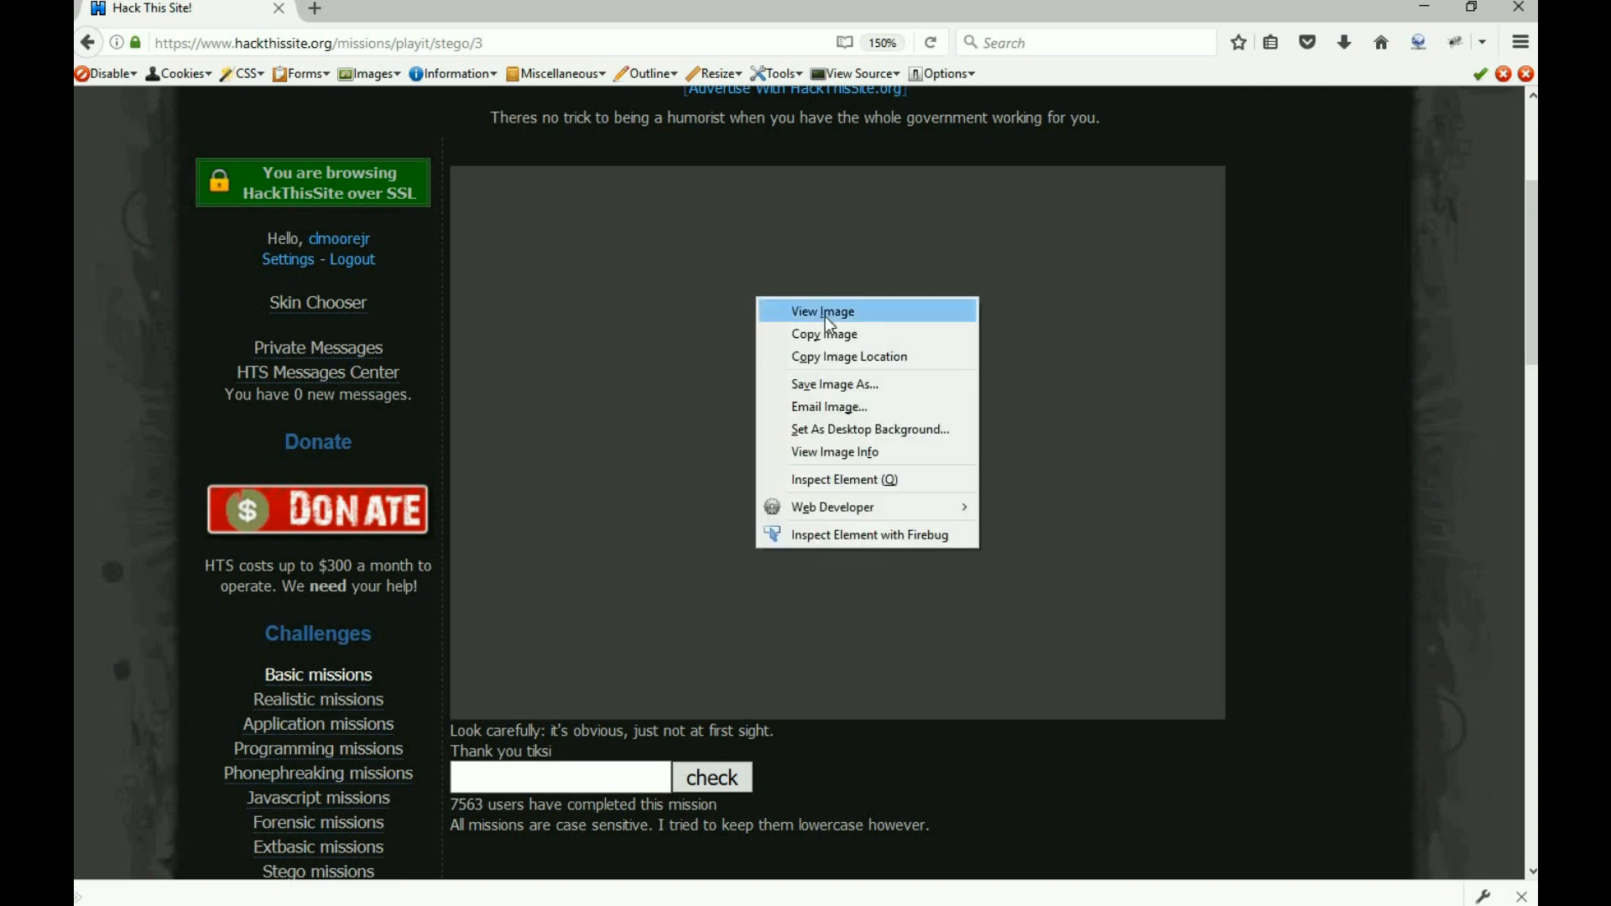
pyautogui.moveTo(822, 334)
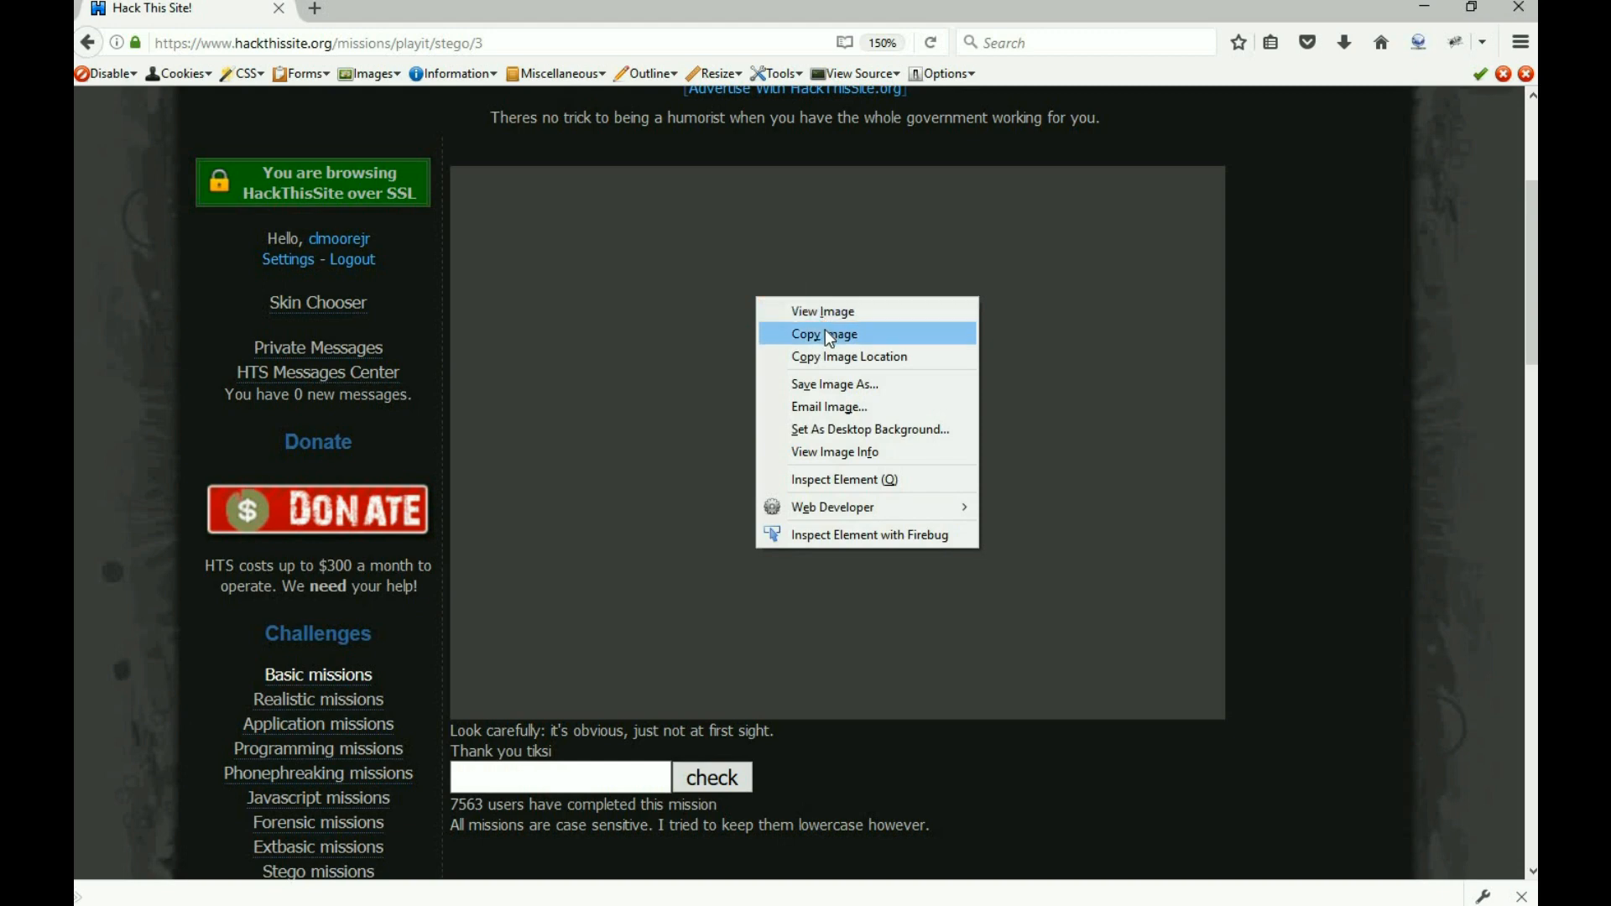
# Copy the mission image and search the Start menu for 'paint'
pyautogui.click(823, 332)
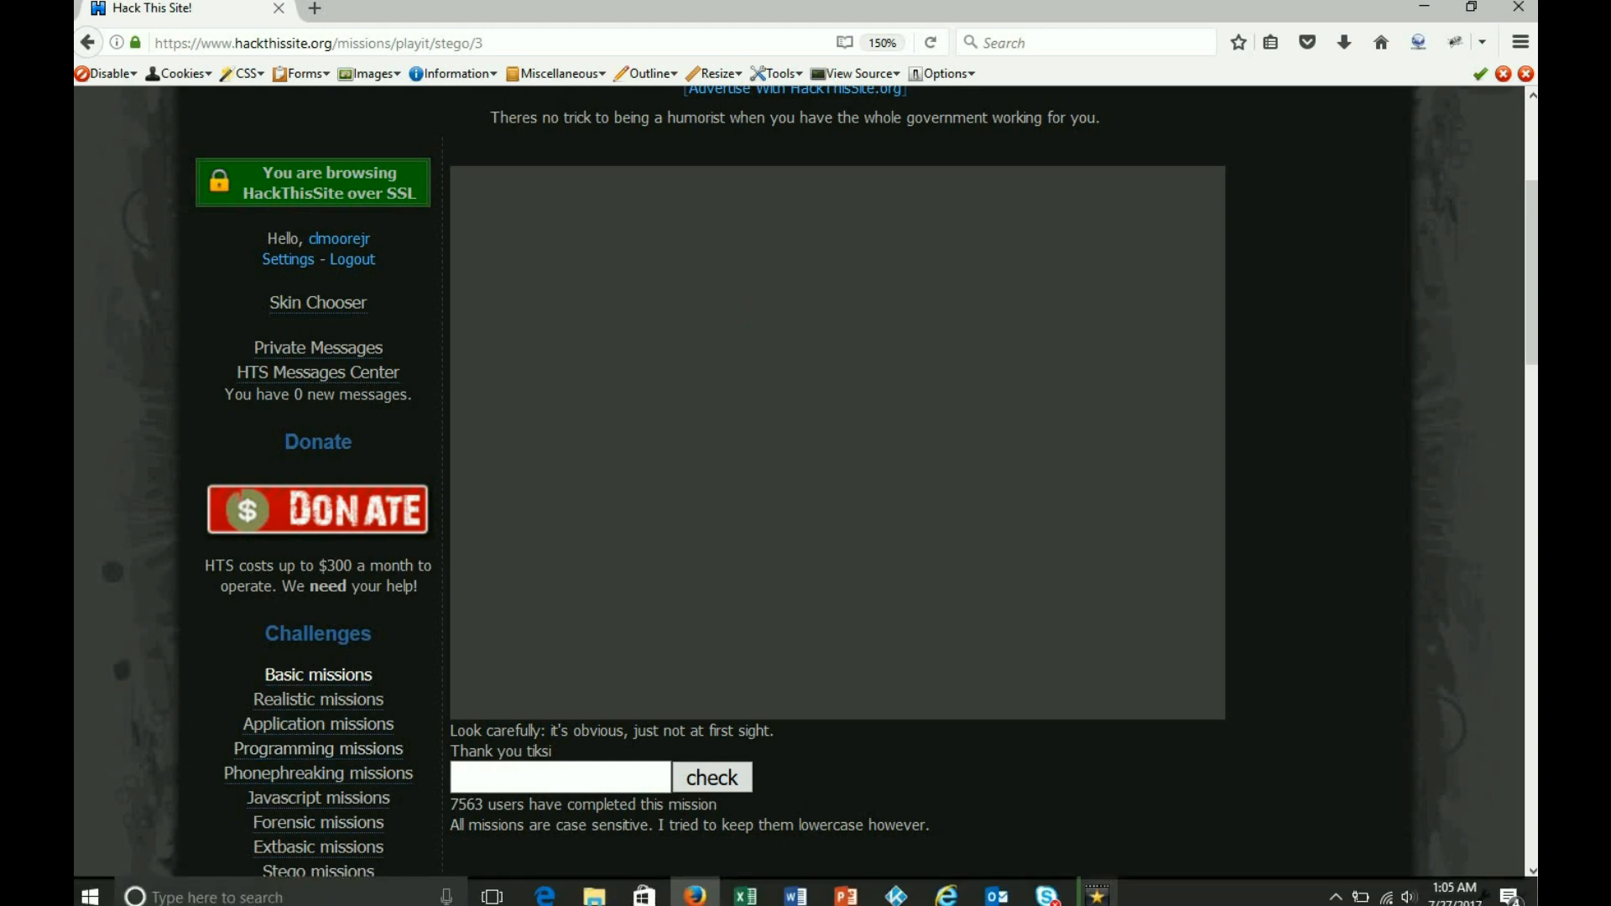
pyautogui.click(89, 894)
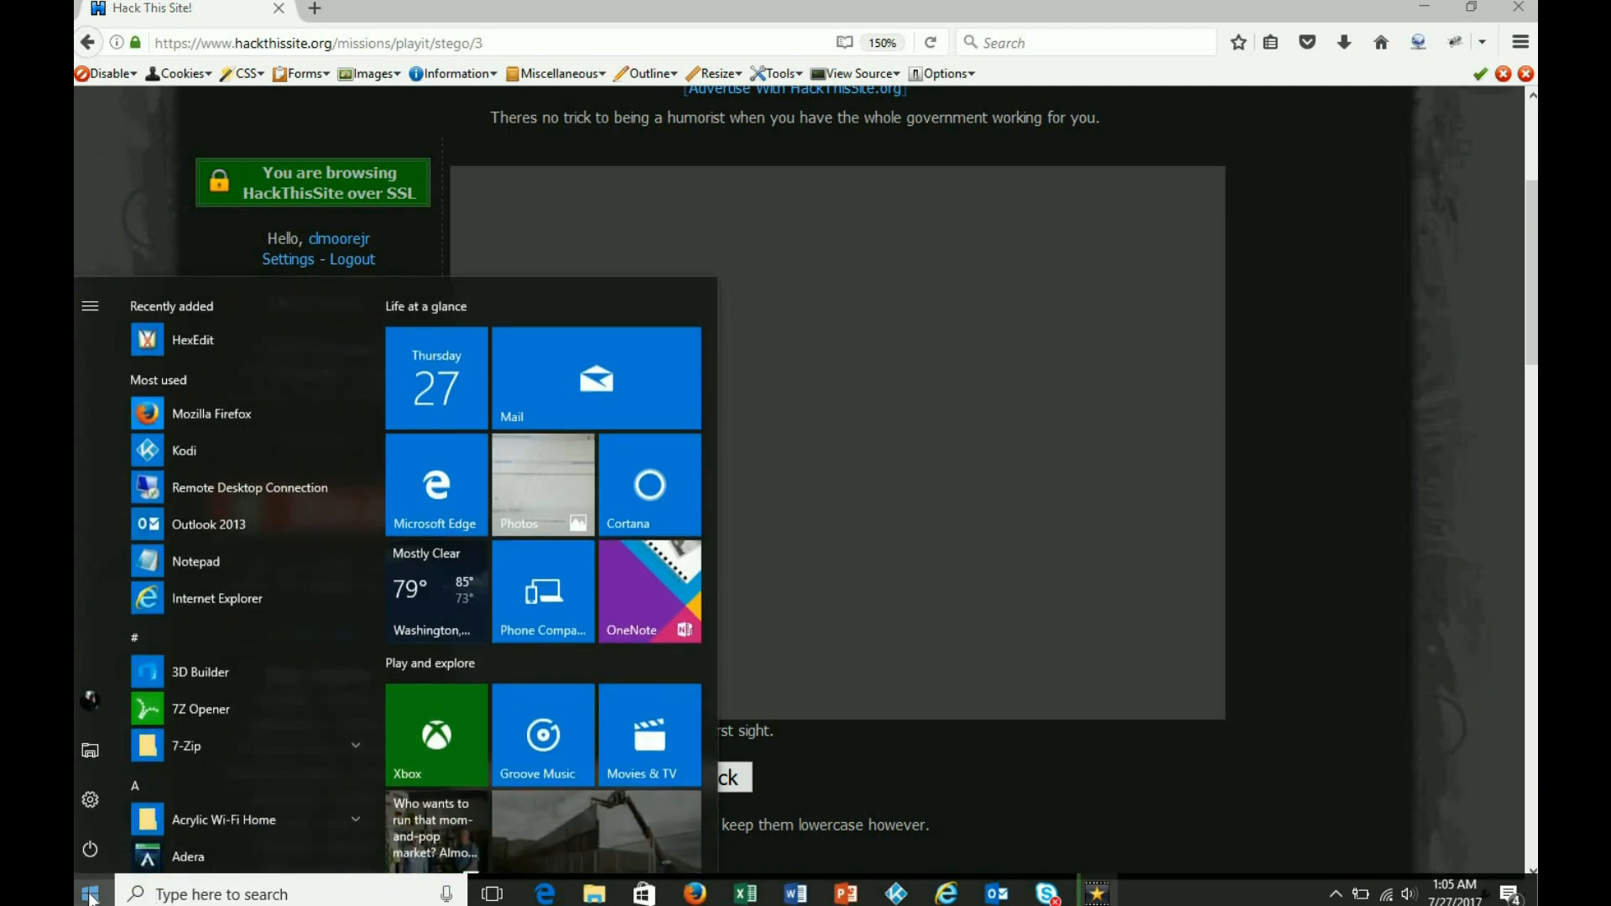
pyautogui.write('paint')
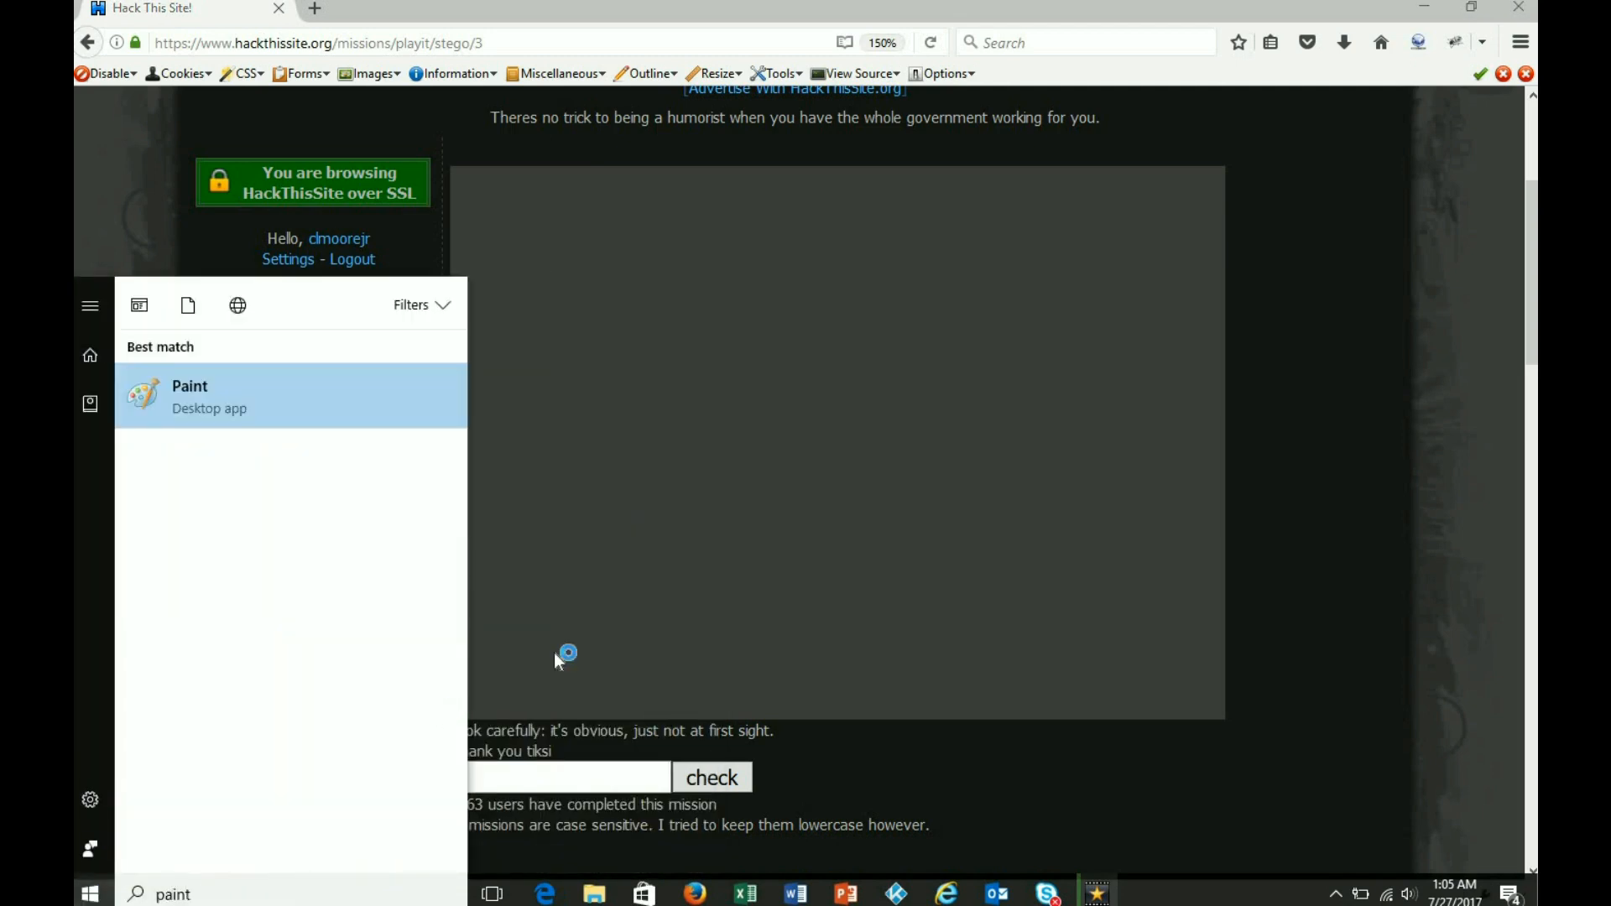
# Launch Paint, paste the dark mission image, and choose white as the paint colour
pyautogui.click(189, 396)
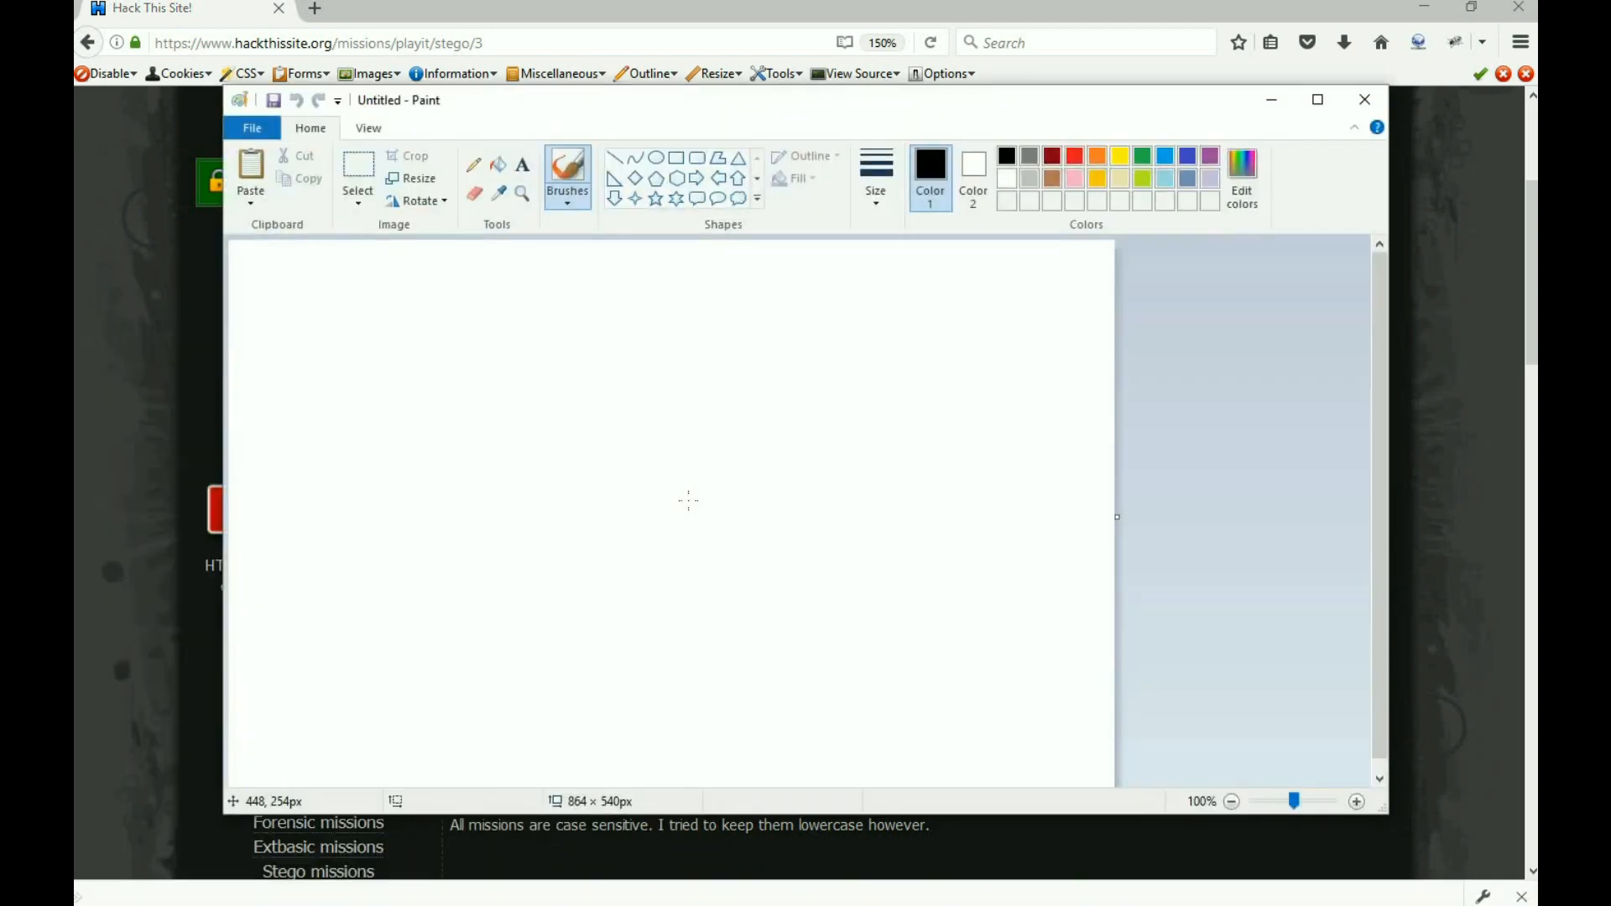
pyautogui.moveTo(230, 240); pyautogui.dragTo(747, 608)
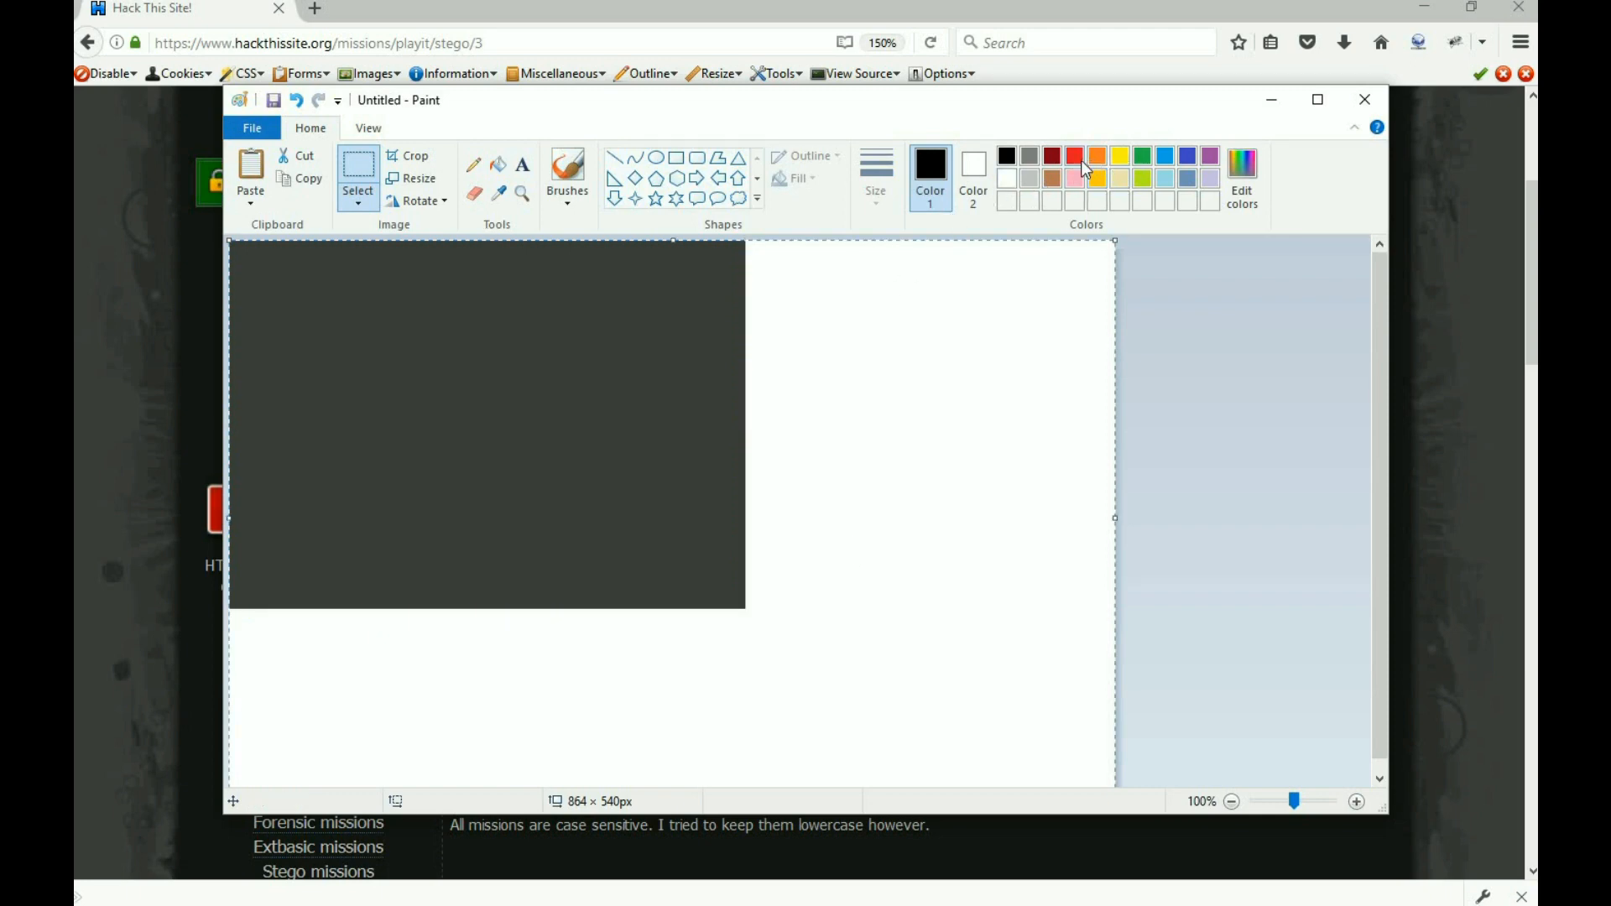
pyautogui.click(1098, 154)
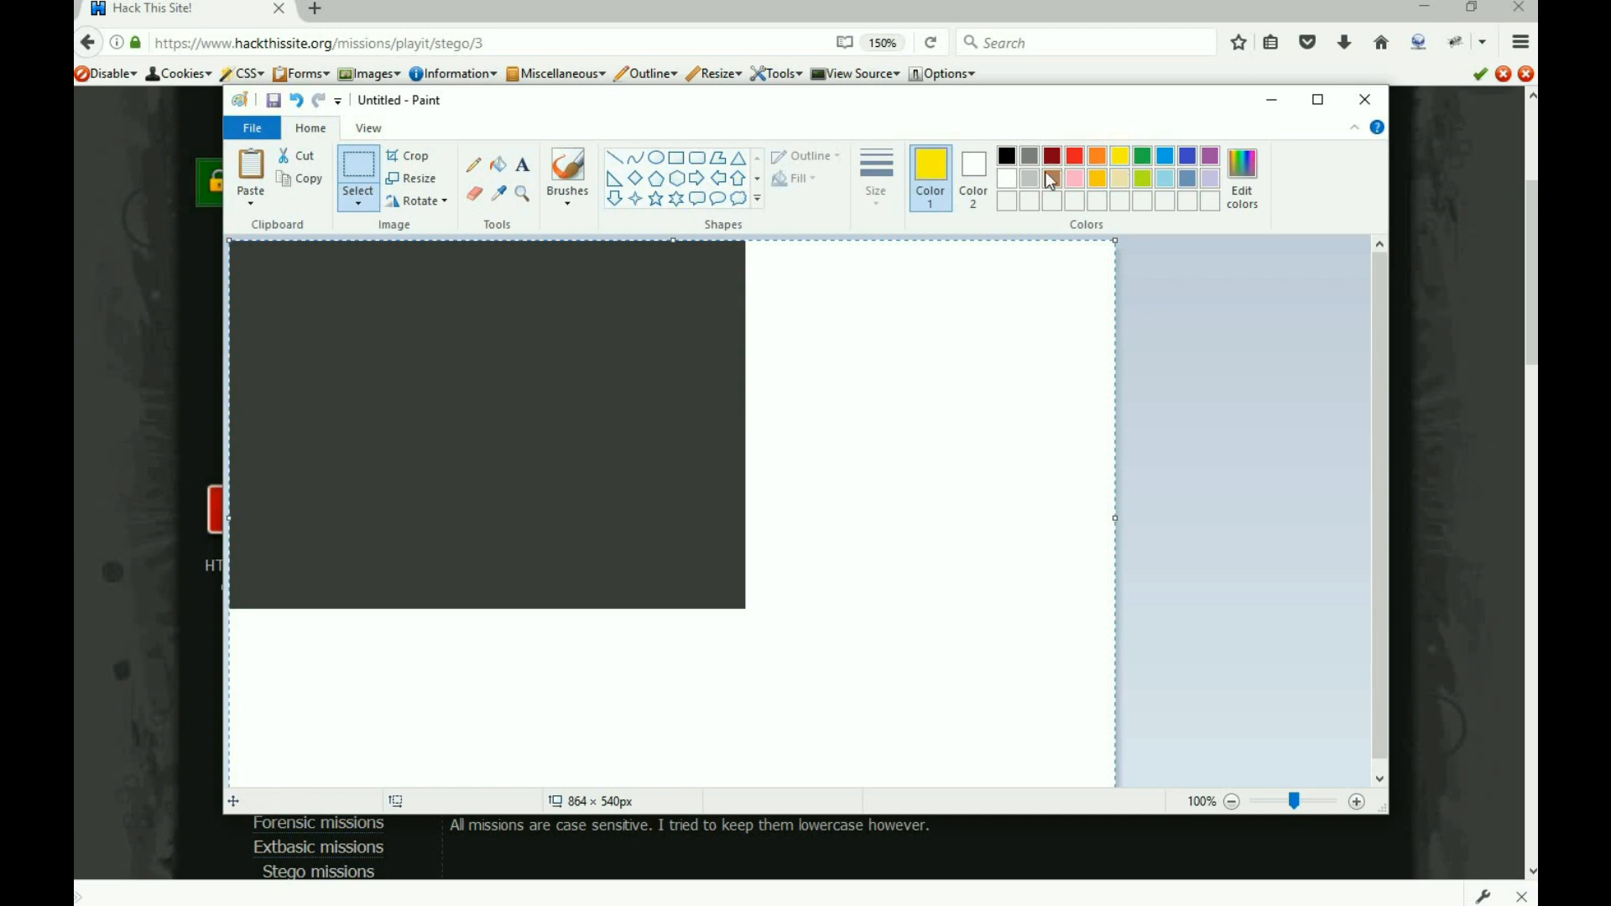
pyautogui.click(1053, 178)
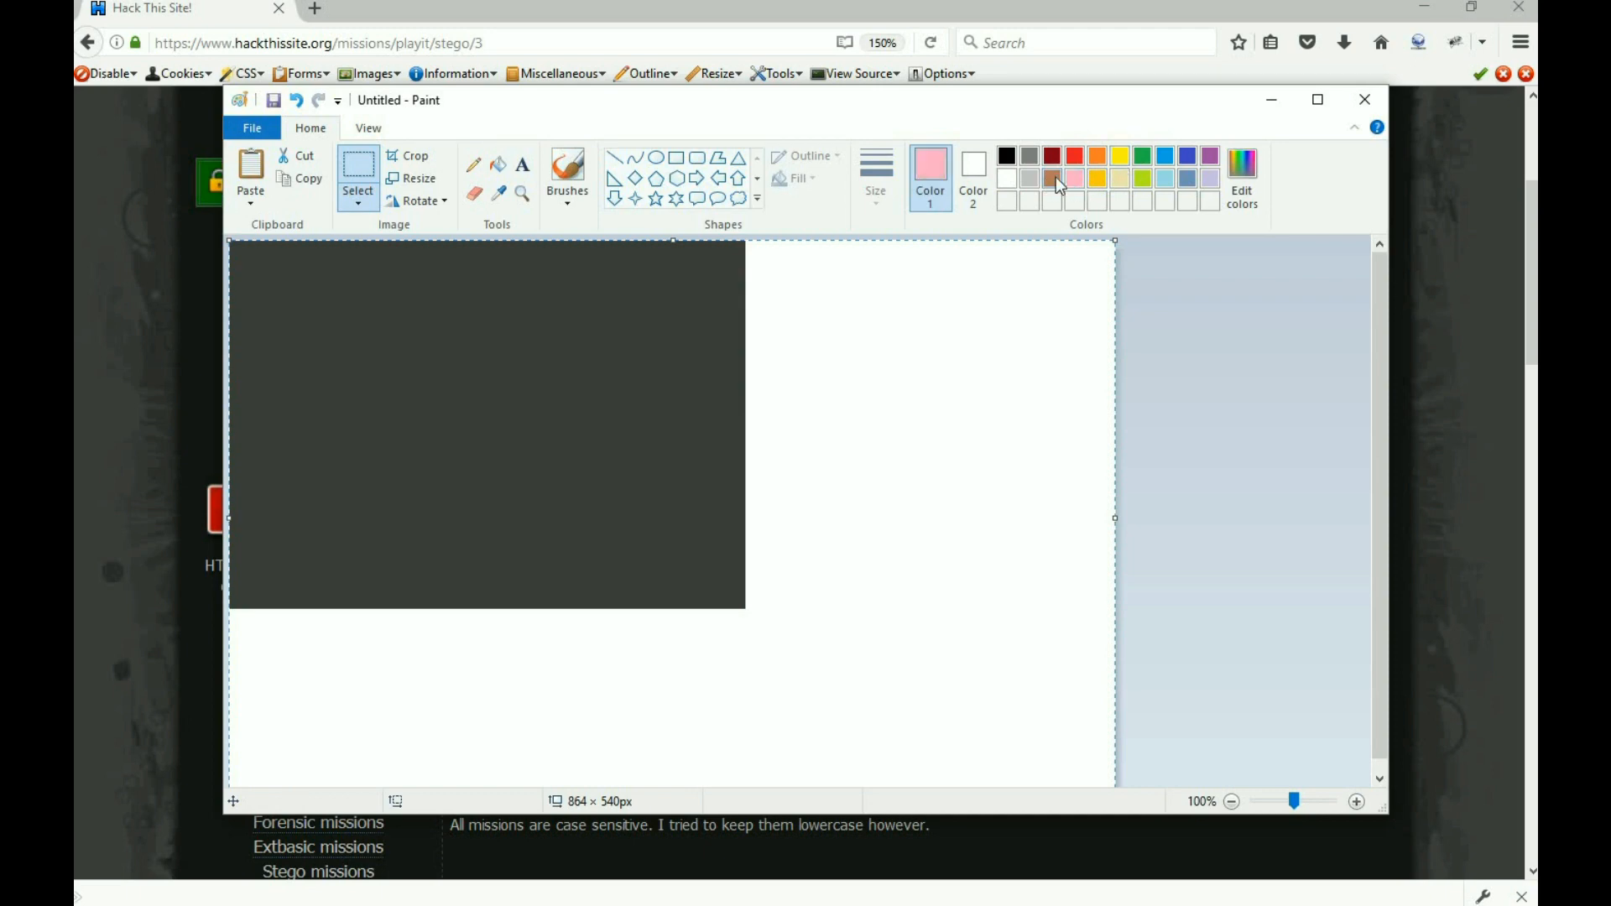
pyautogui.click(1118, 154)
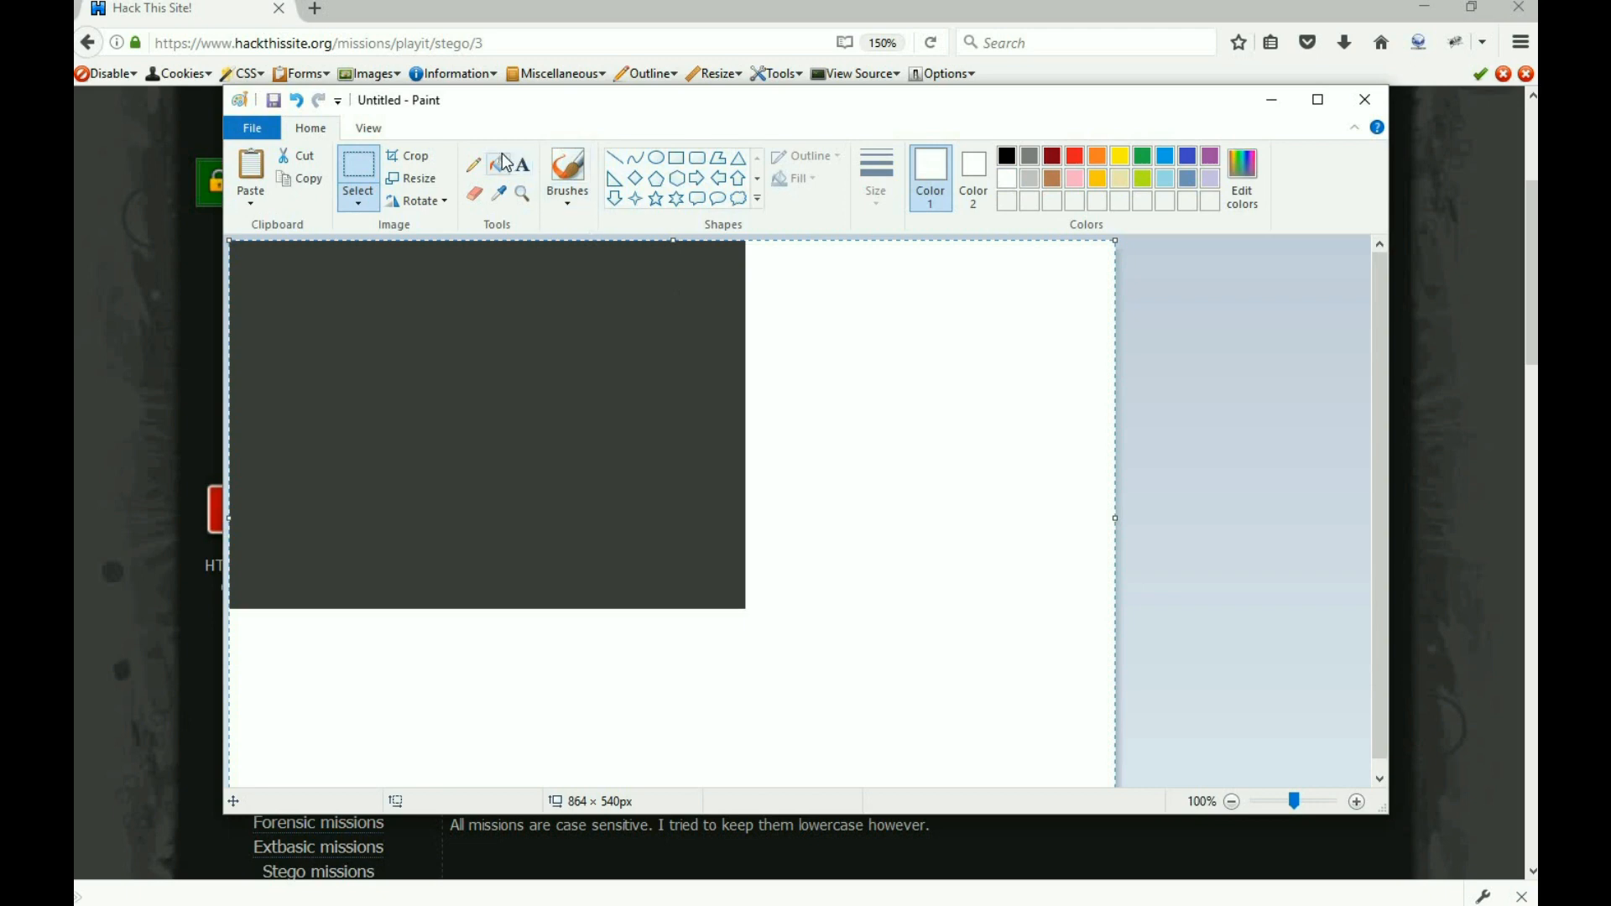
pyautogui.moveTo(499, 166)
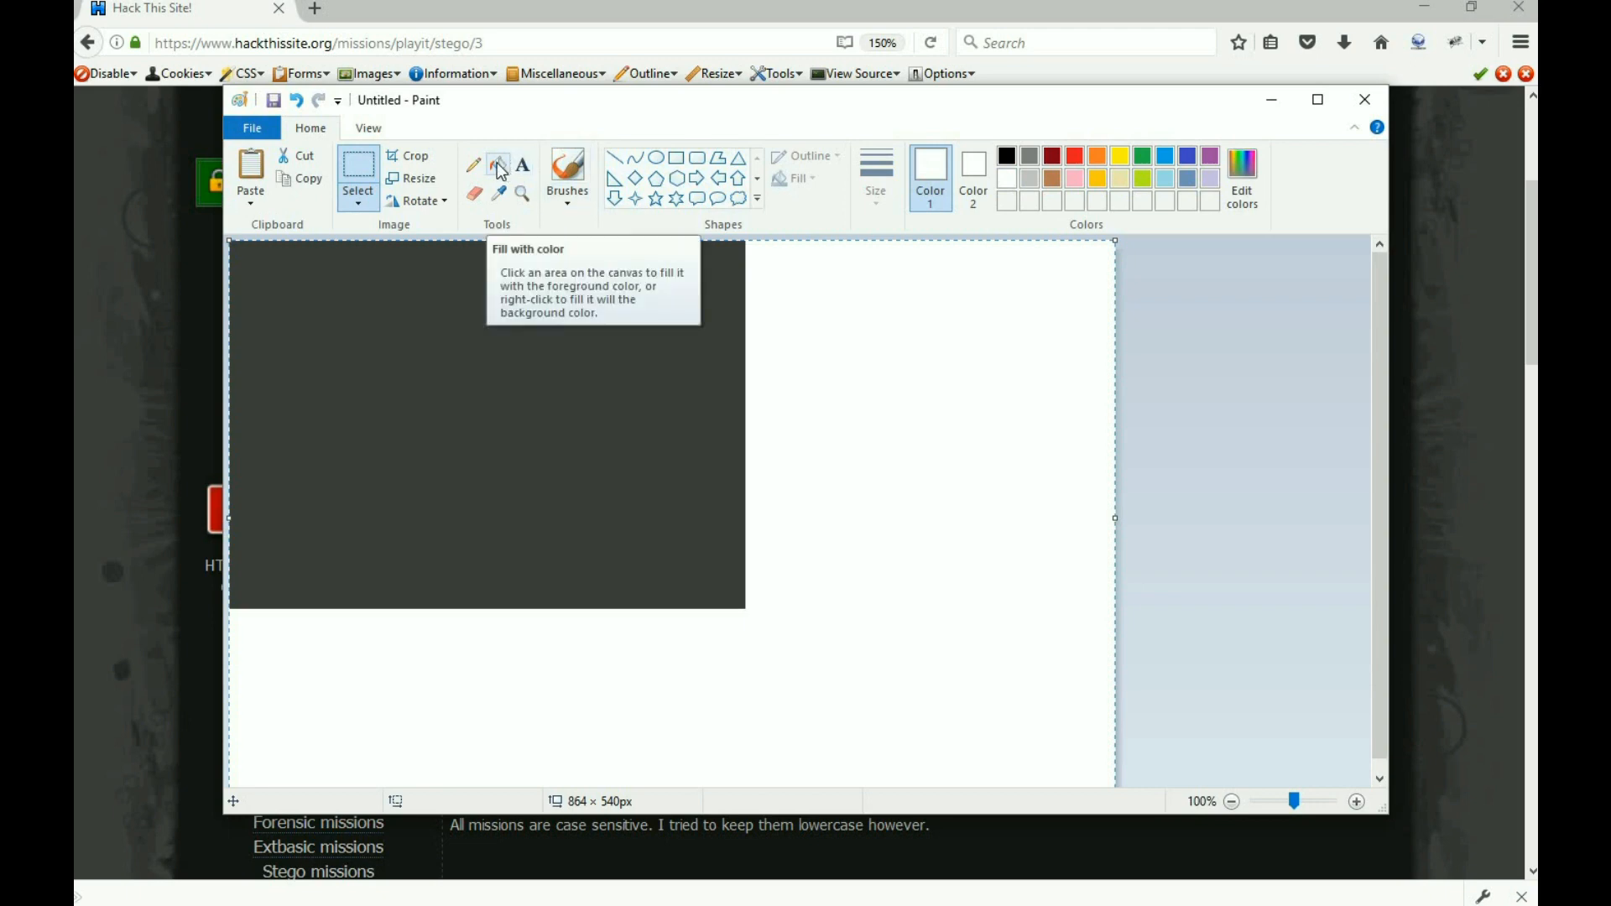
# Switch to the Fill with color tool with white selected
pyautogui.click(497, 322)
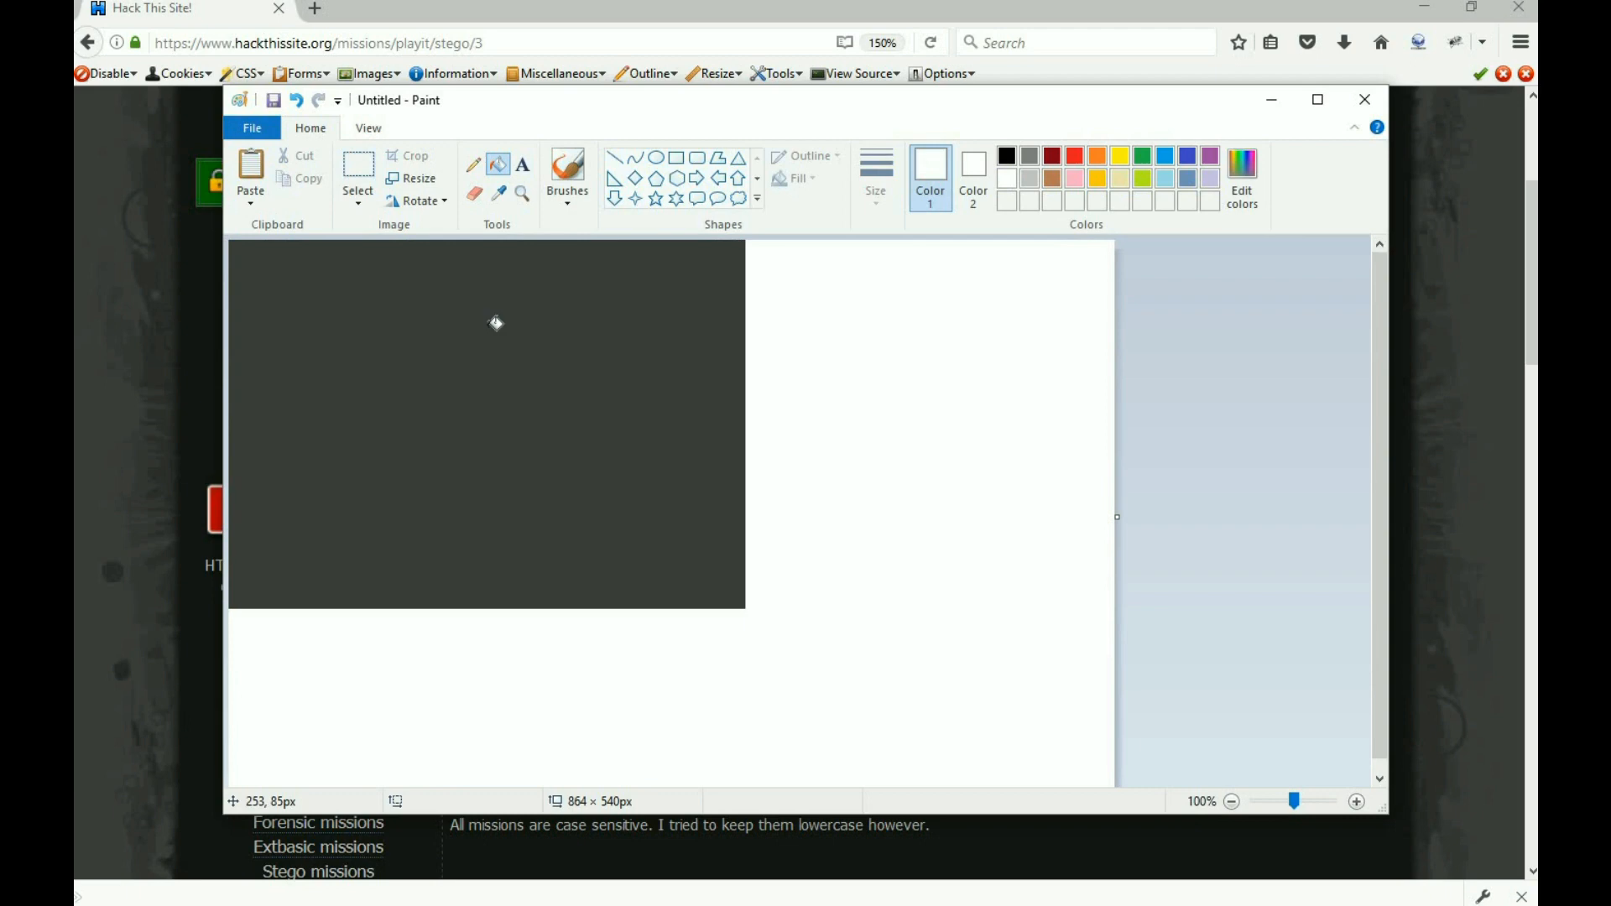
pyautogui.moveTo(563, 327)
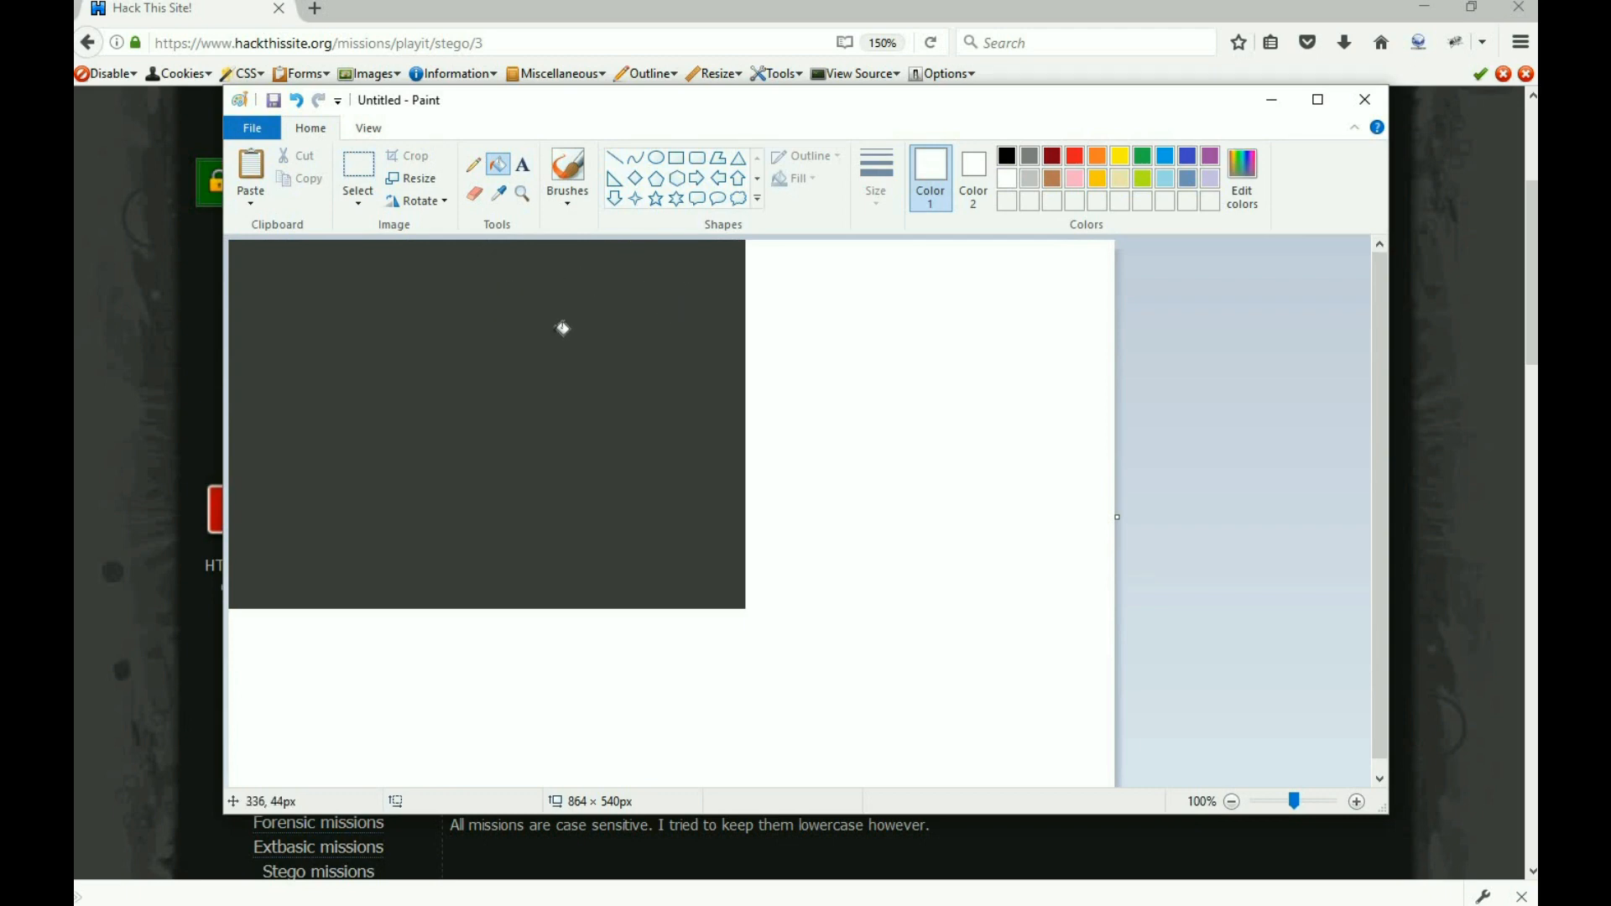
pyautogui.moveTo(490, 364)
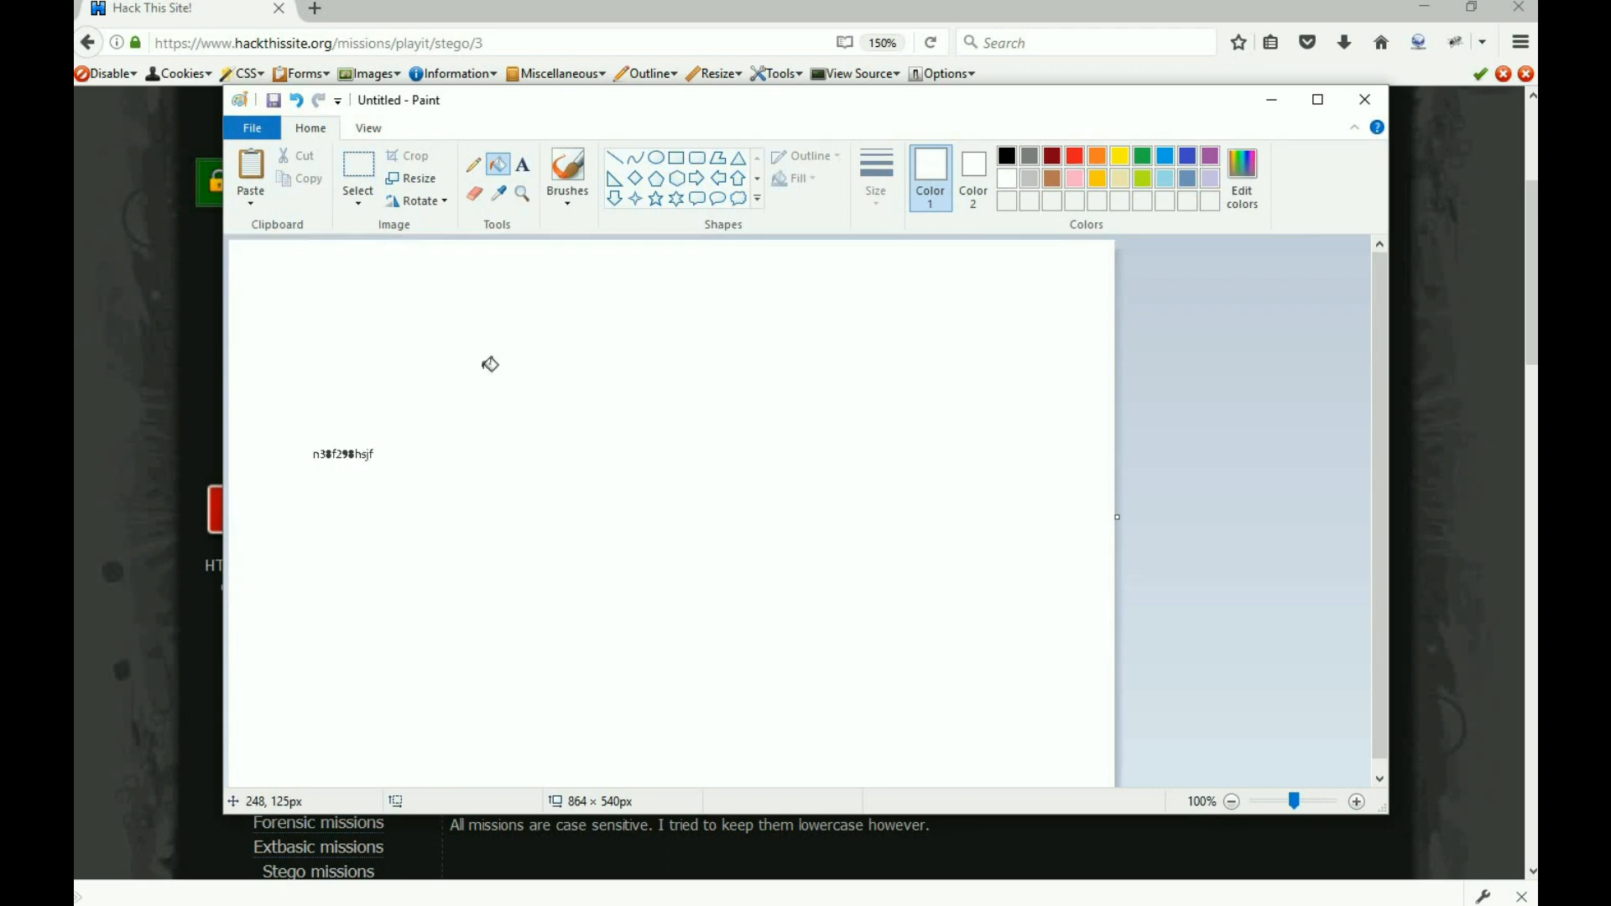
pyautogui.moveTo(421, 259)
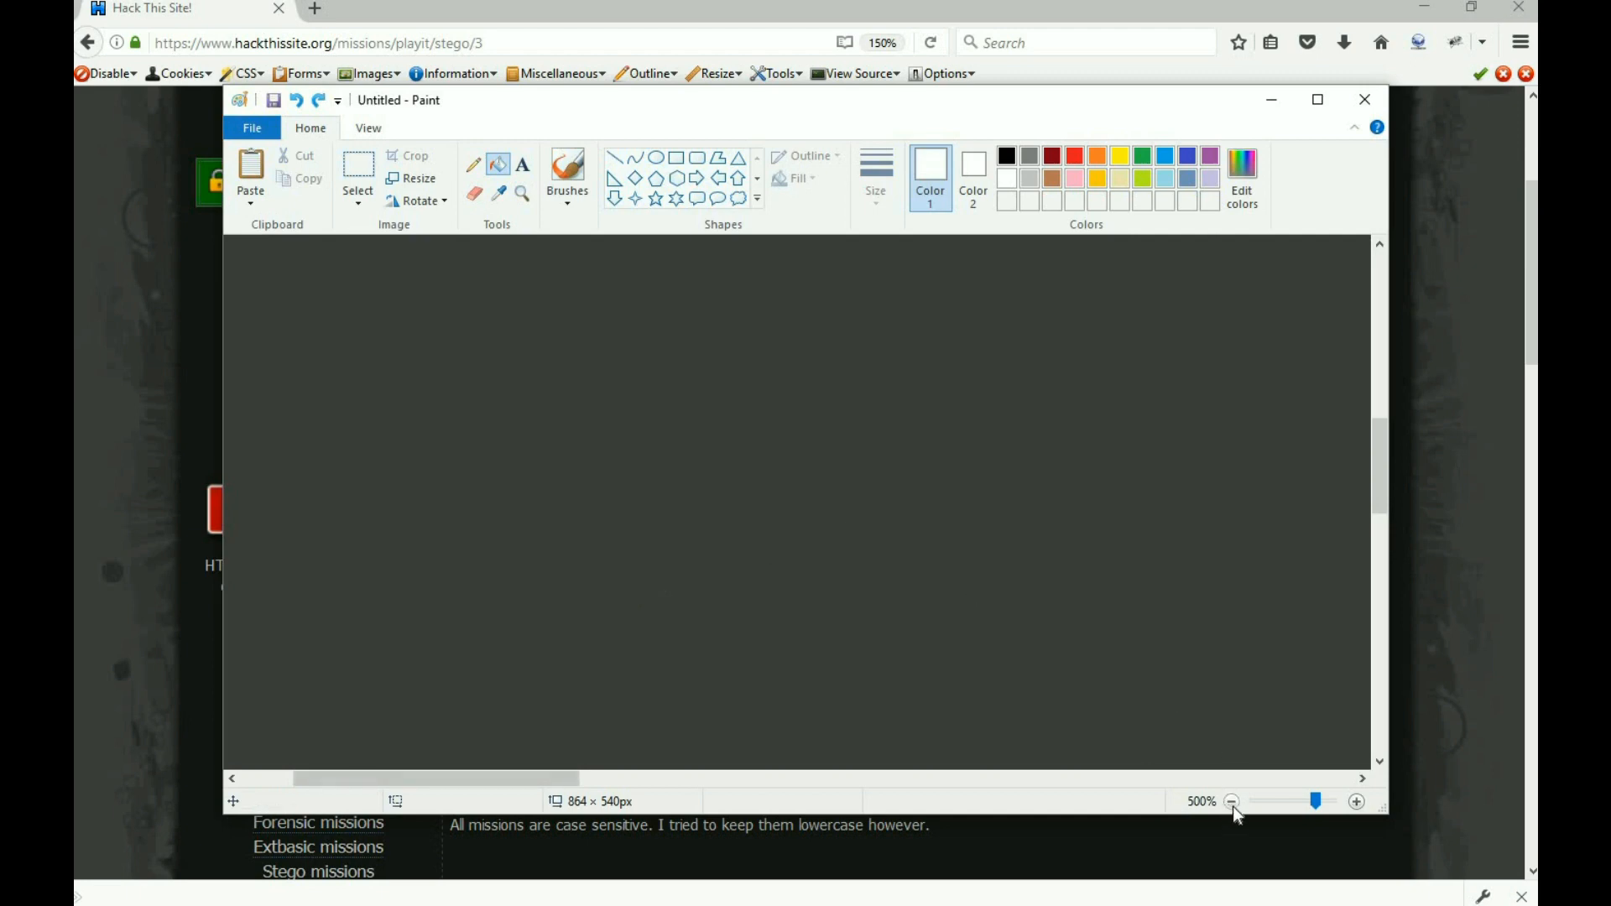
pyautogui.click(1234, 803)
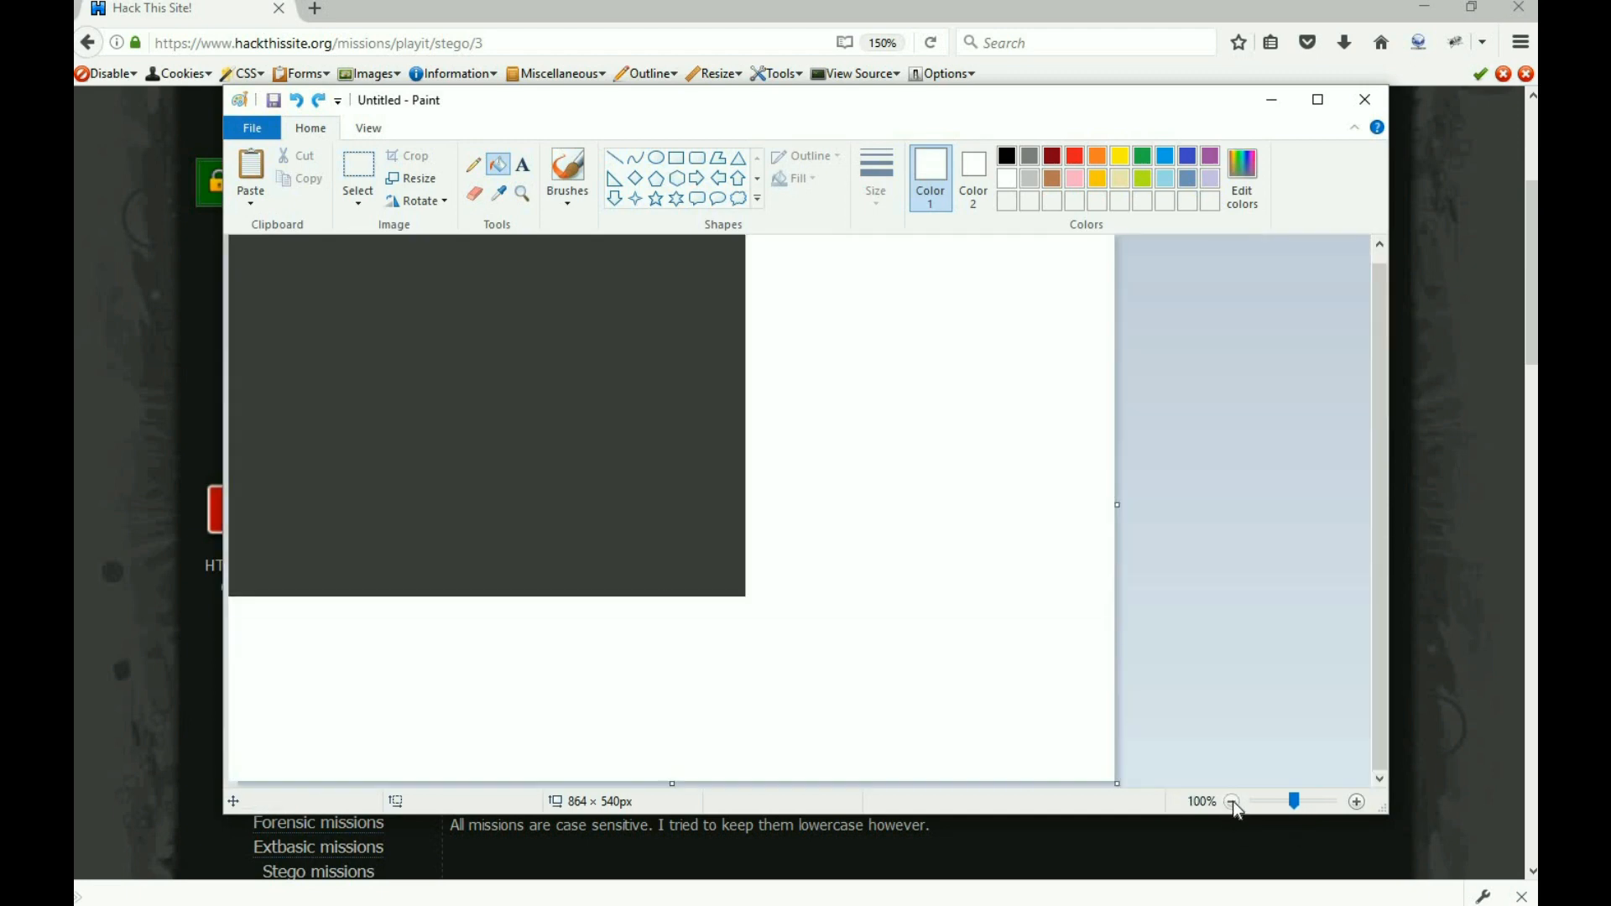
pyautogui.click(1226, 802)
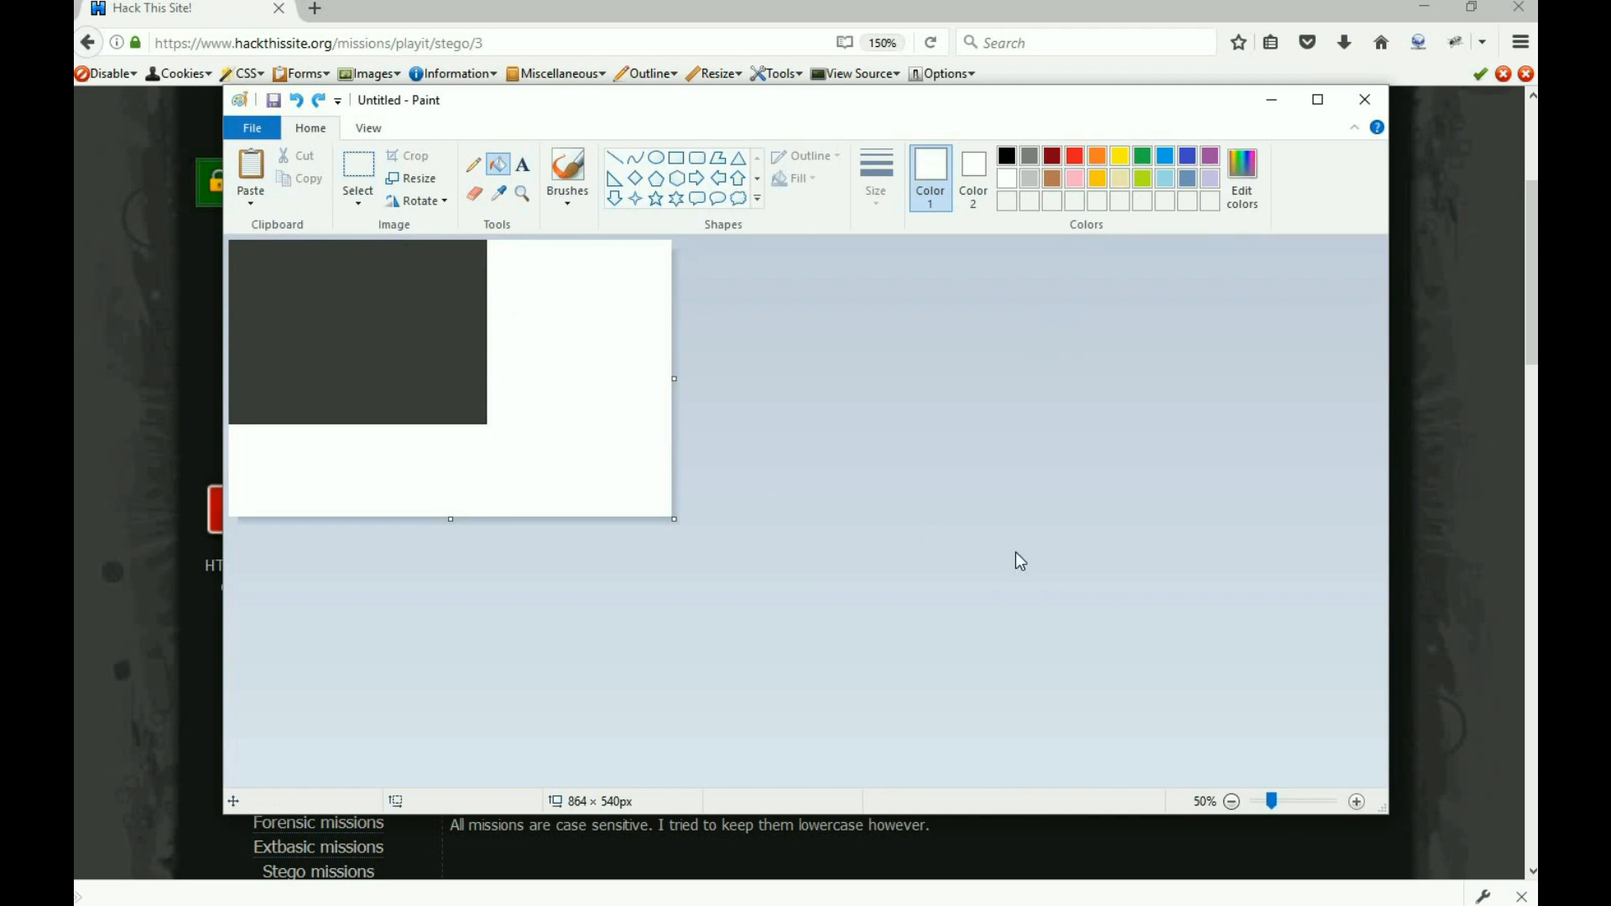
pyautogui.click(1357, 803)
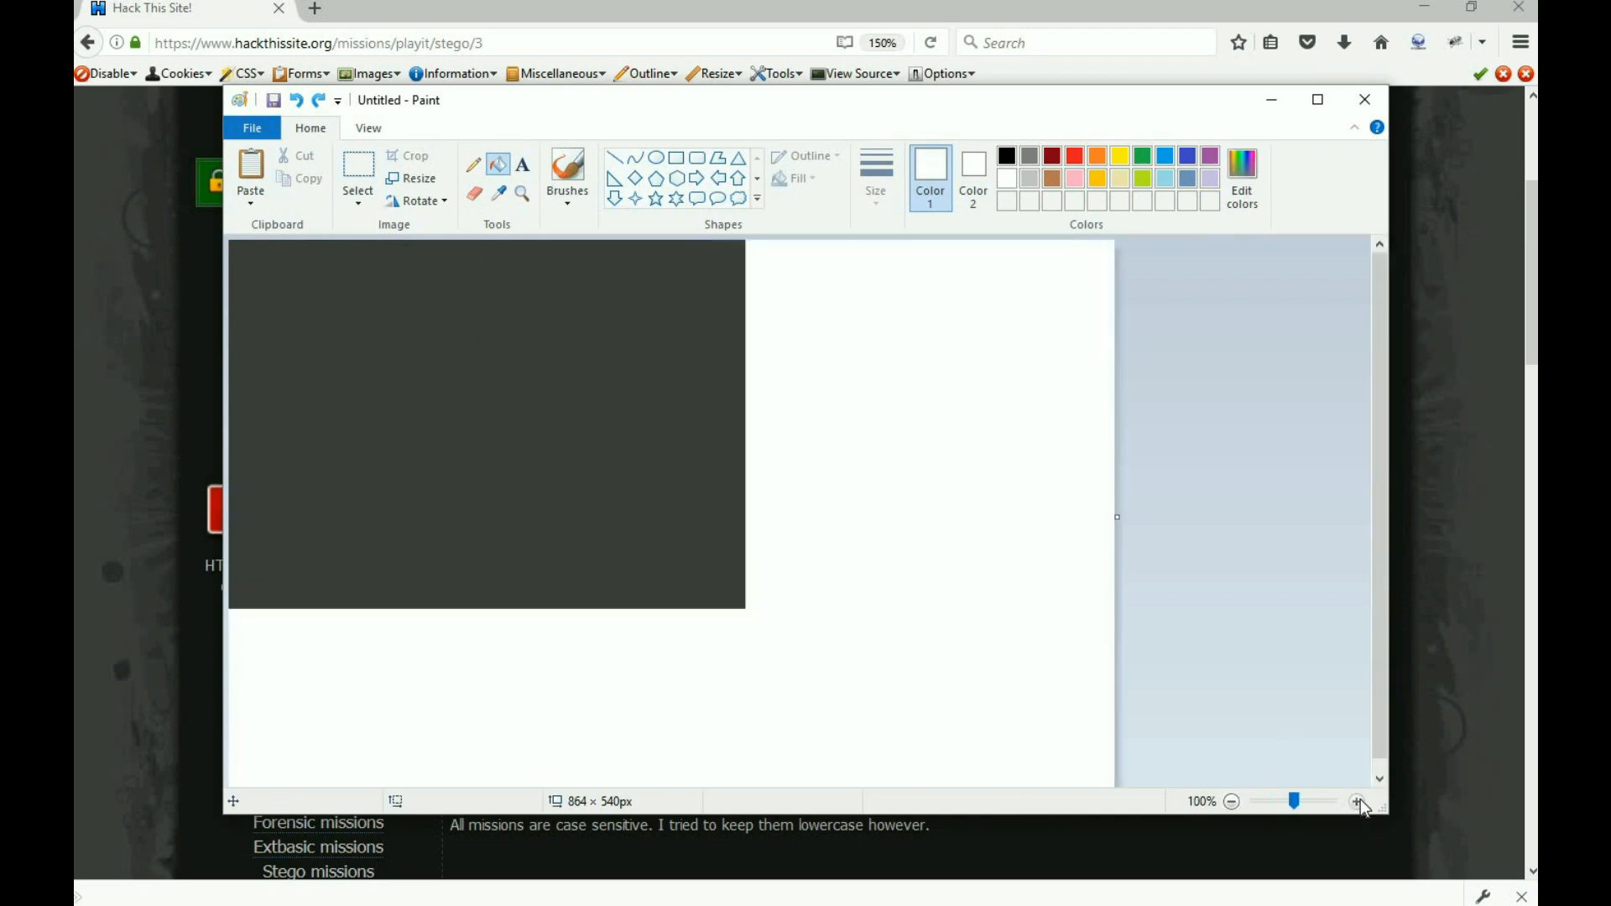
pyautogui.click(1356, 802)
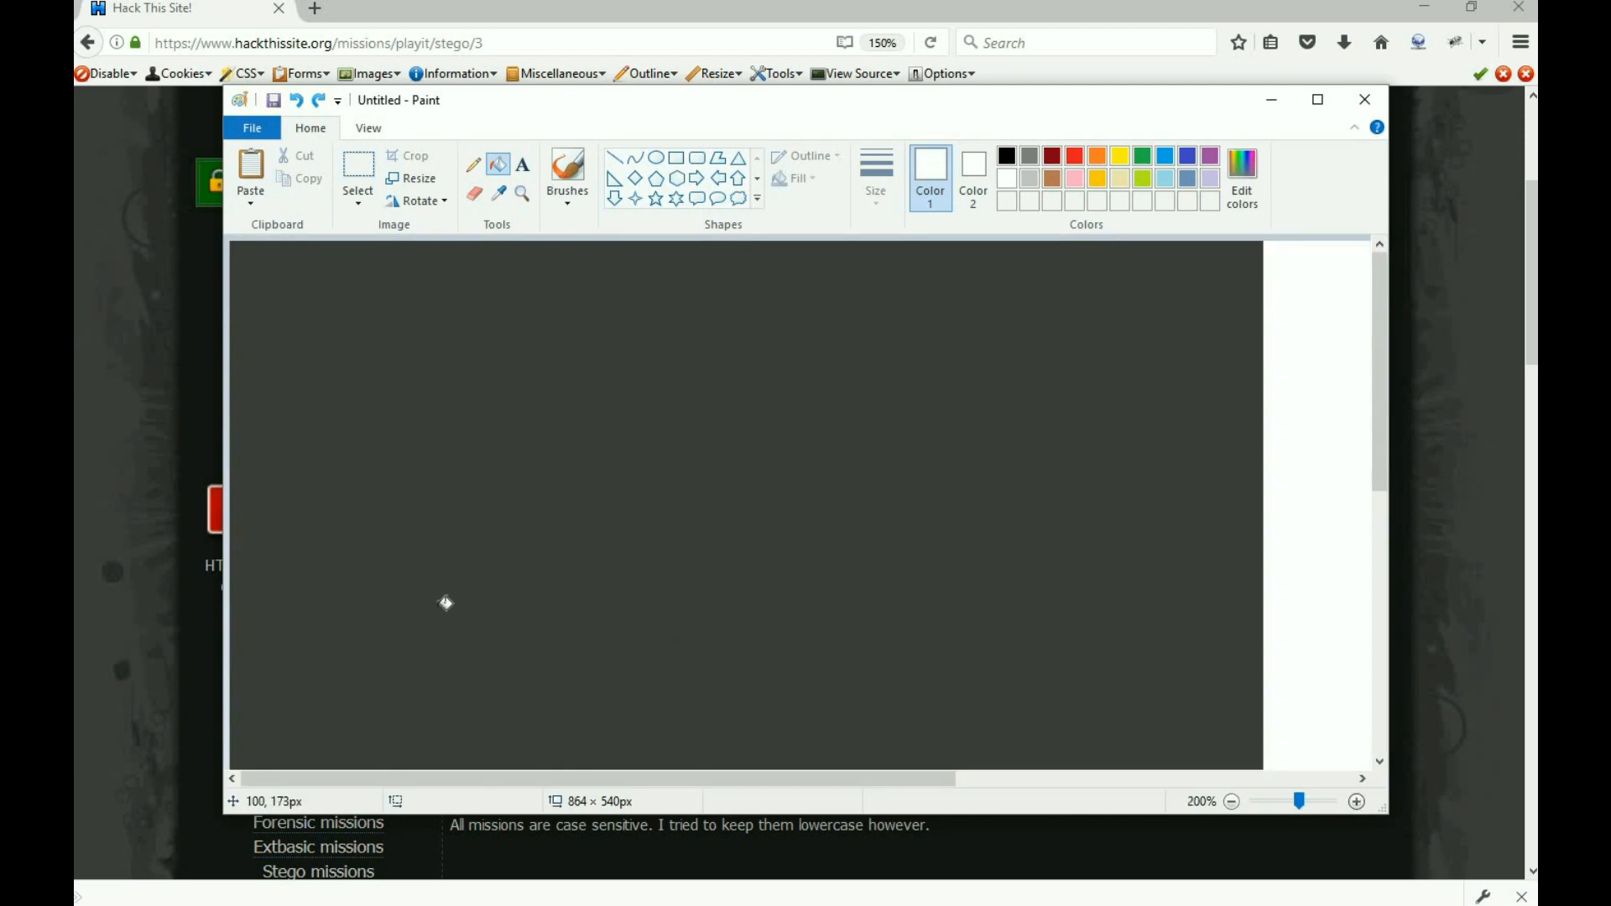
pyautogui.moveTo(449, 586)
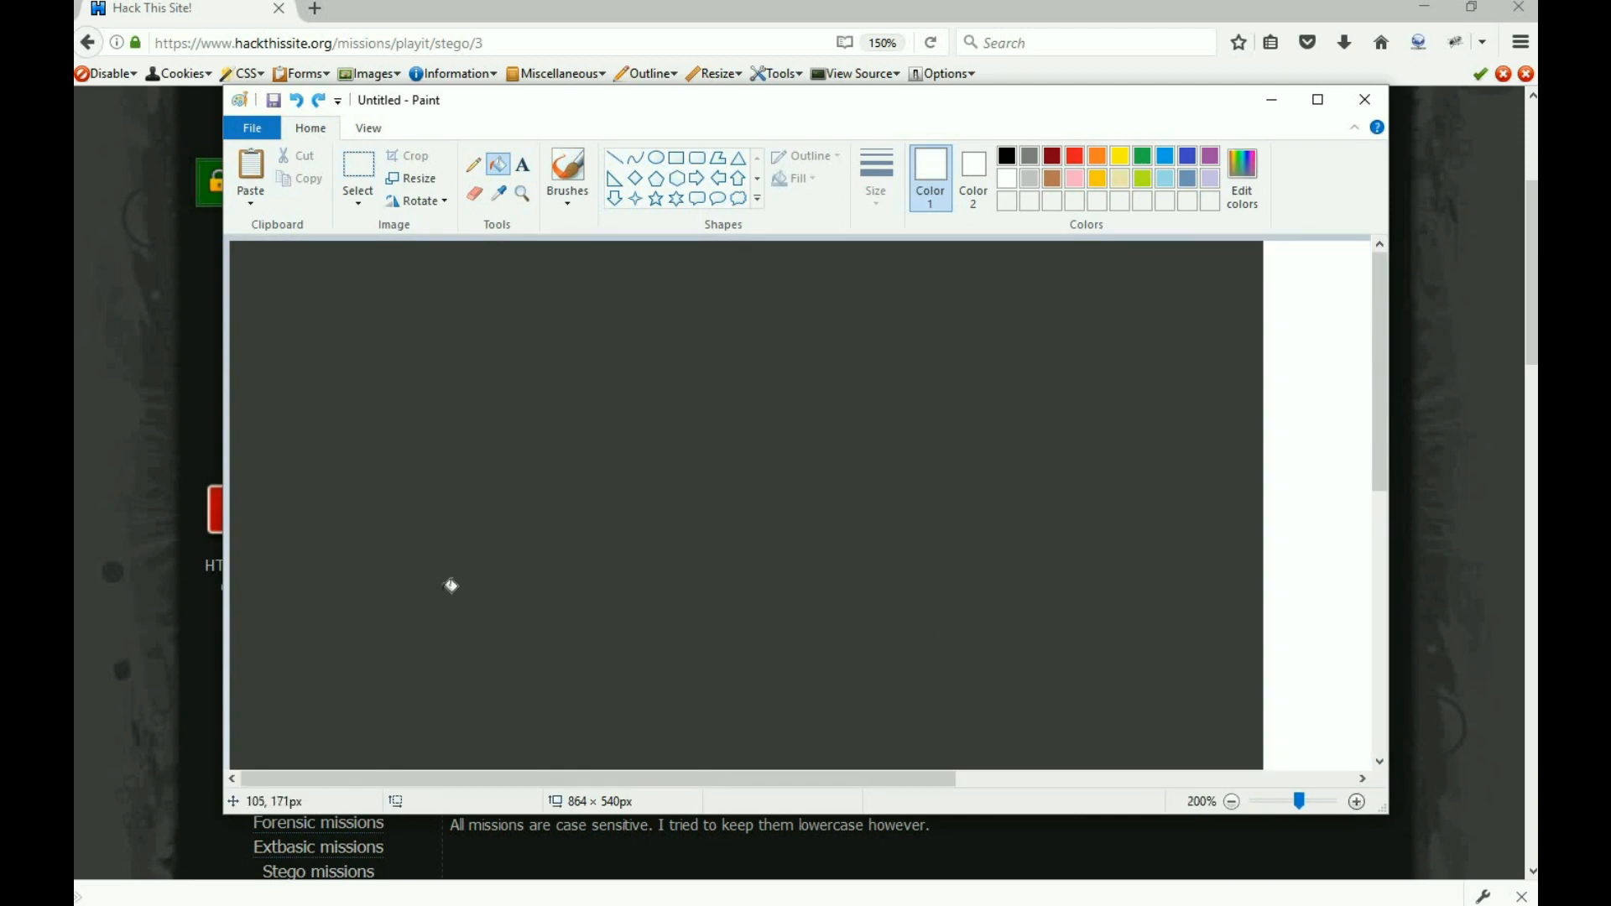
pyautogui.click(356, 181)
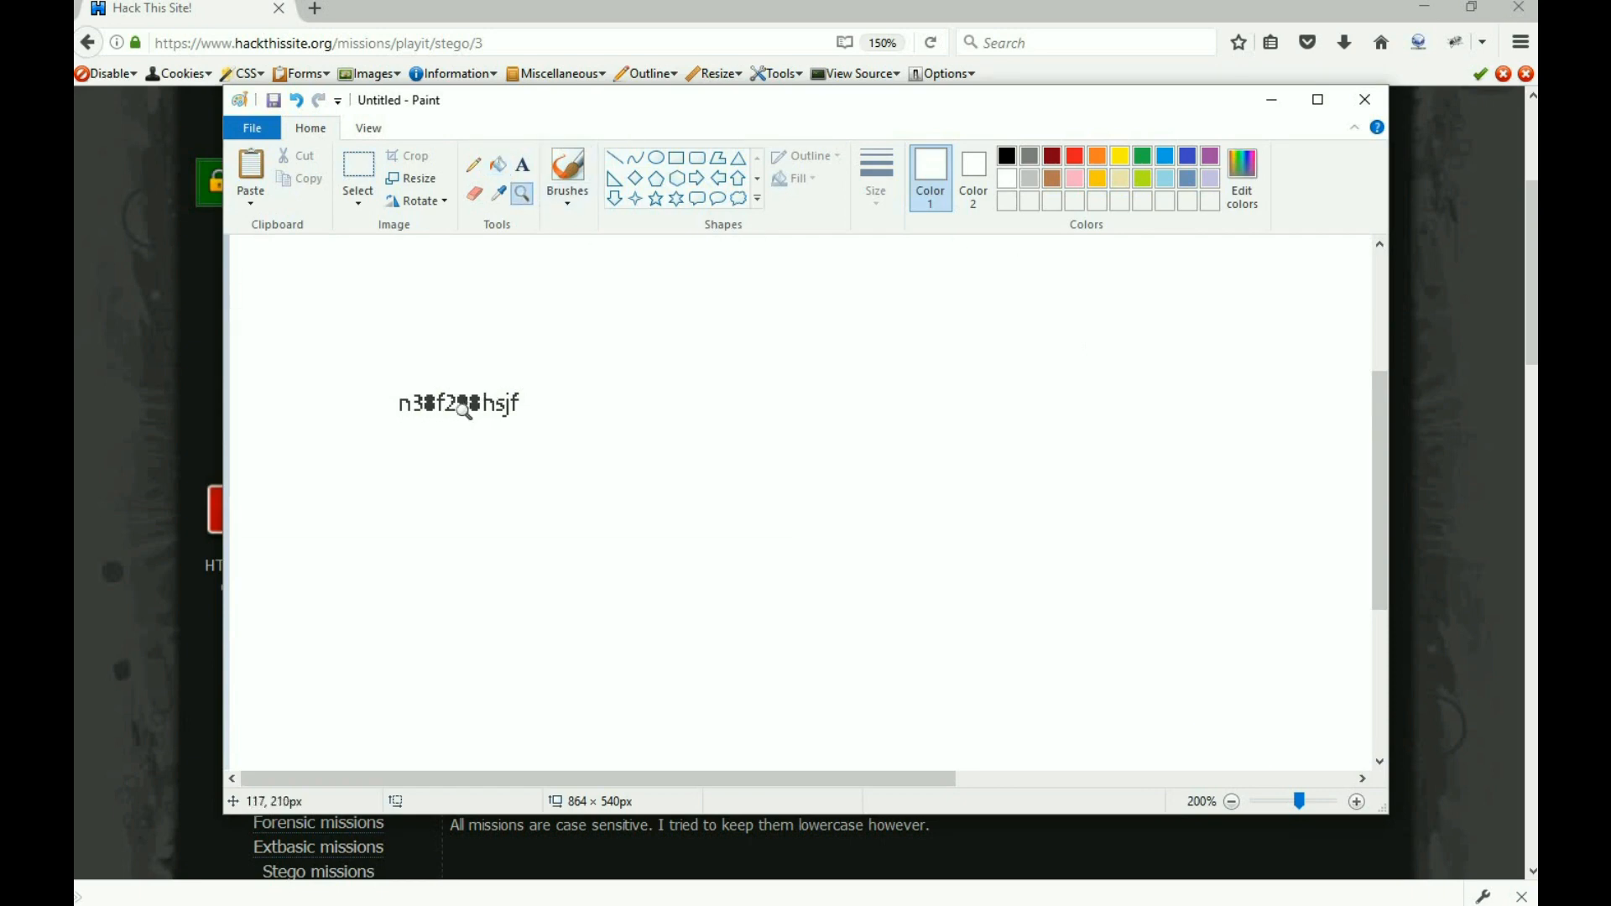
pyautogui.click(1356, 803)
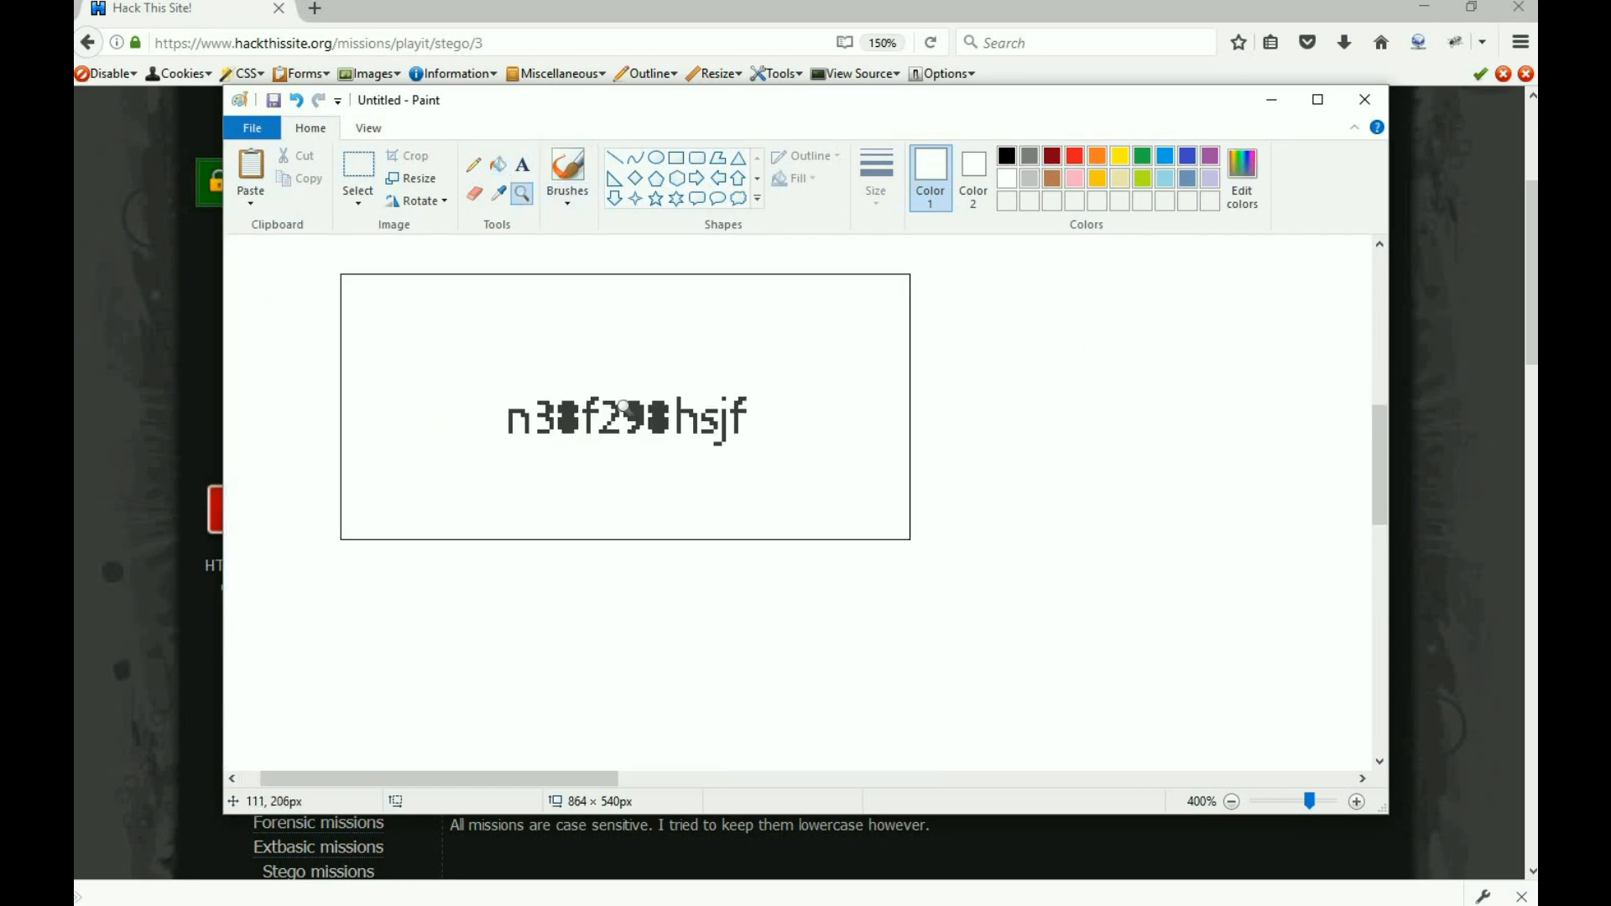
pyautogui.click(1356, 802)
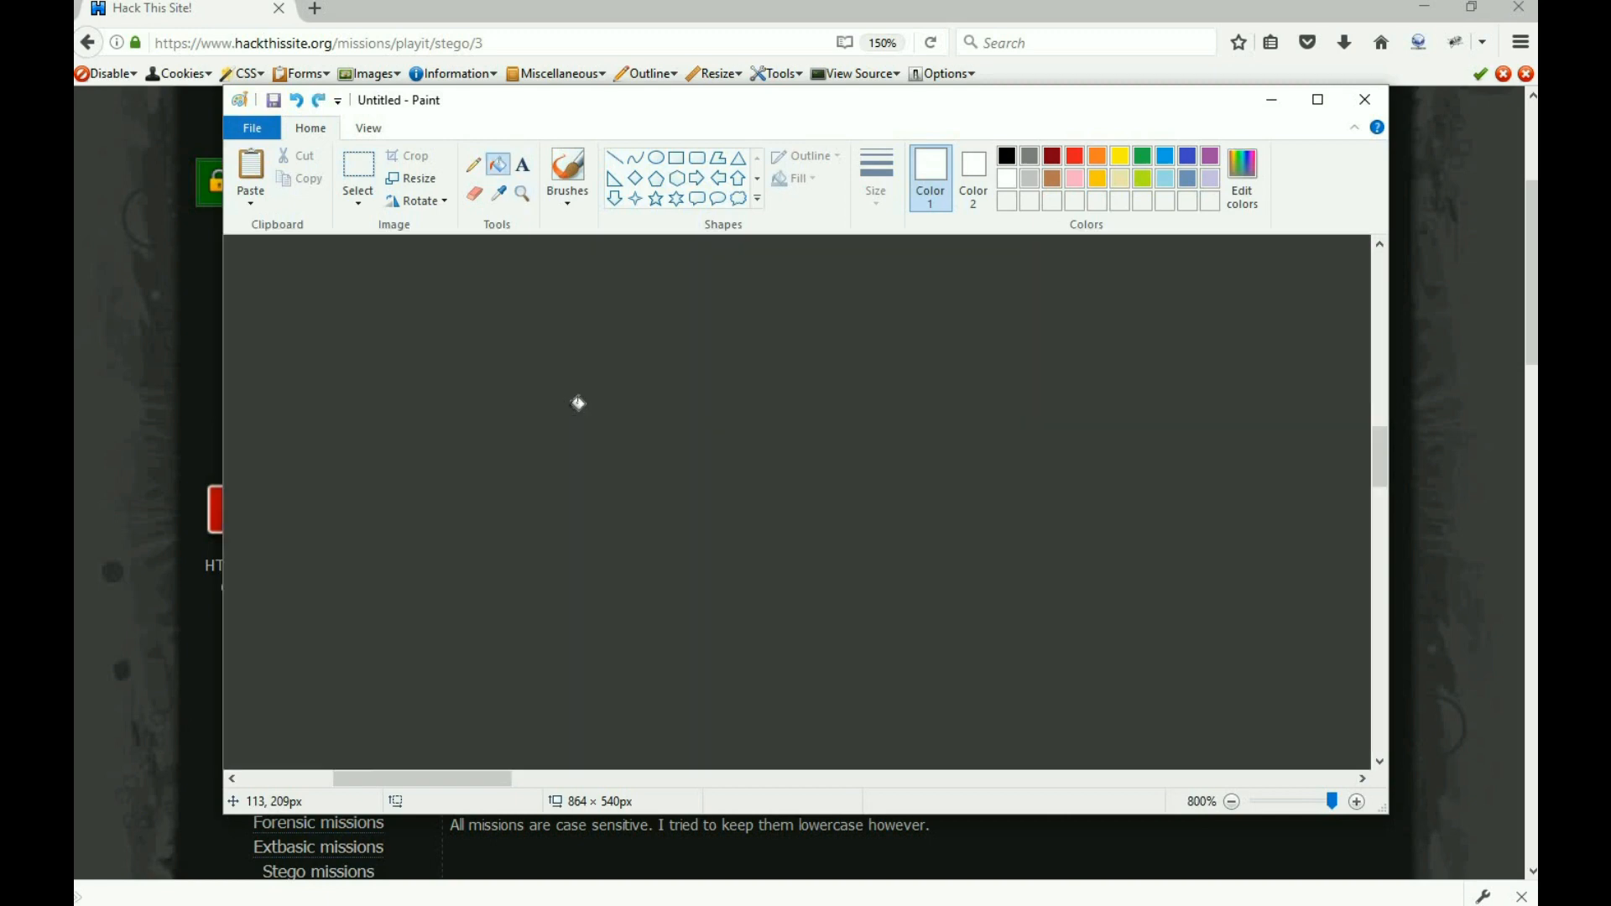
pyautogui.moveTo(546, 403)
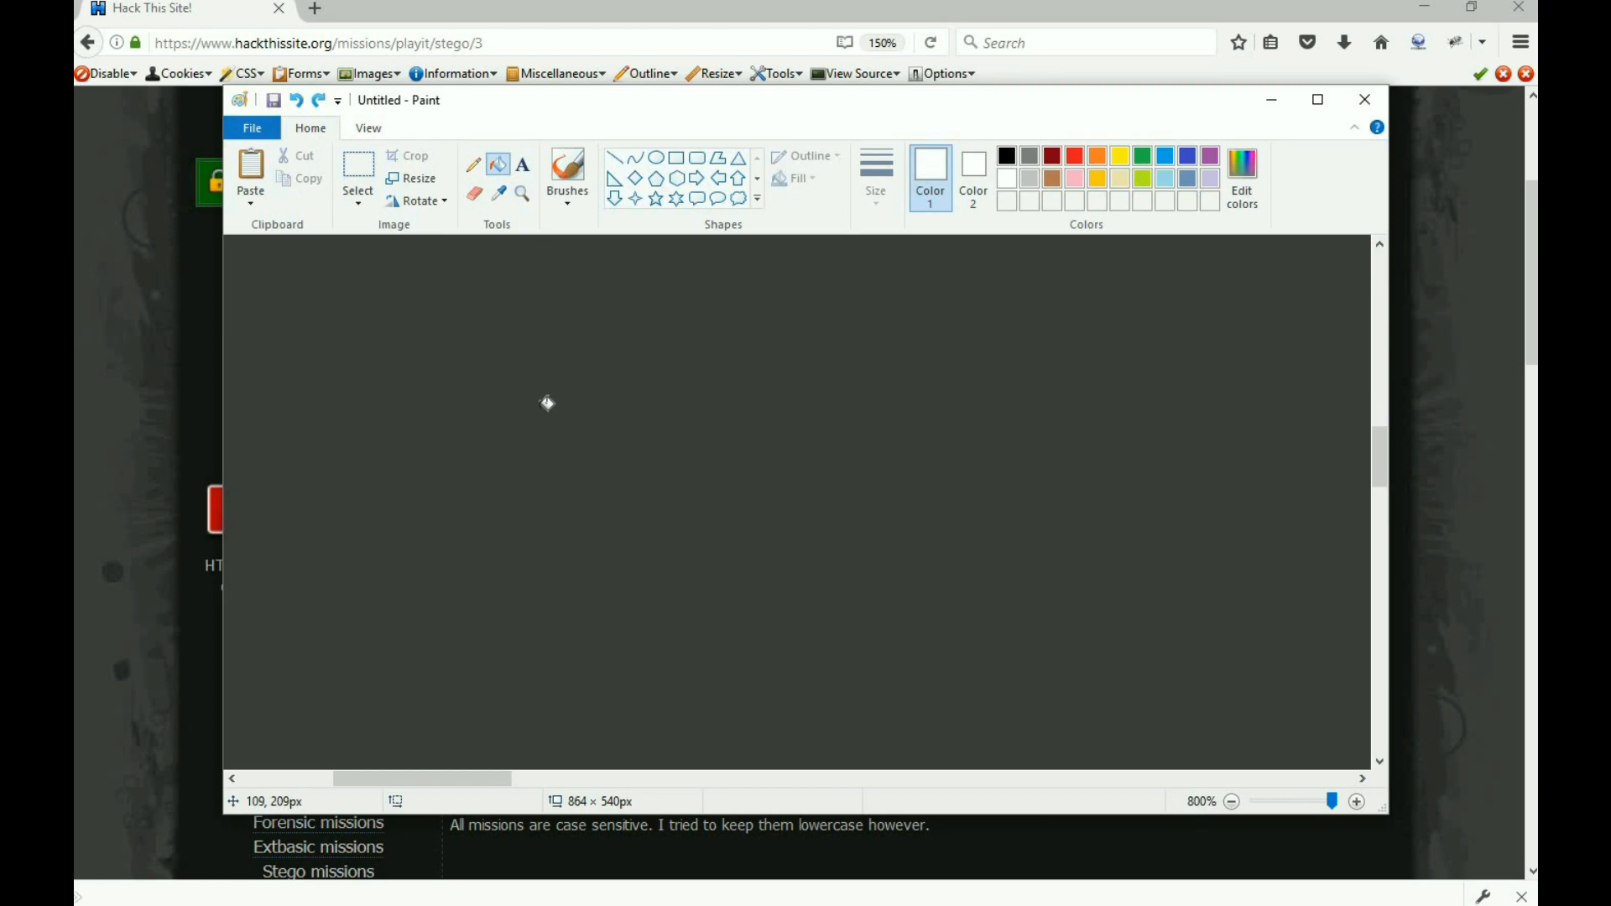
pyautogui.moveTo(555, 415)
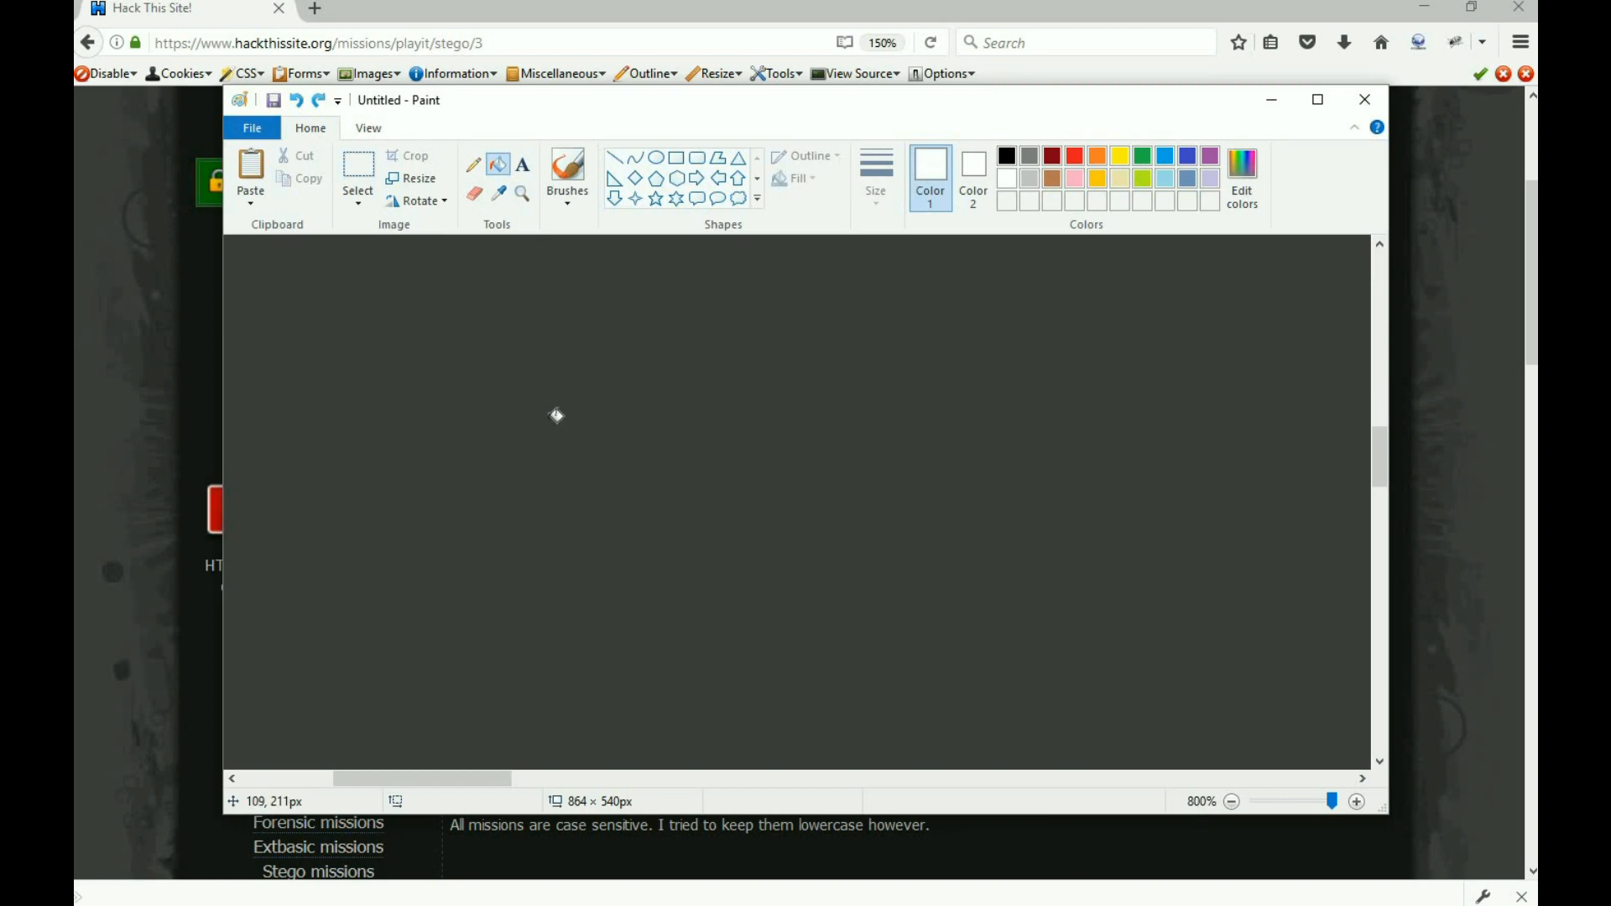
pyautogui.moveTo(552, 414)
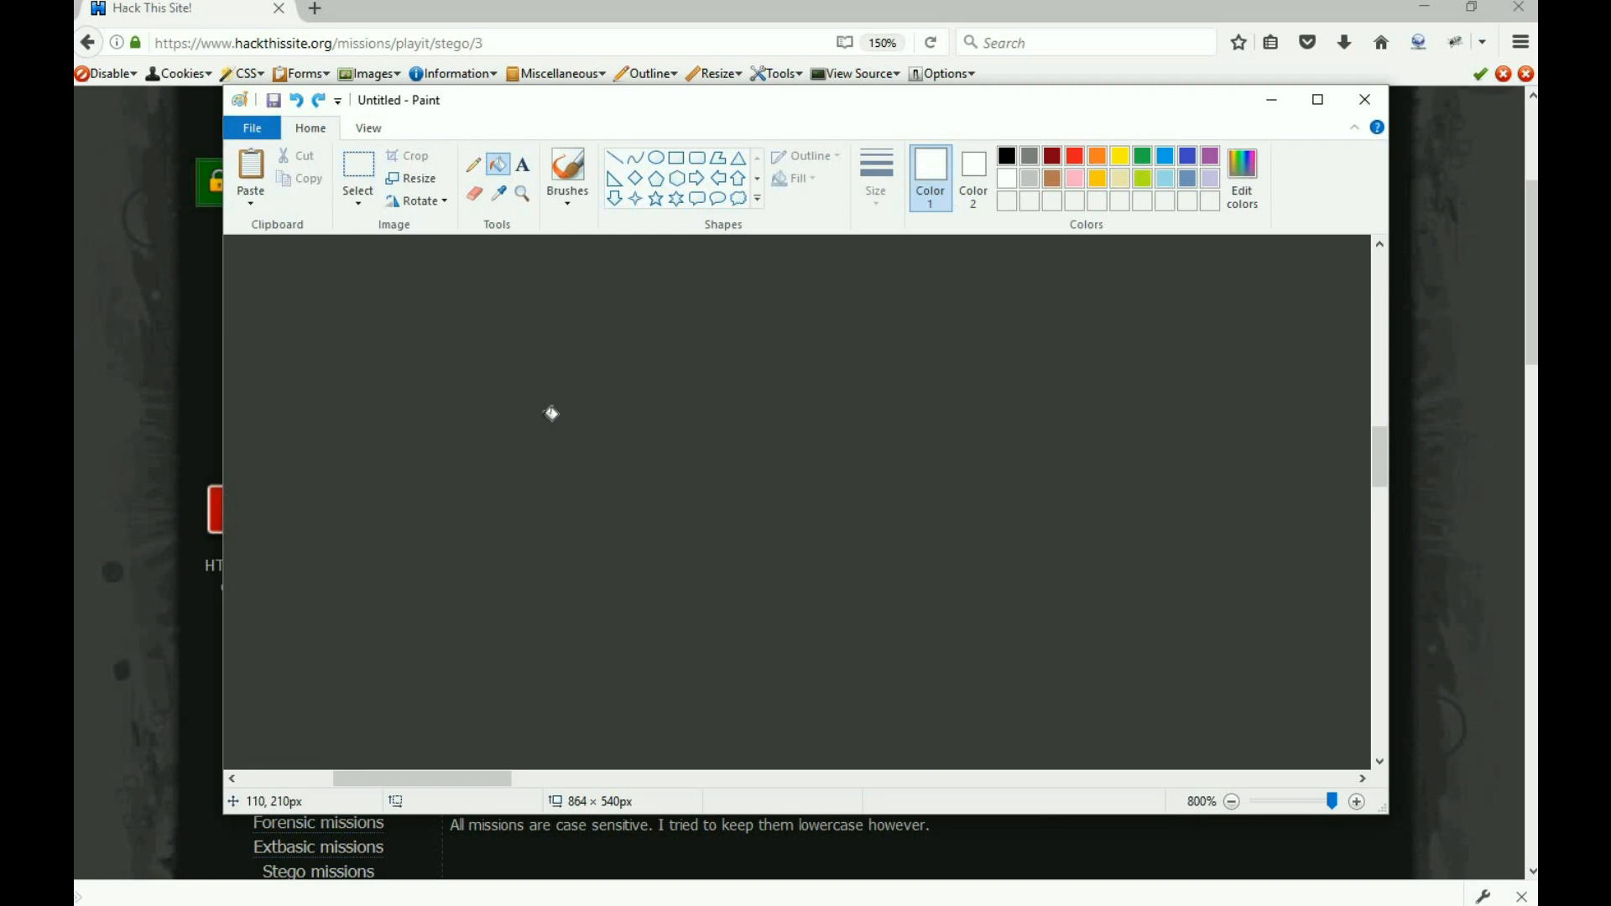
pyautogui.moveTo(483, 377)
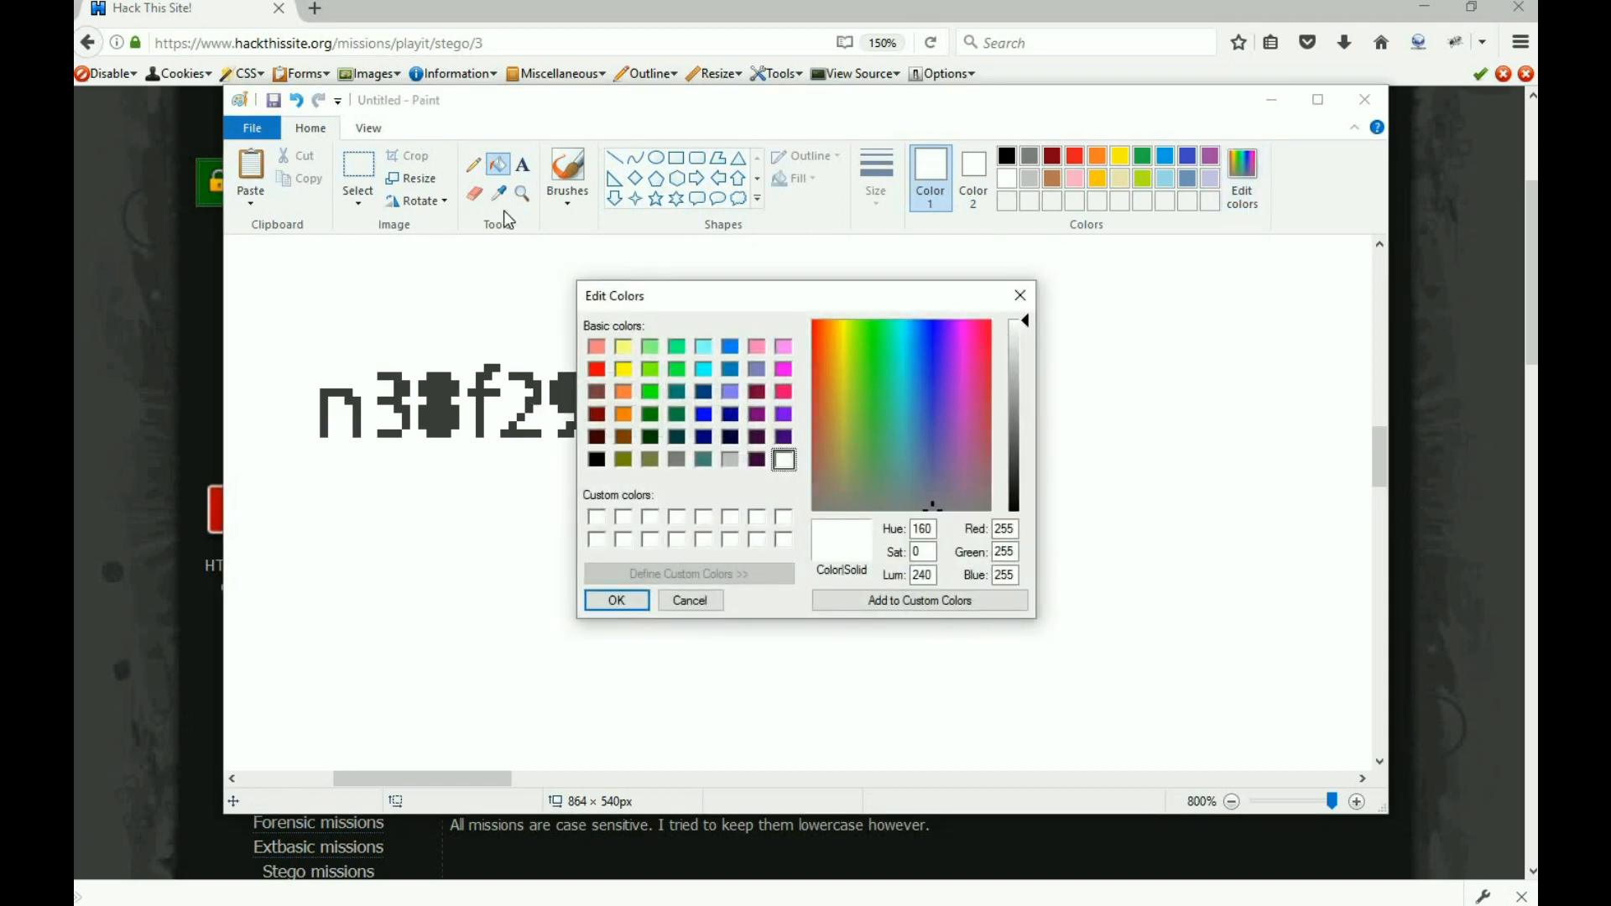
pyautogui.moveTo(750, 339)
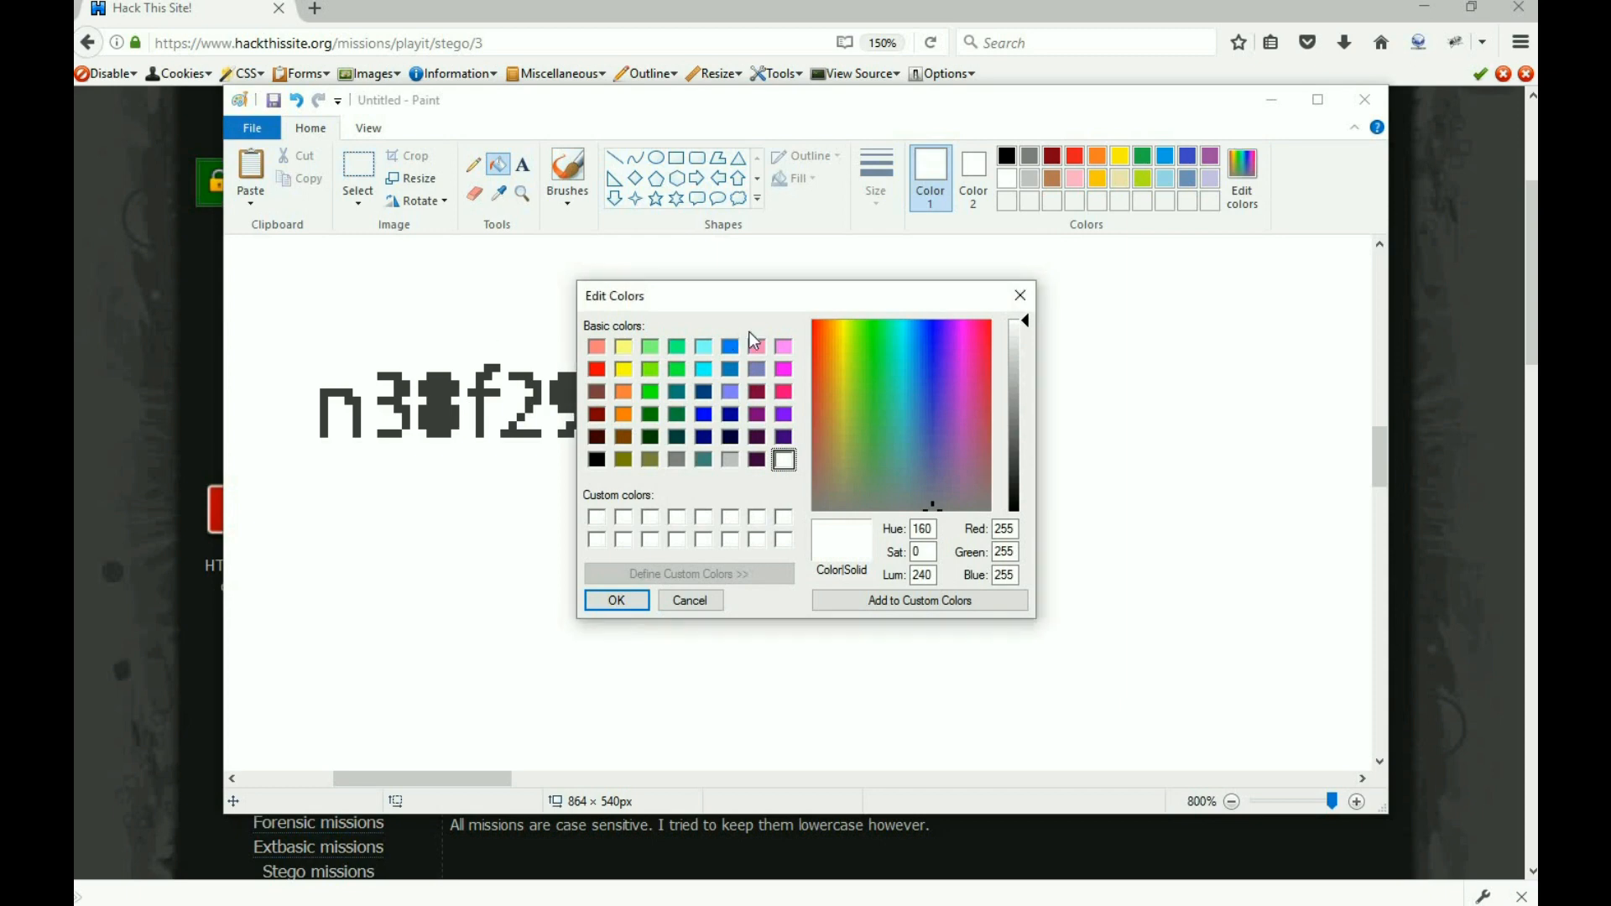
# Read the hidden characters' colour as RGB 61, 62, 62 in Edit Colors
pyautogui.click(616, 601)
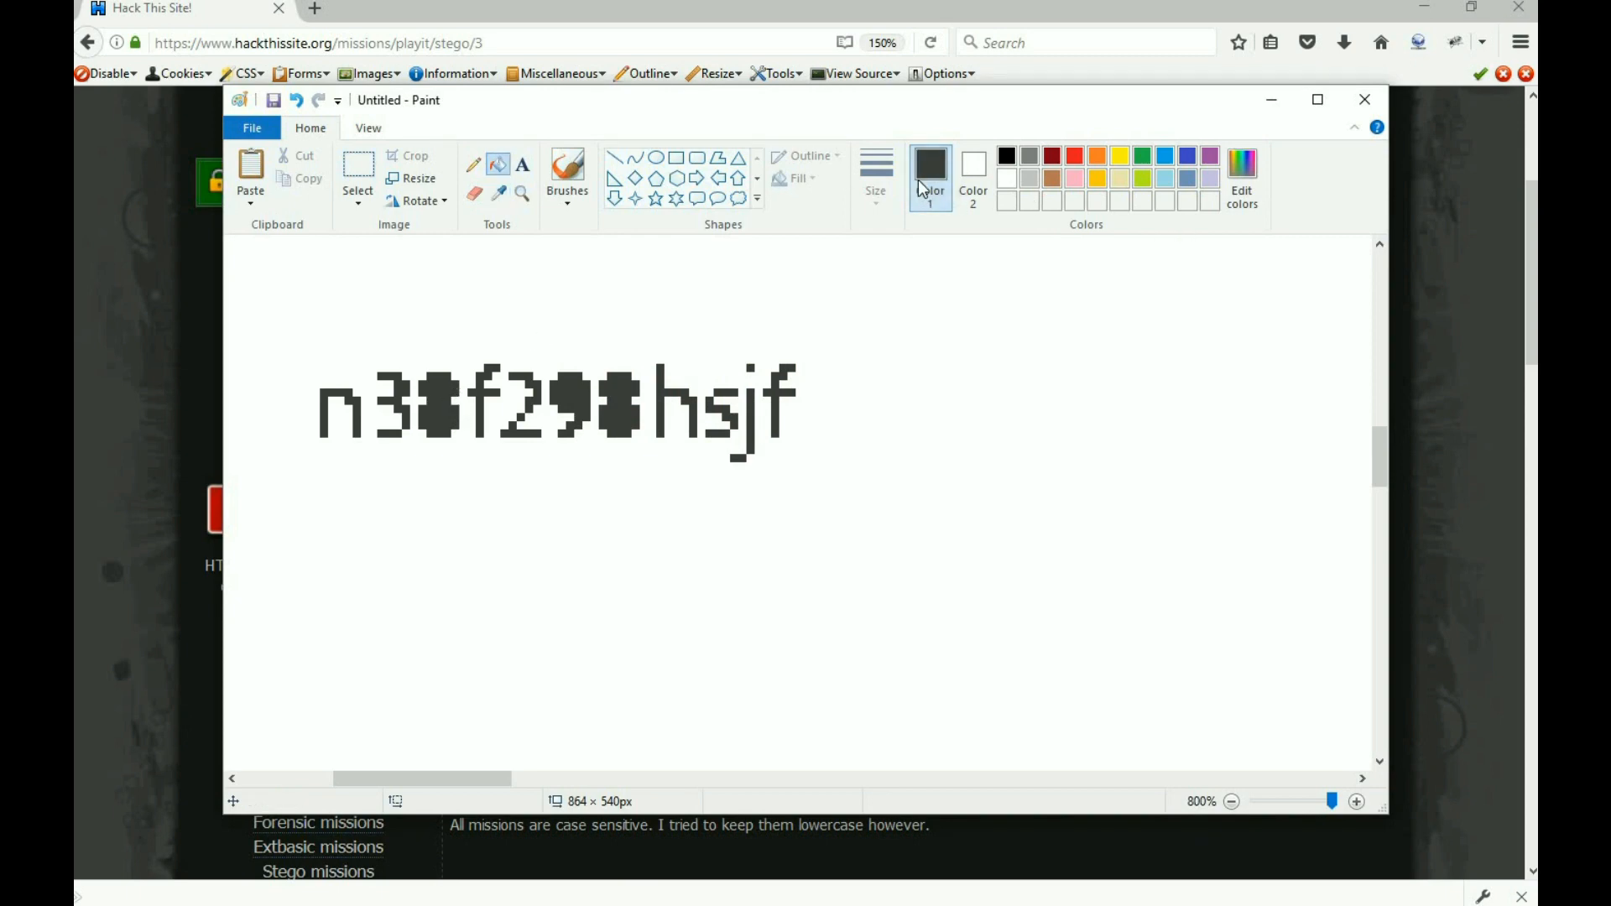
pyautogui.click(1242, 179)
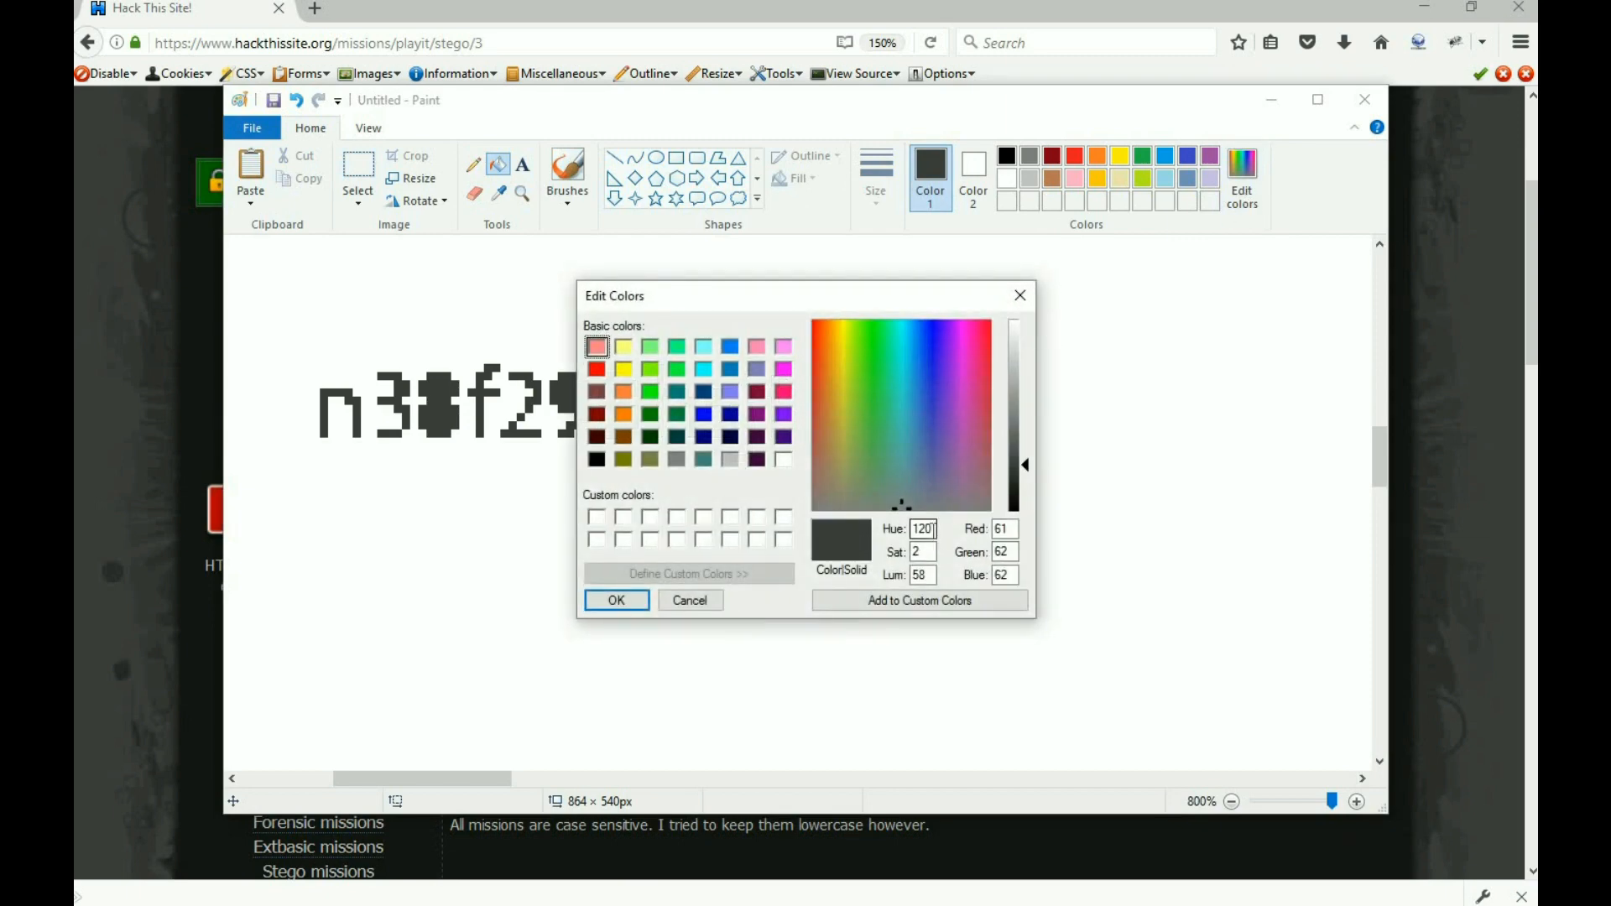
pyautogui.click(1002, 529)
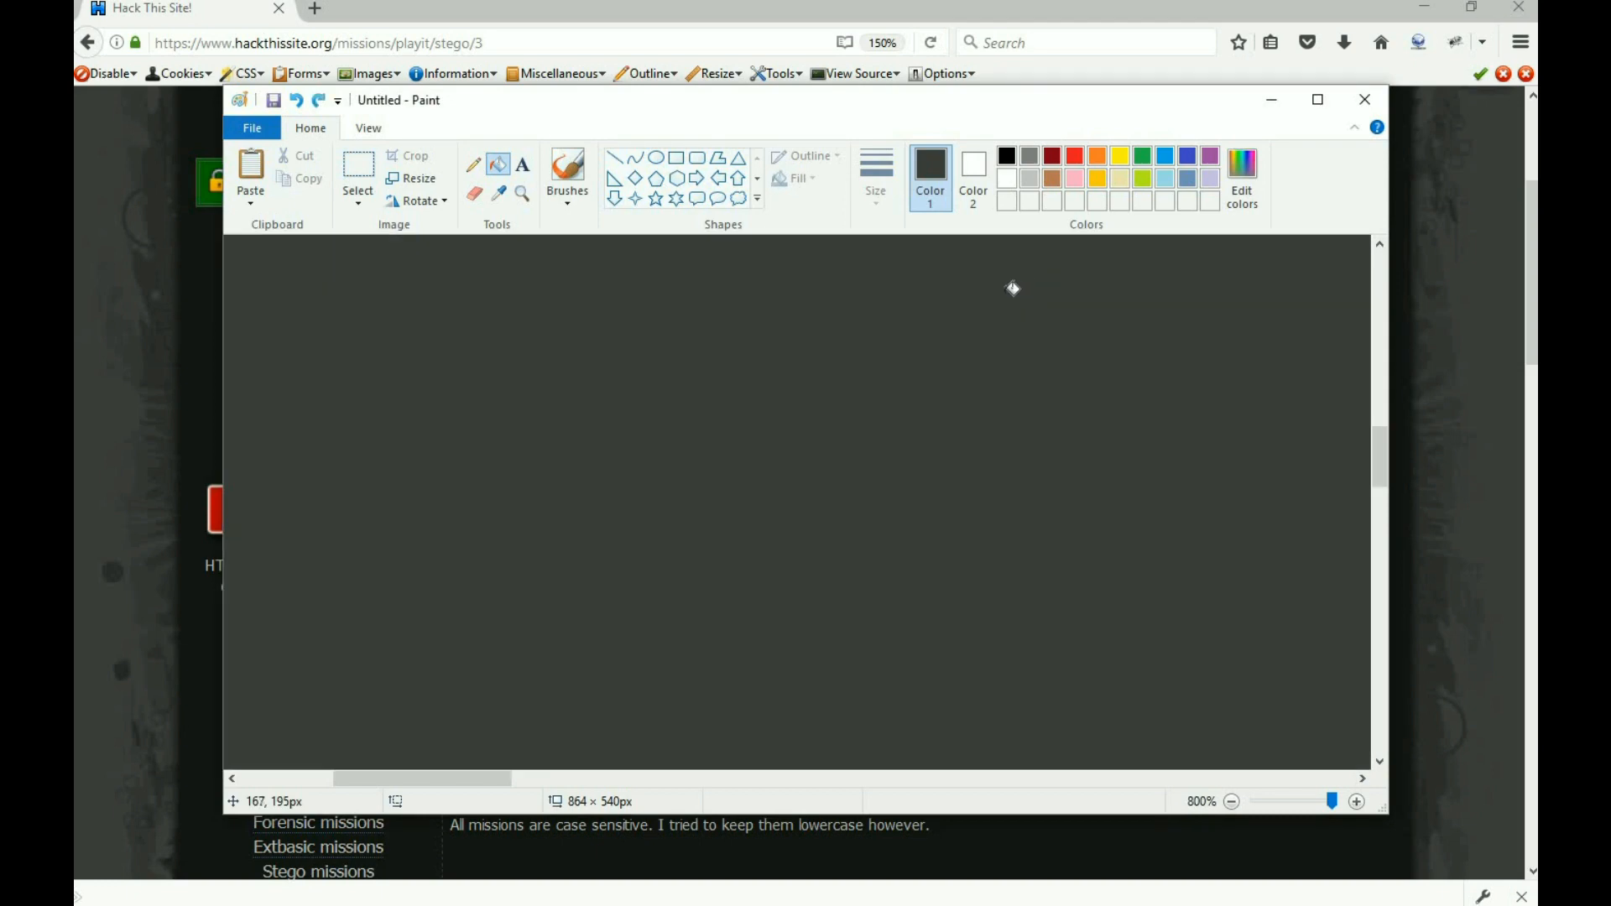
# Sample the dark background's colour with the Color picker and inspect its values
pyautogui.click(496, 195)
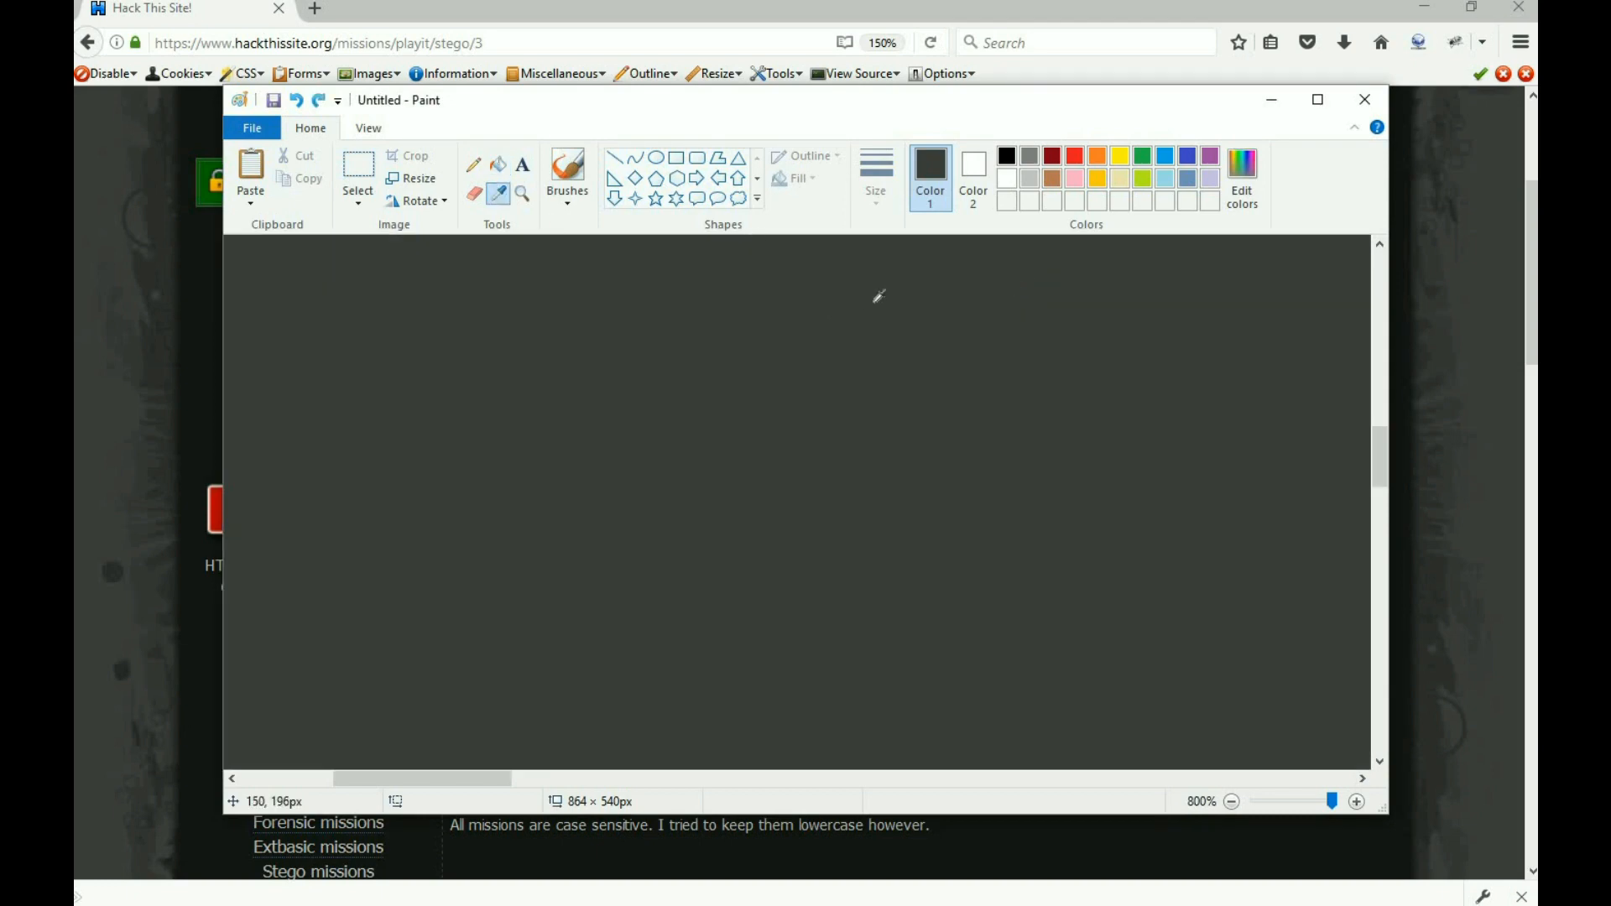
pyautogui.click(972, 171)
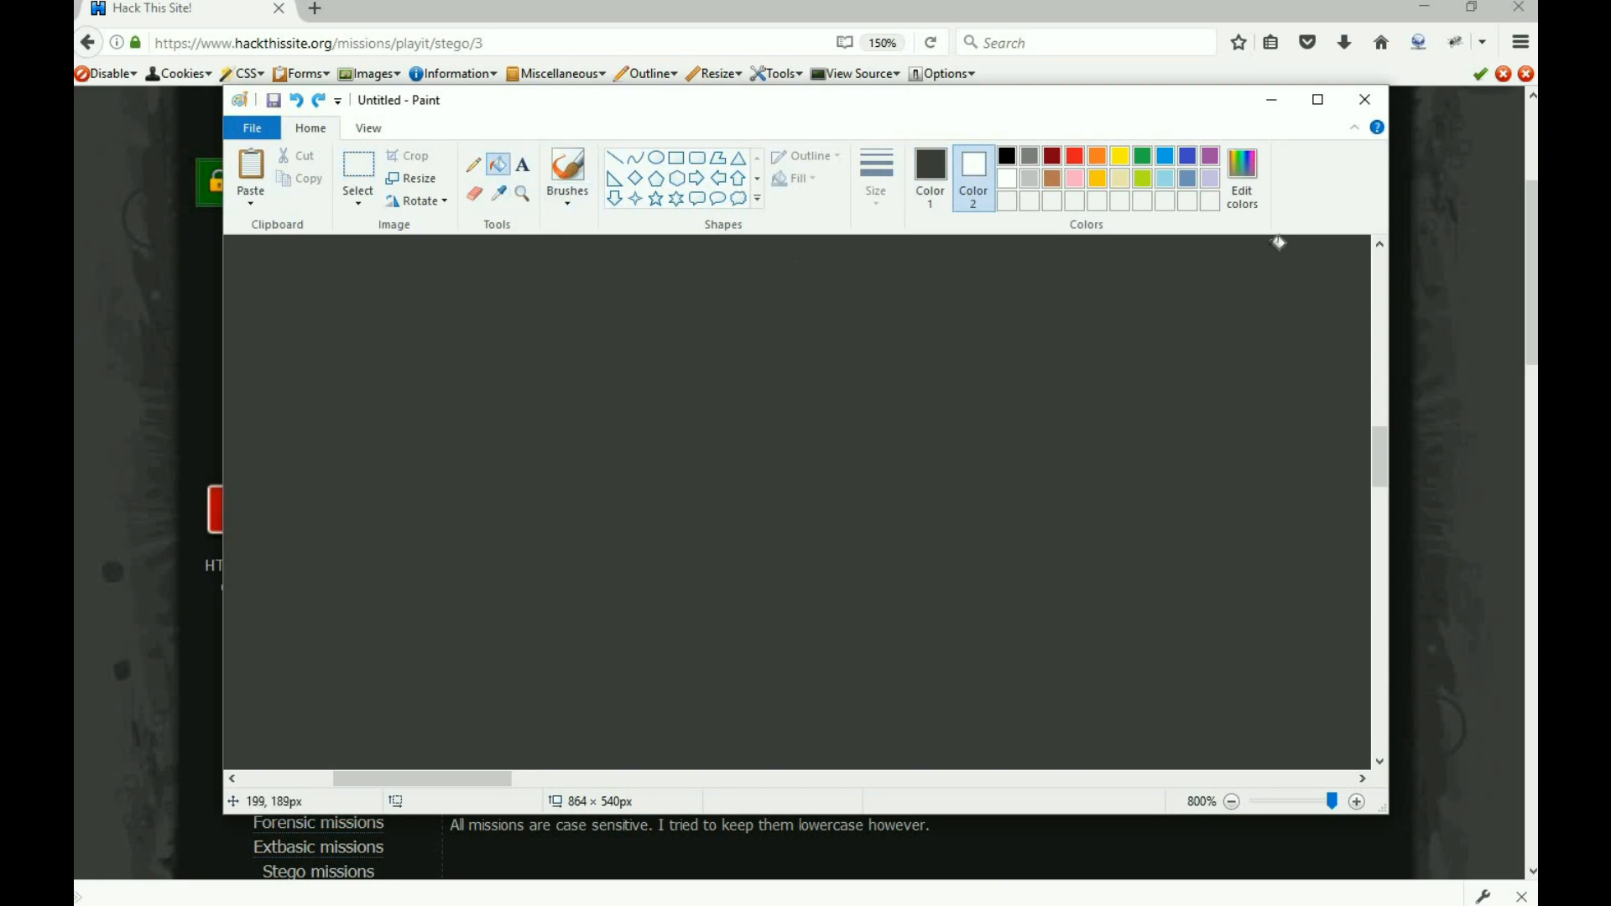
pyautogui.click(1242, 179)
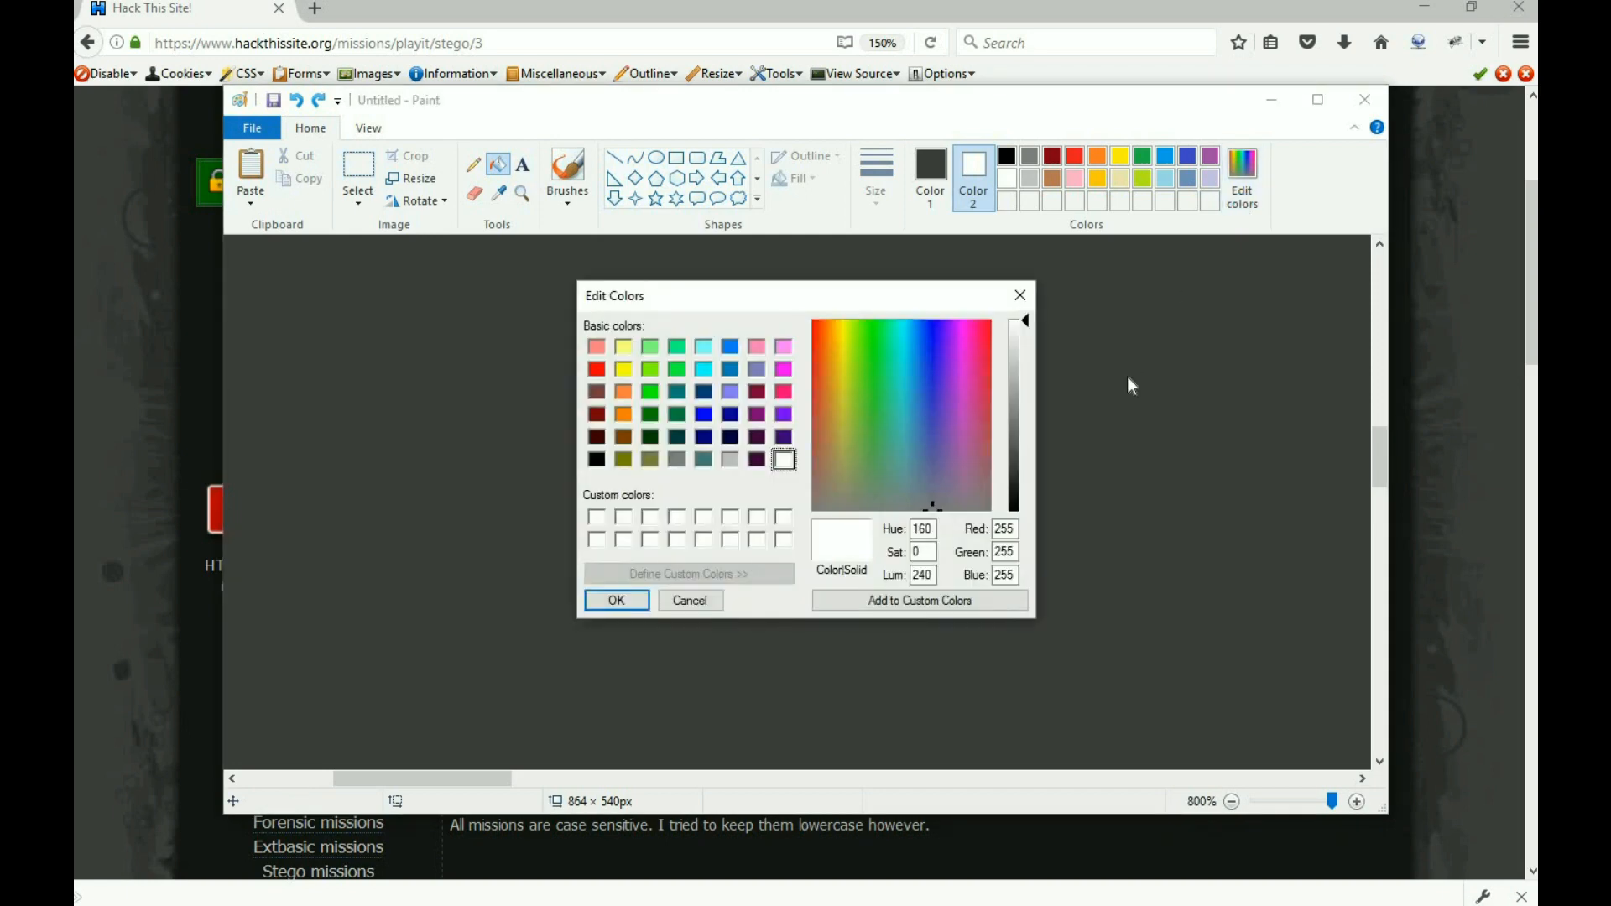
pyautogui.click(616, 601)
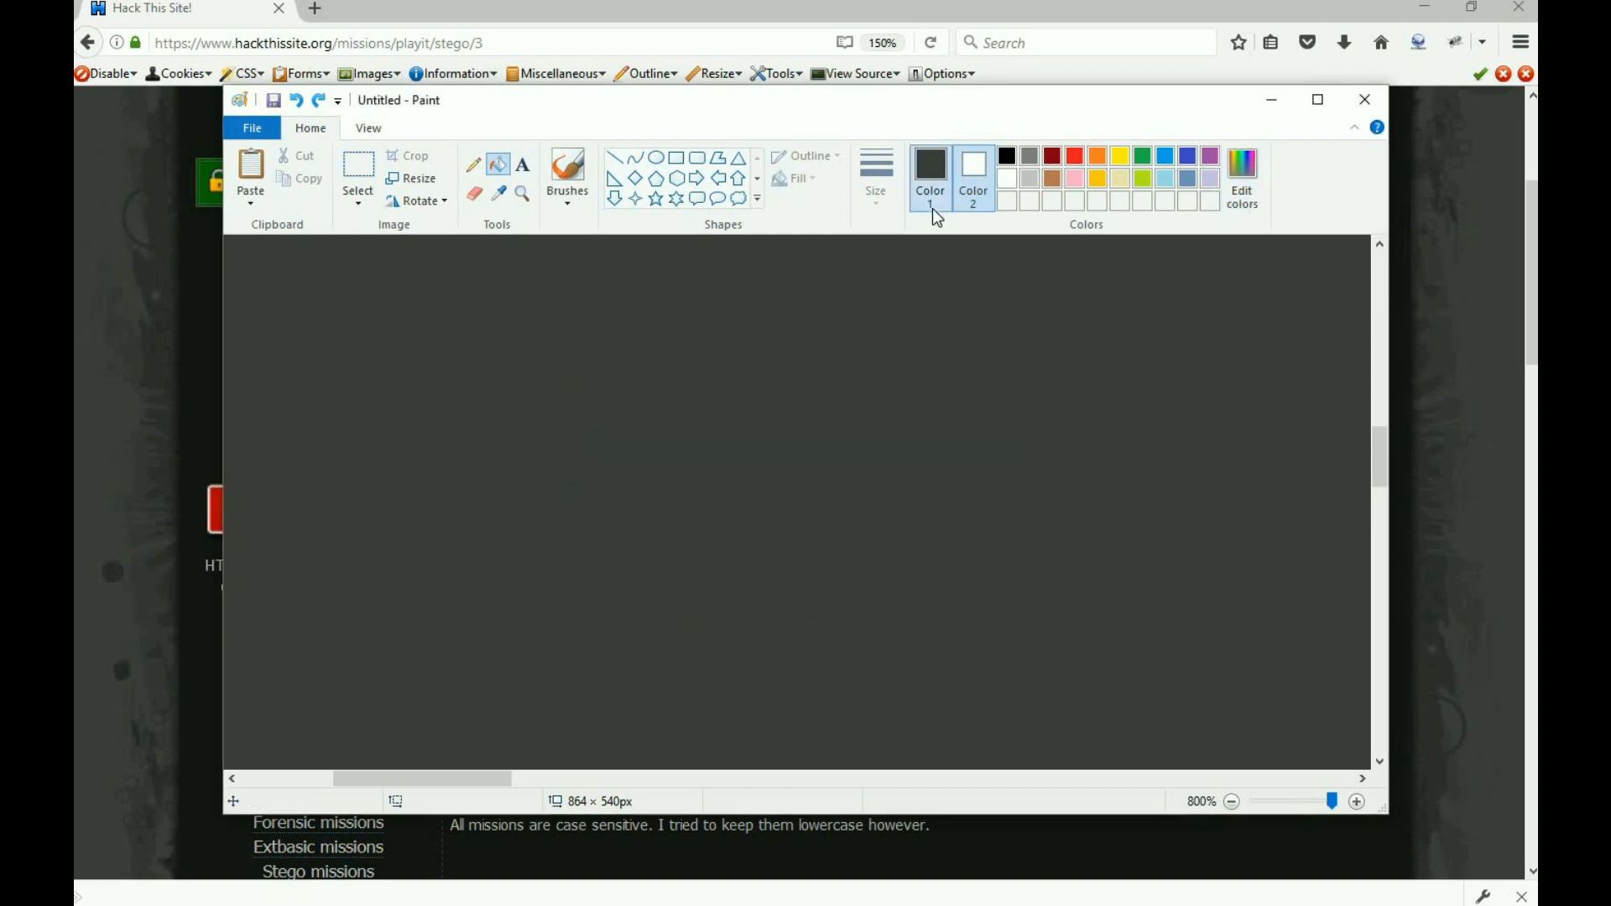
# Set the primary drawing colour to gray 62, 62, 62 and flood the canvas to expose 'n3?f2??hsjf'
pyautogui.click(498, 193)
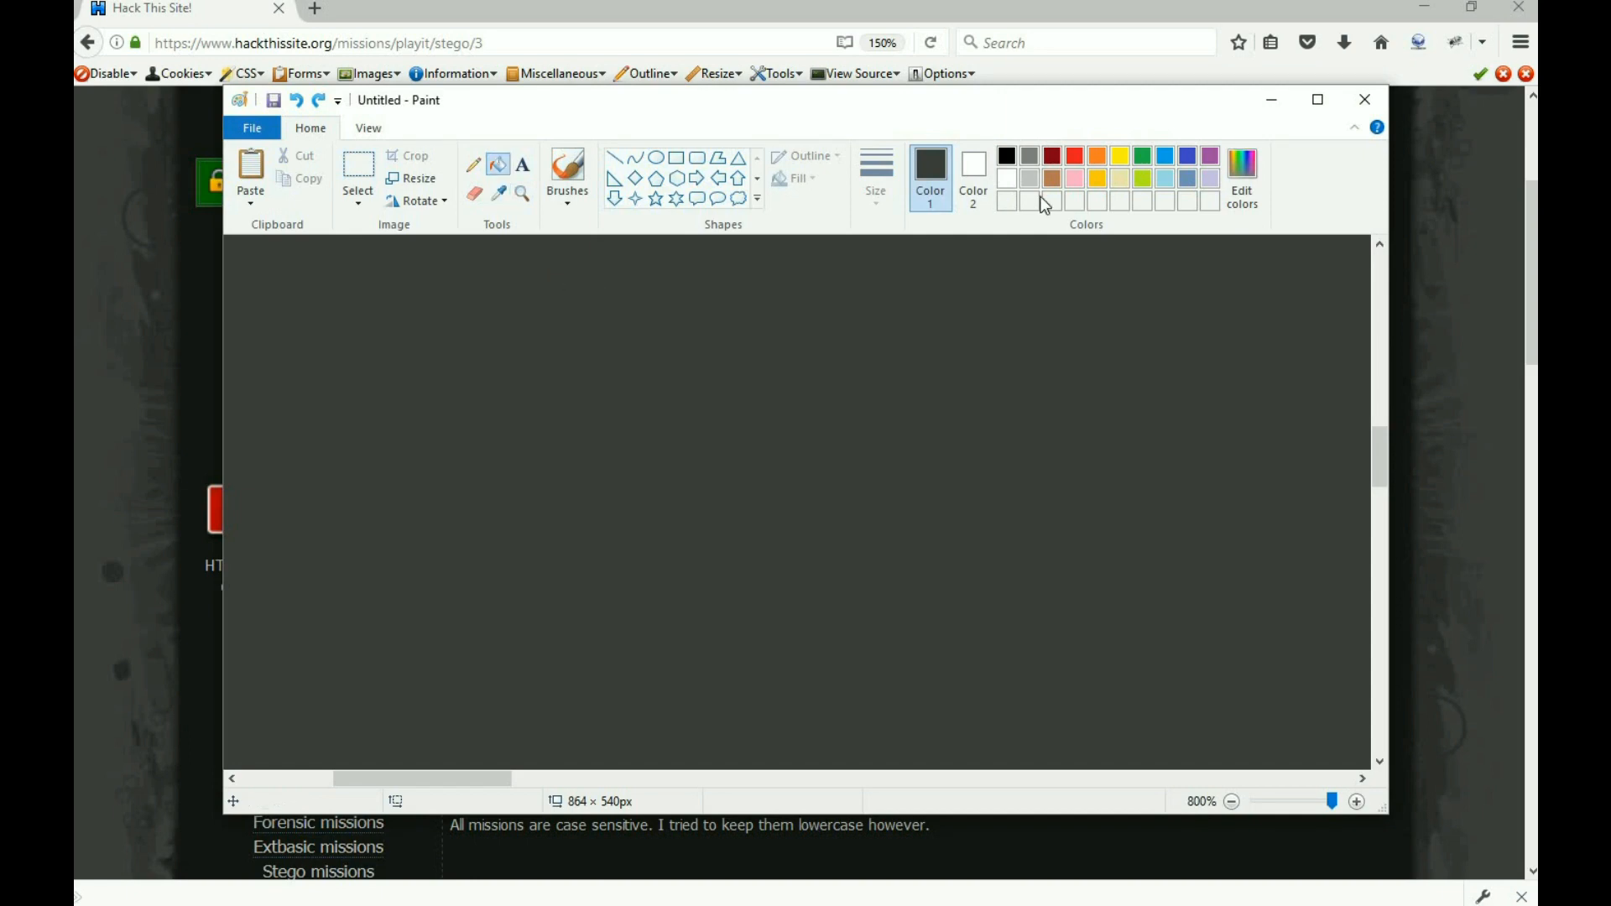
pyautogui.click(1242, 180)
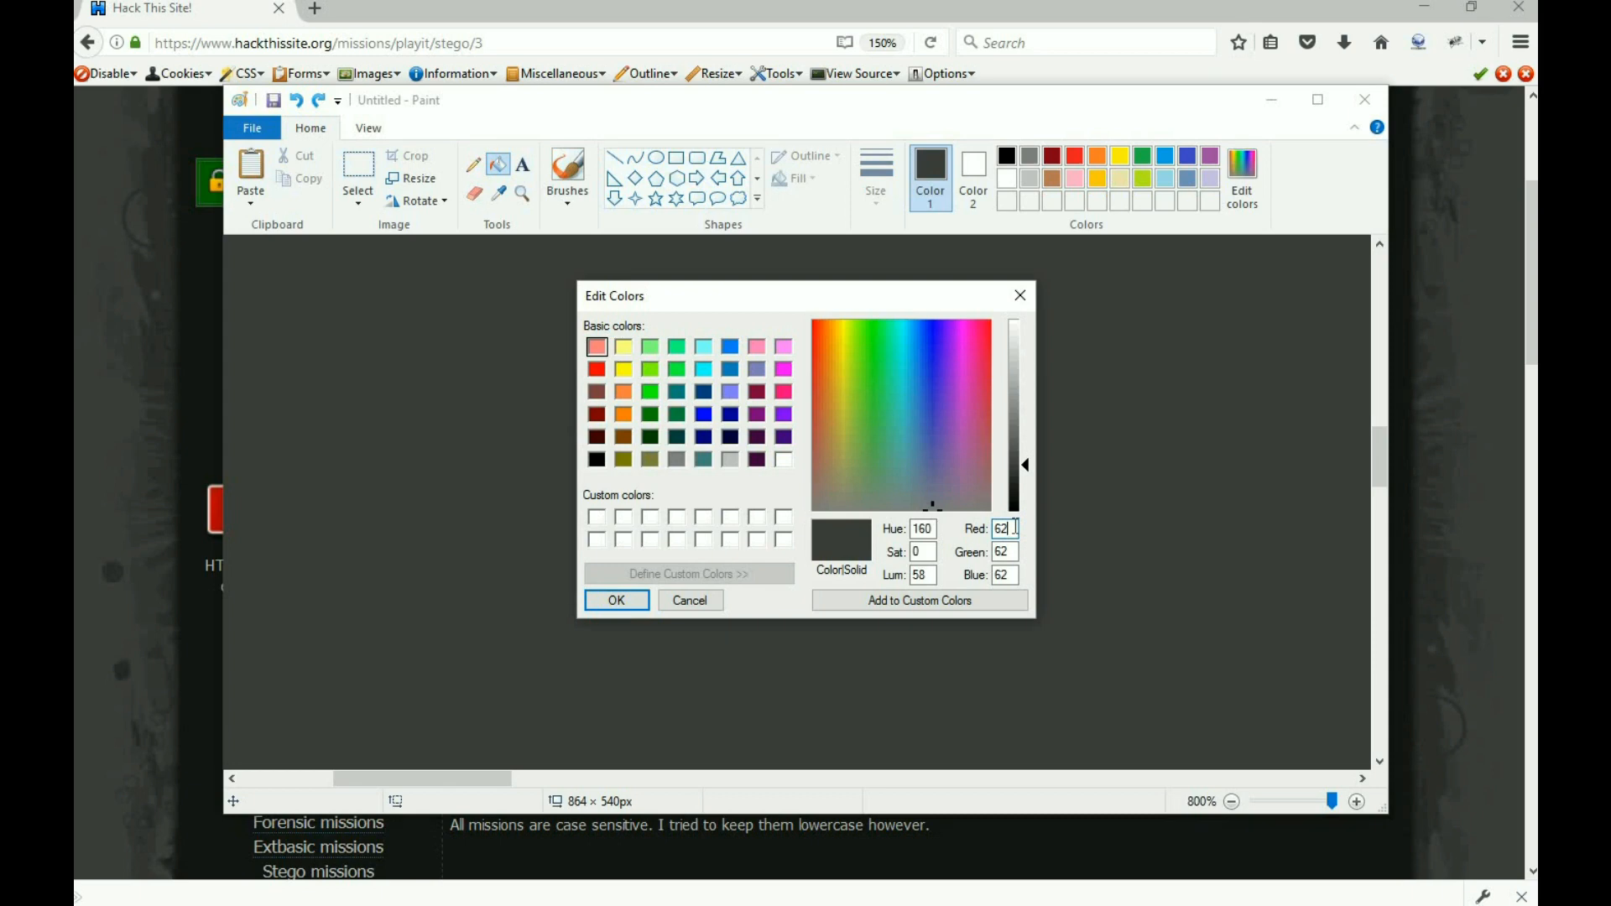
pyautogui.click(616, 601)
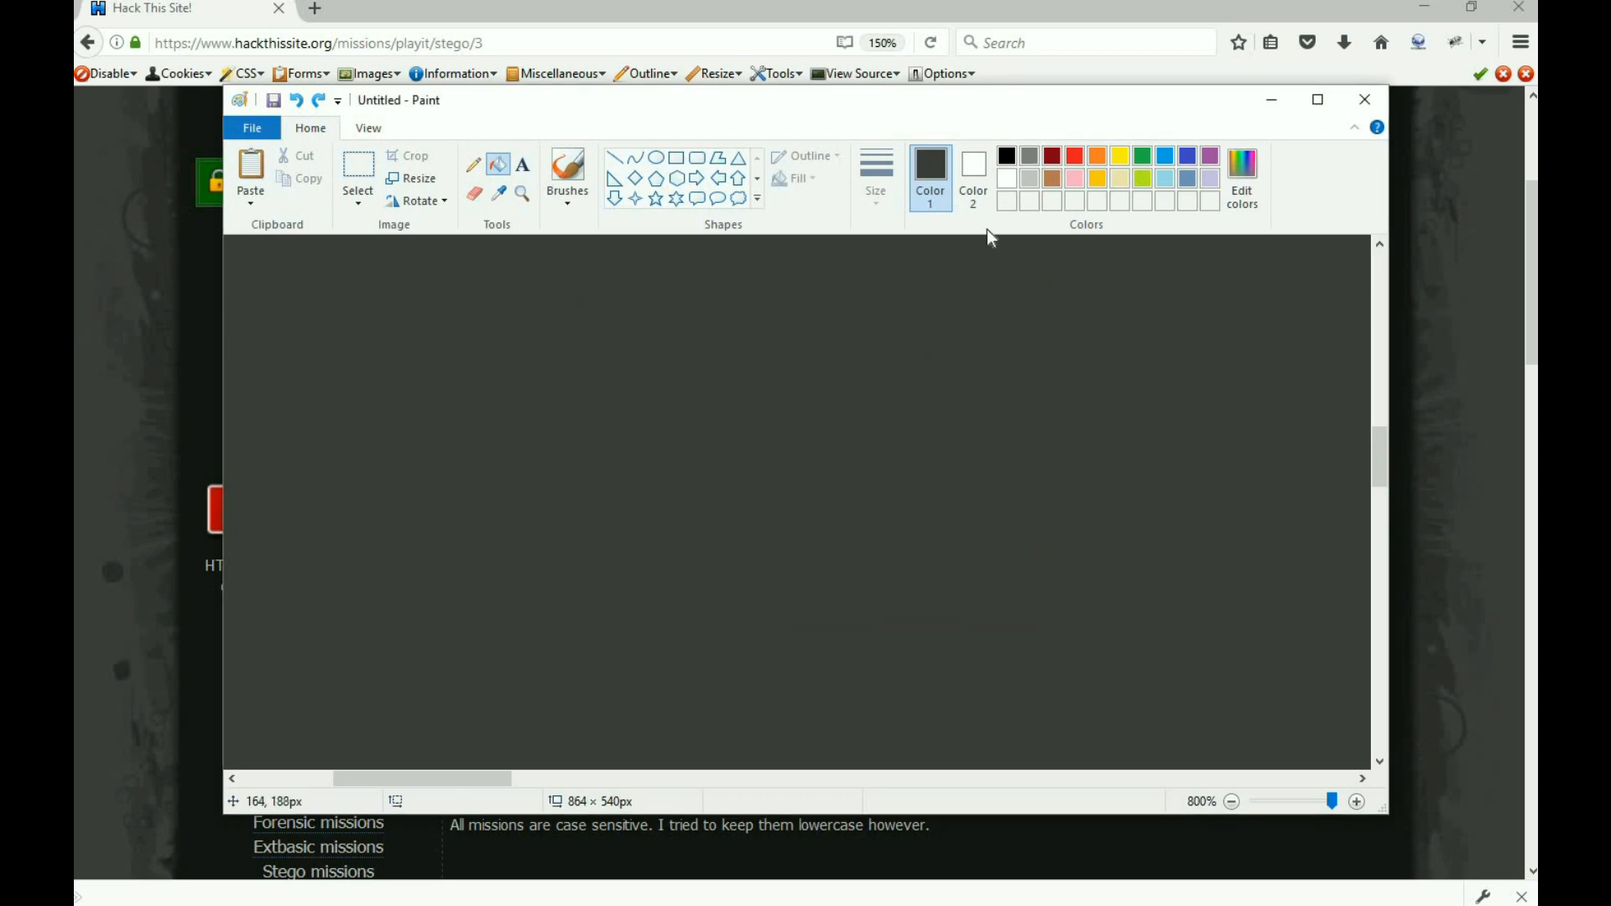
pyautogui.click(972, 170)
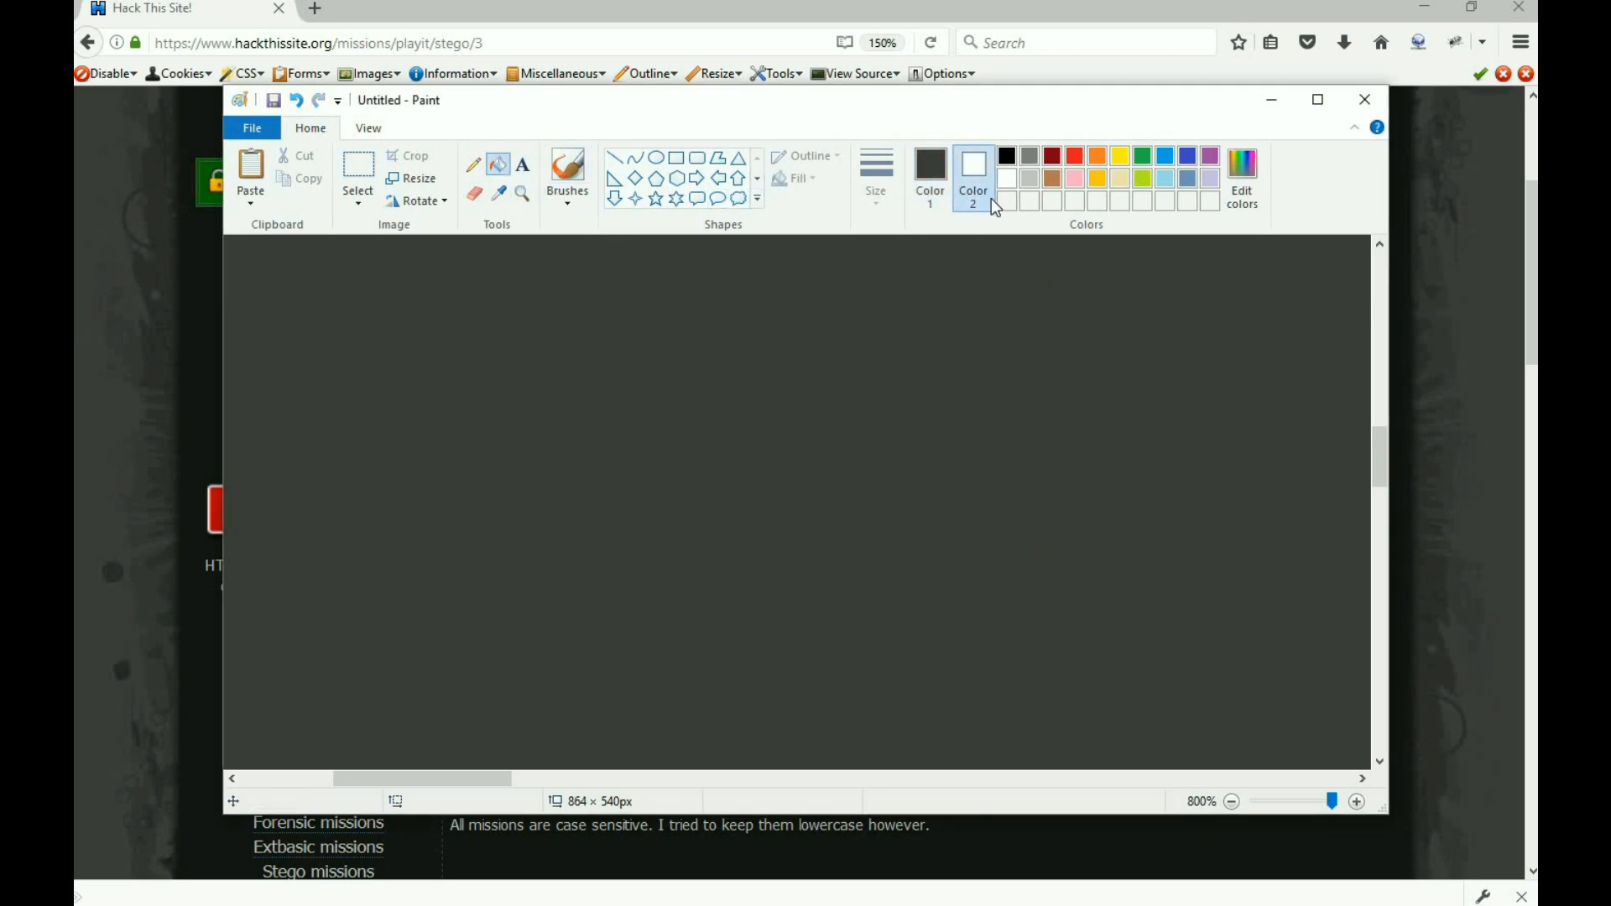
pyautogui.click(928, 175)
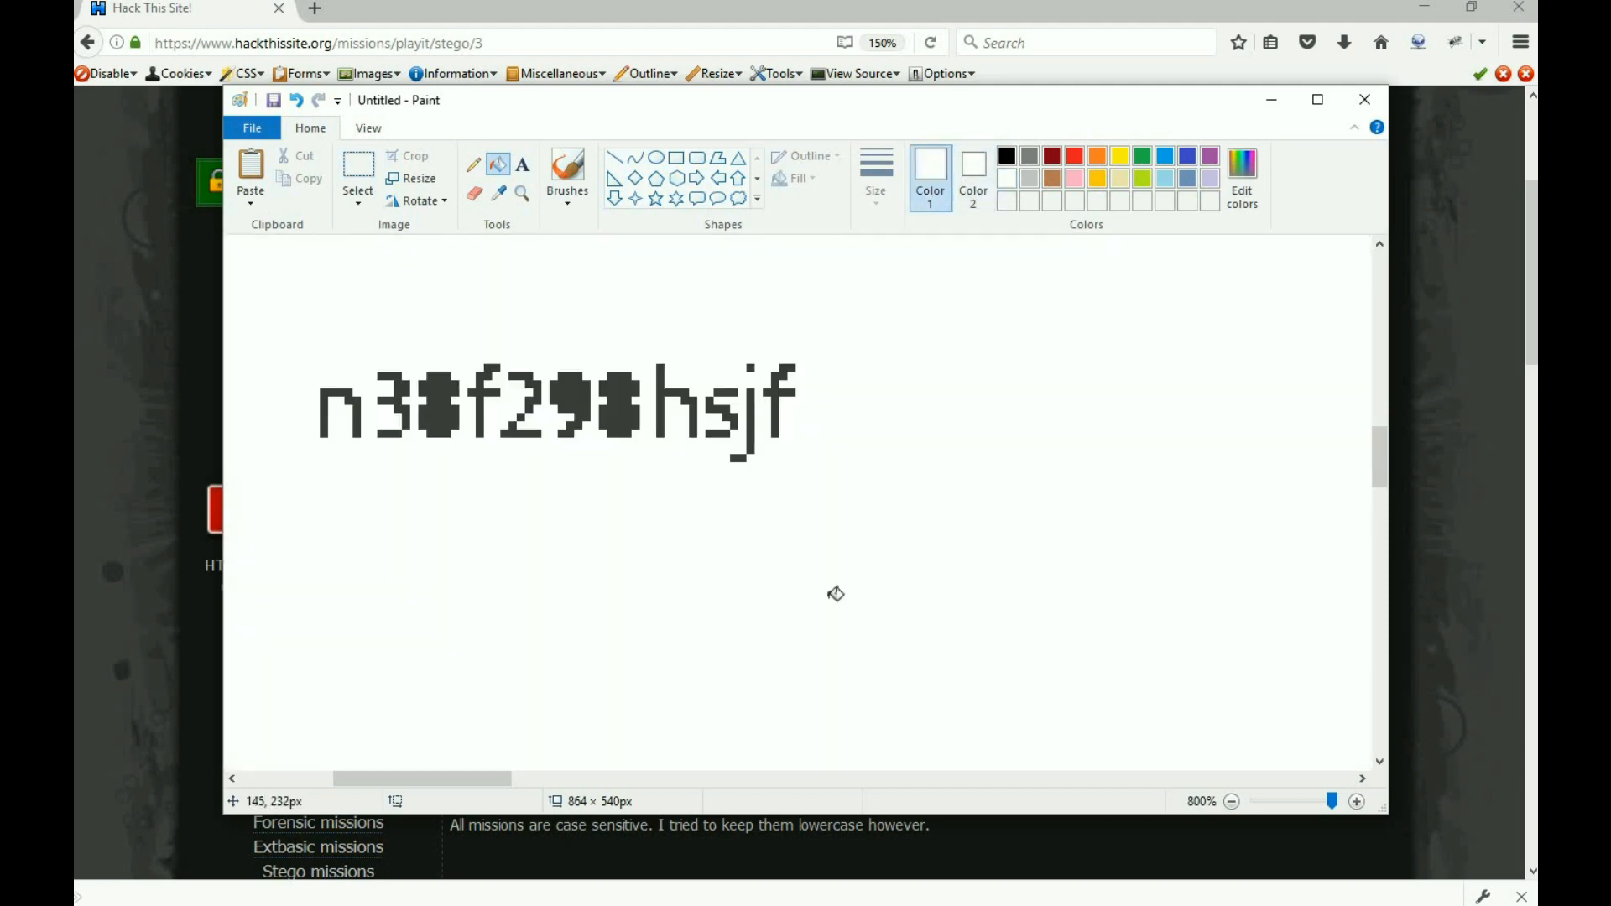
pyautogui.moveTo(1153, 339)
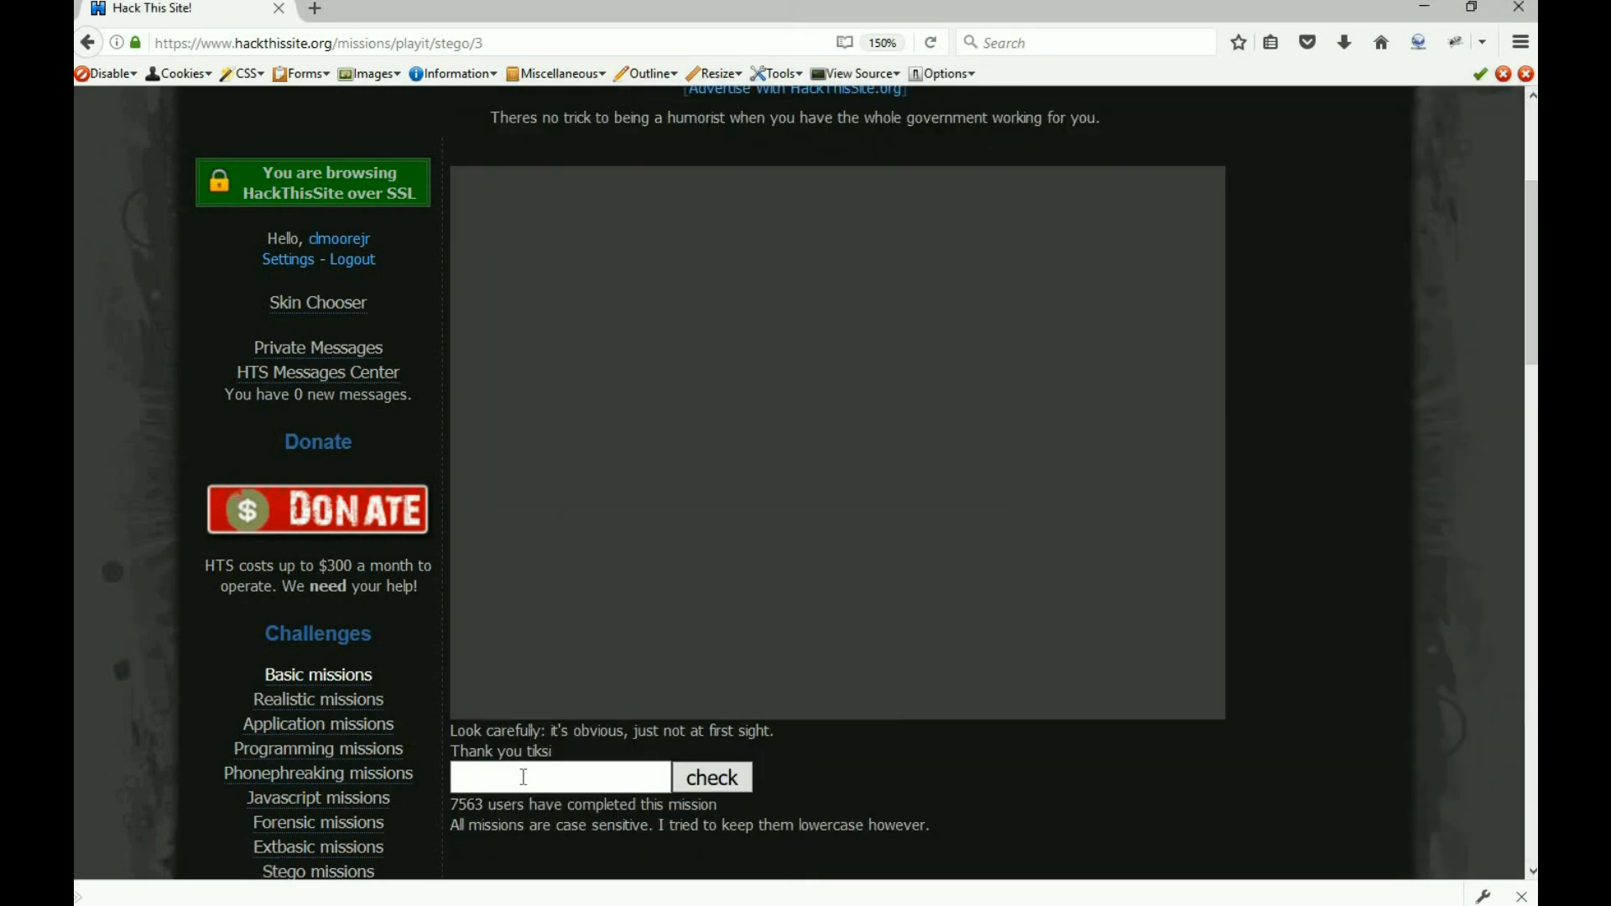
# Enter n38f298hsjf in the stego 3 answer box and submit it
pyautogui.write('n3')
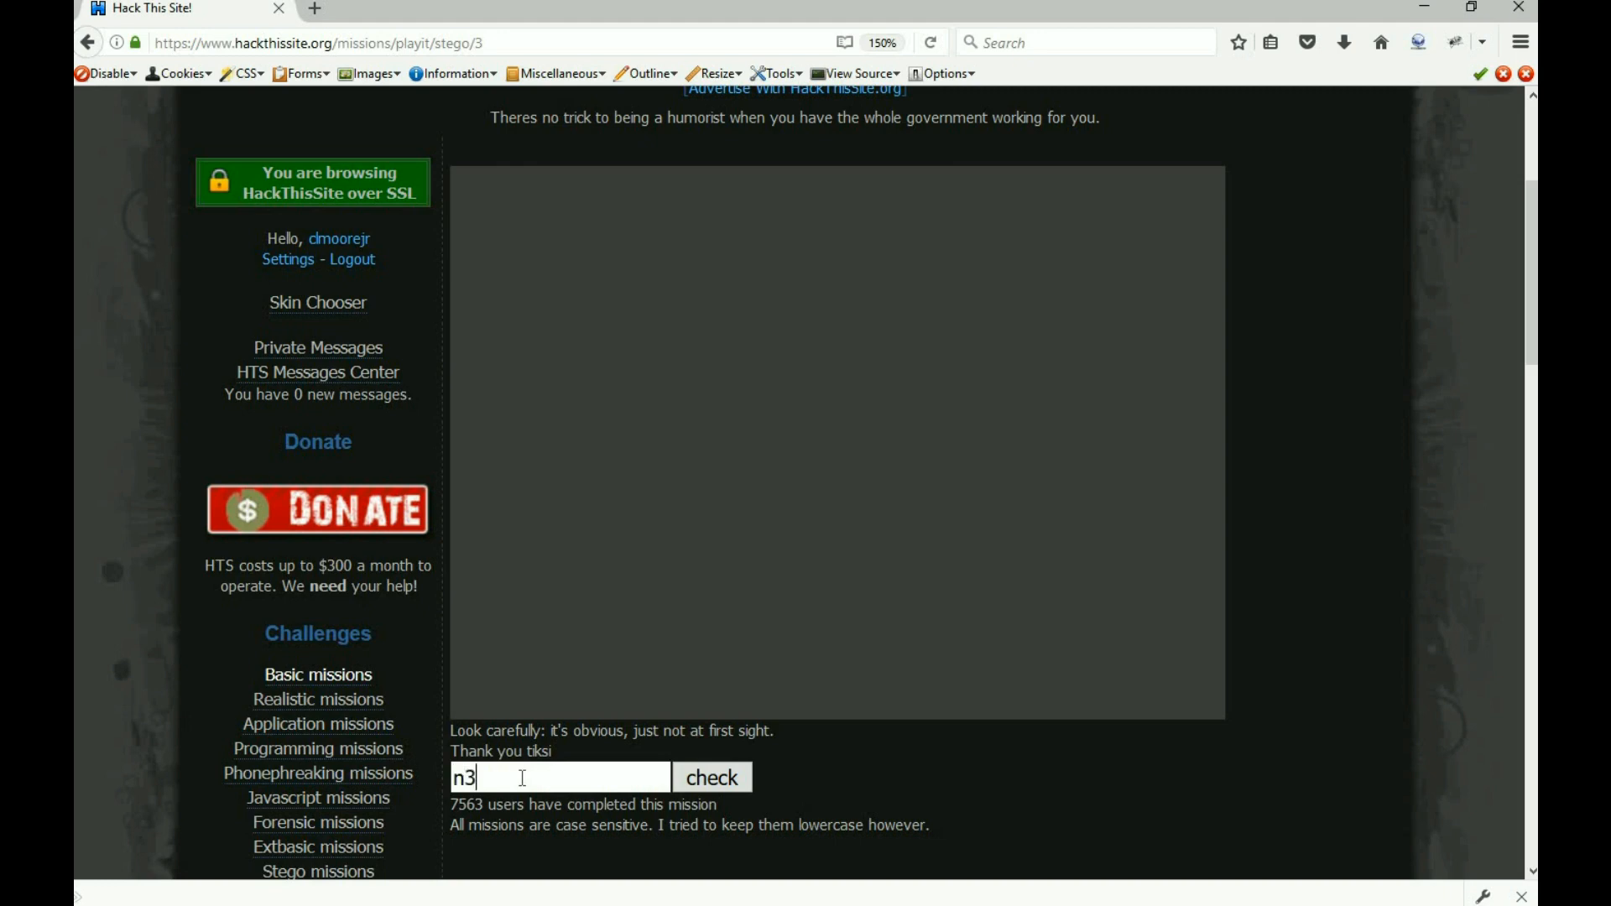
pyautogui.write('8f29')
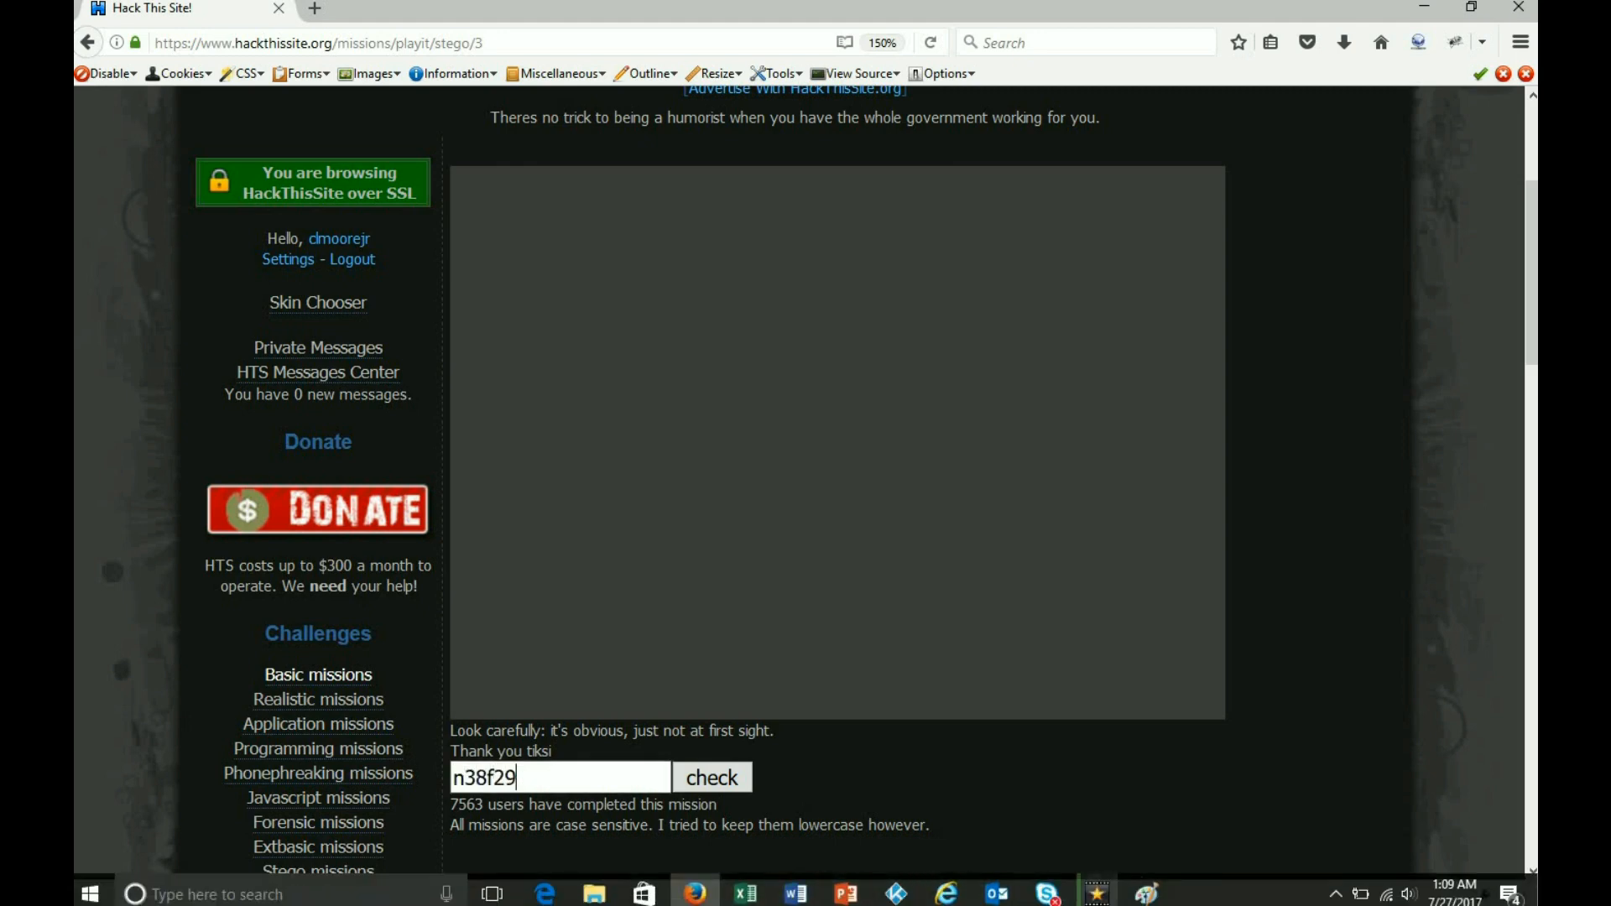
pyautogui.click(1145, 893)
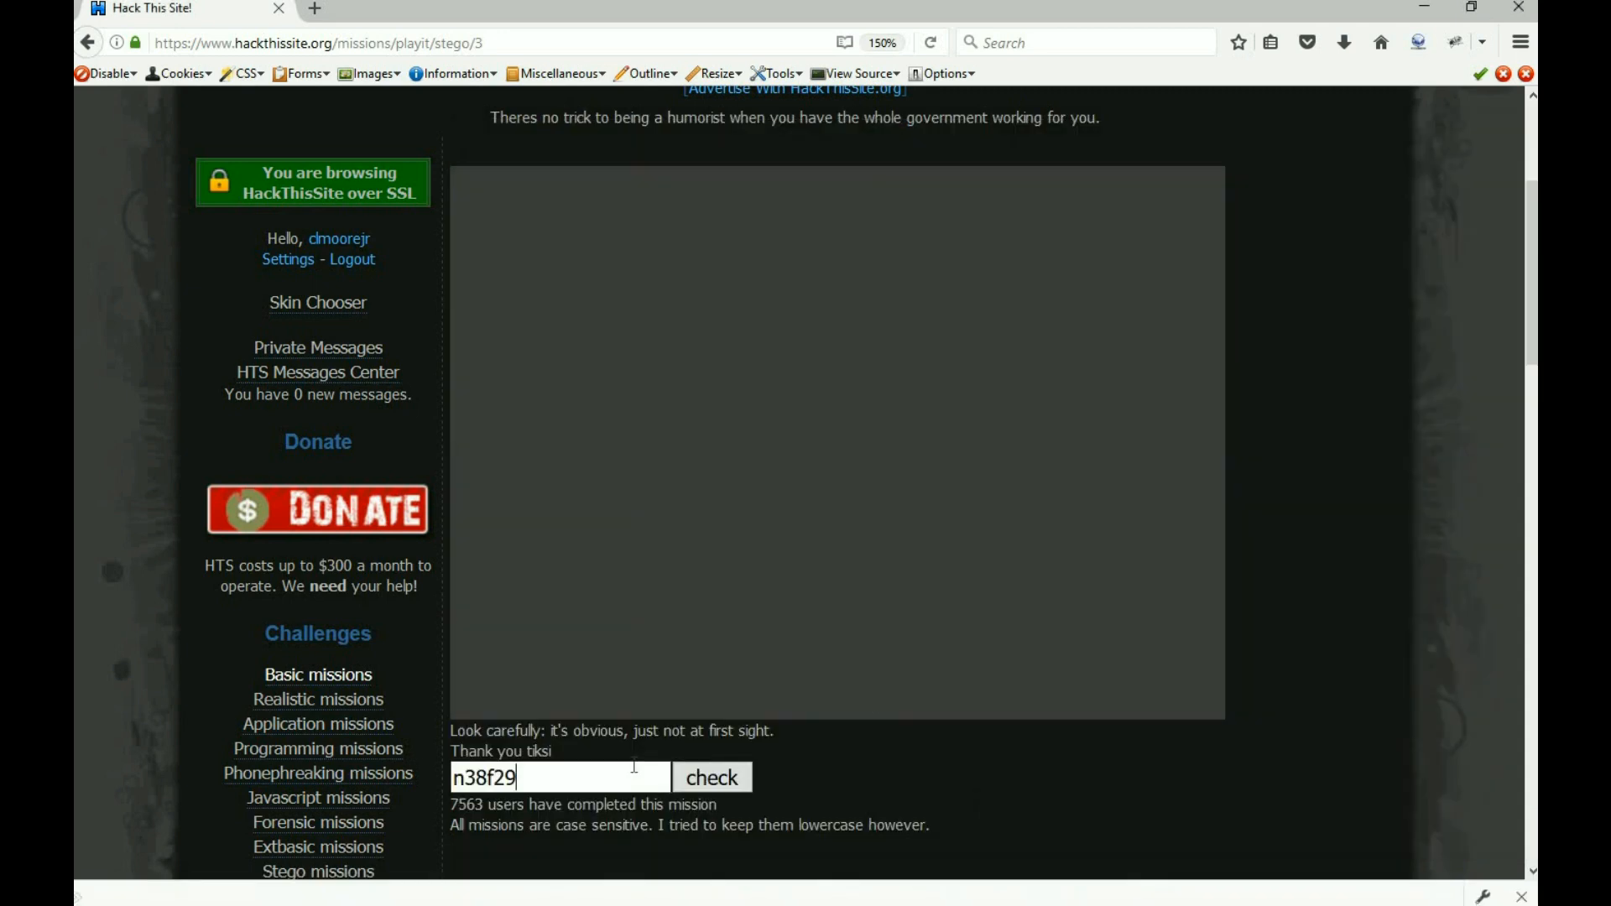
pyautogui.write('8hs')
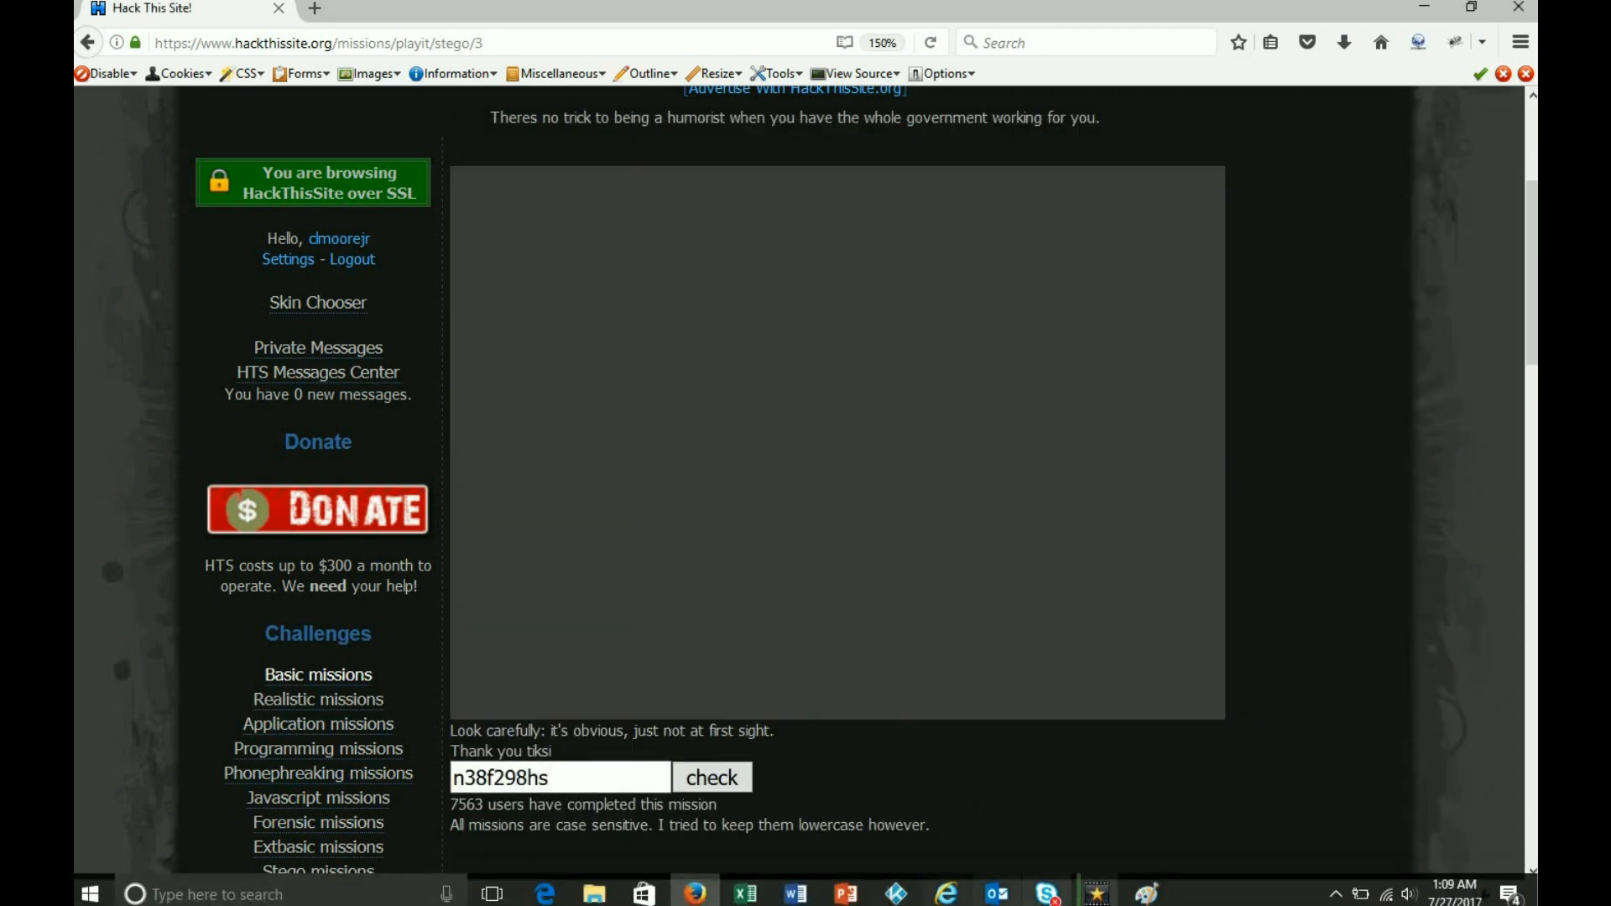
pyautogui.click(1146, 895)
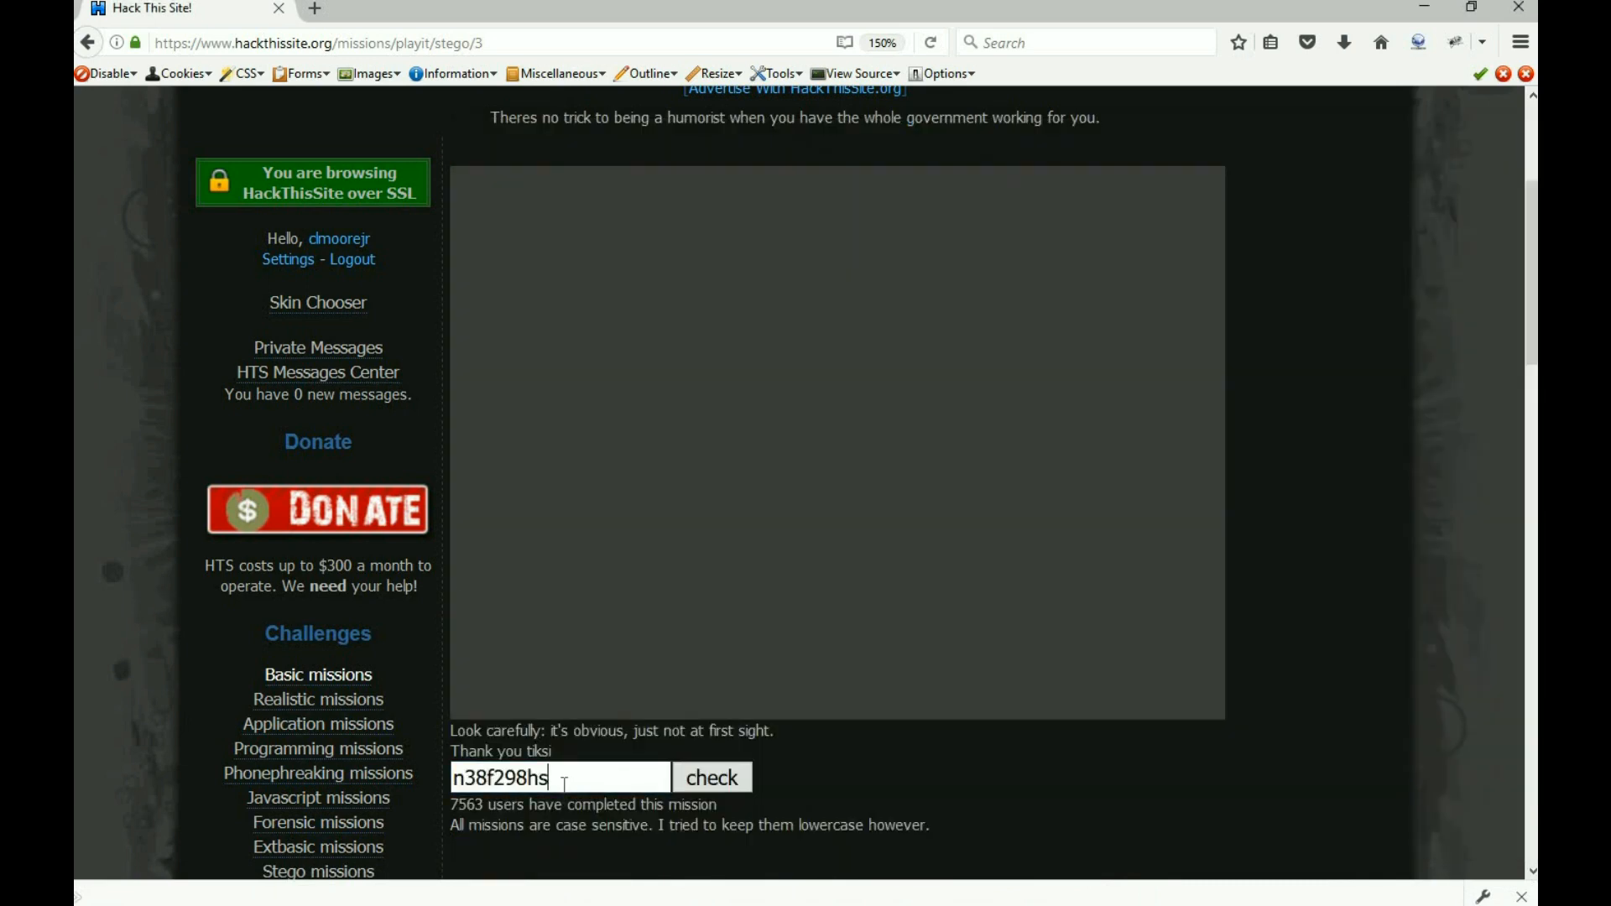
pyautogui.write('jf')
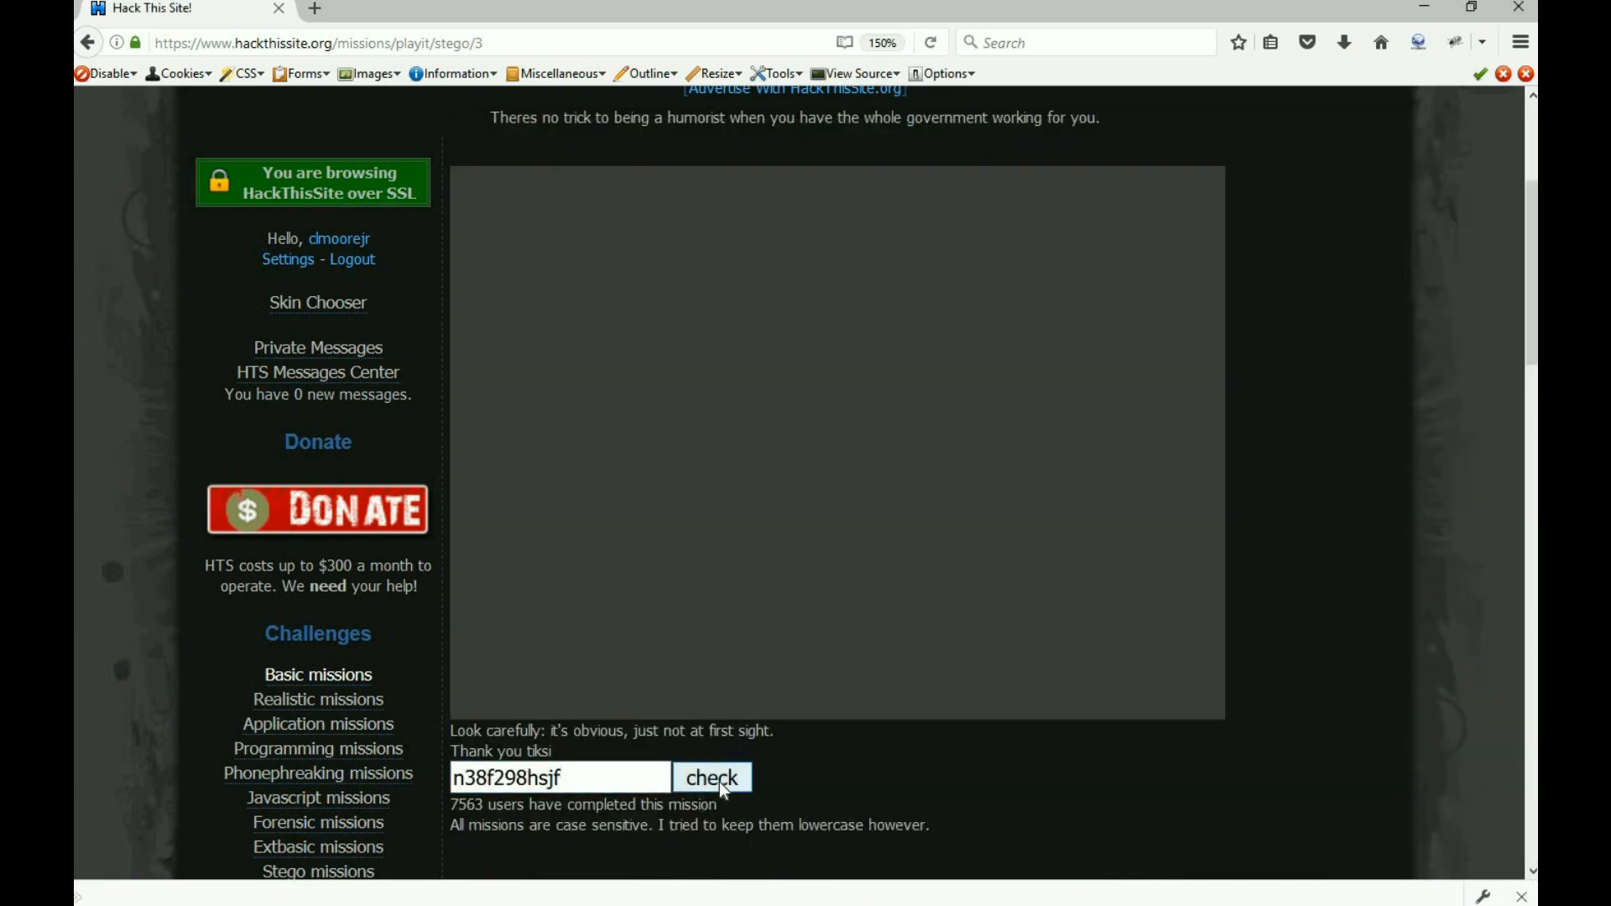
pyautogui.click(712, 777)
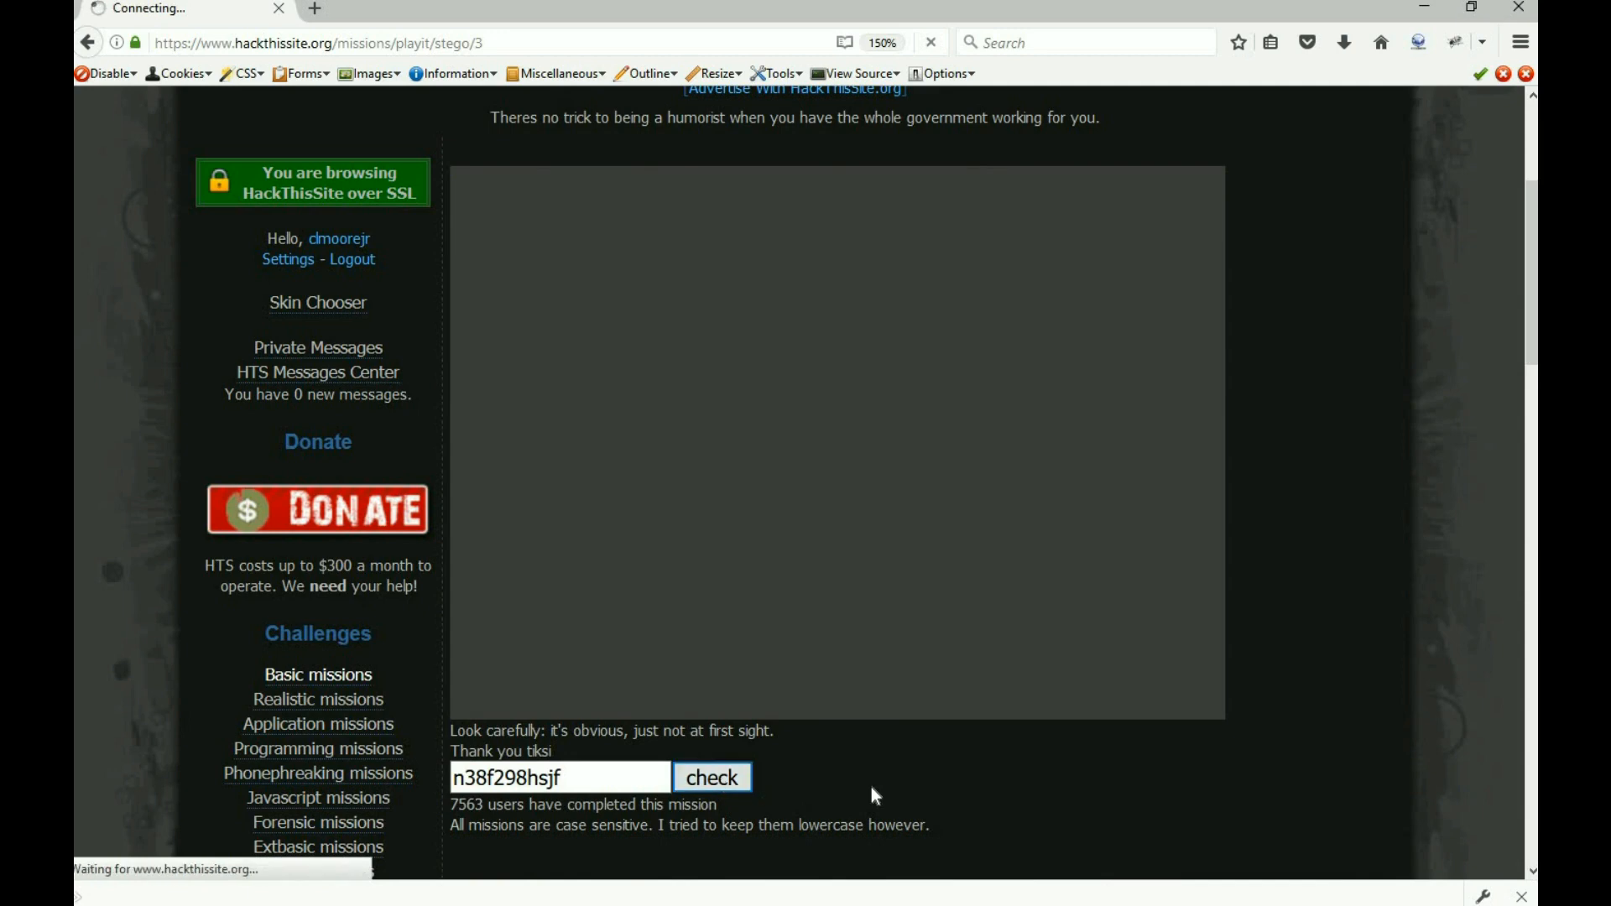
# Continue from the passed stego 3 page to stego mission 4 via Go on
pyautogui.click(712, 777)
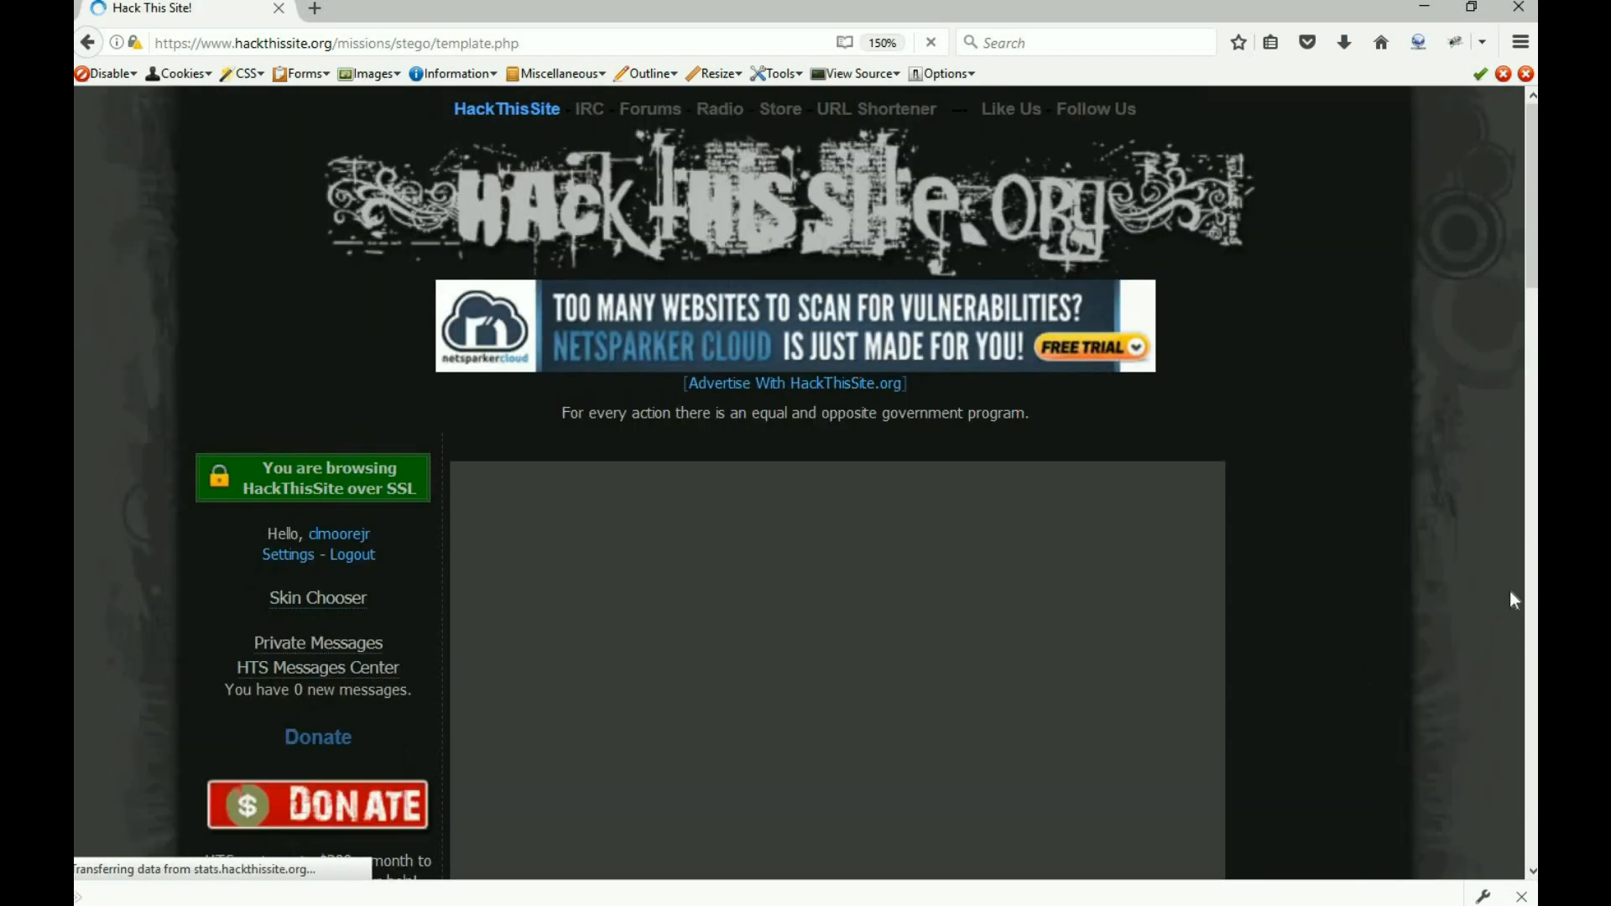
pyautogui.scroll(-3)
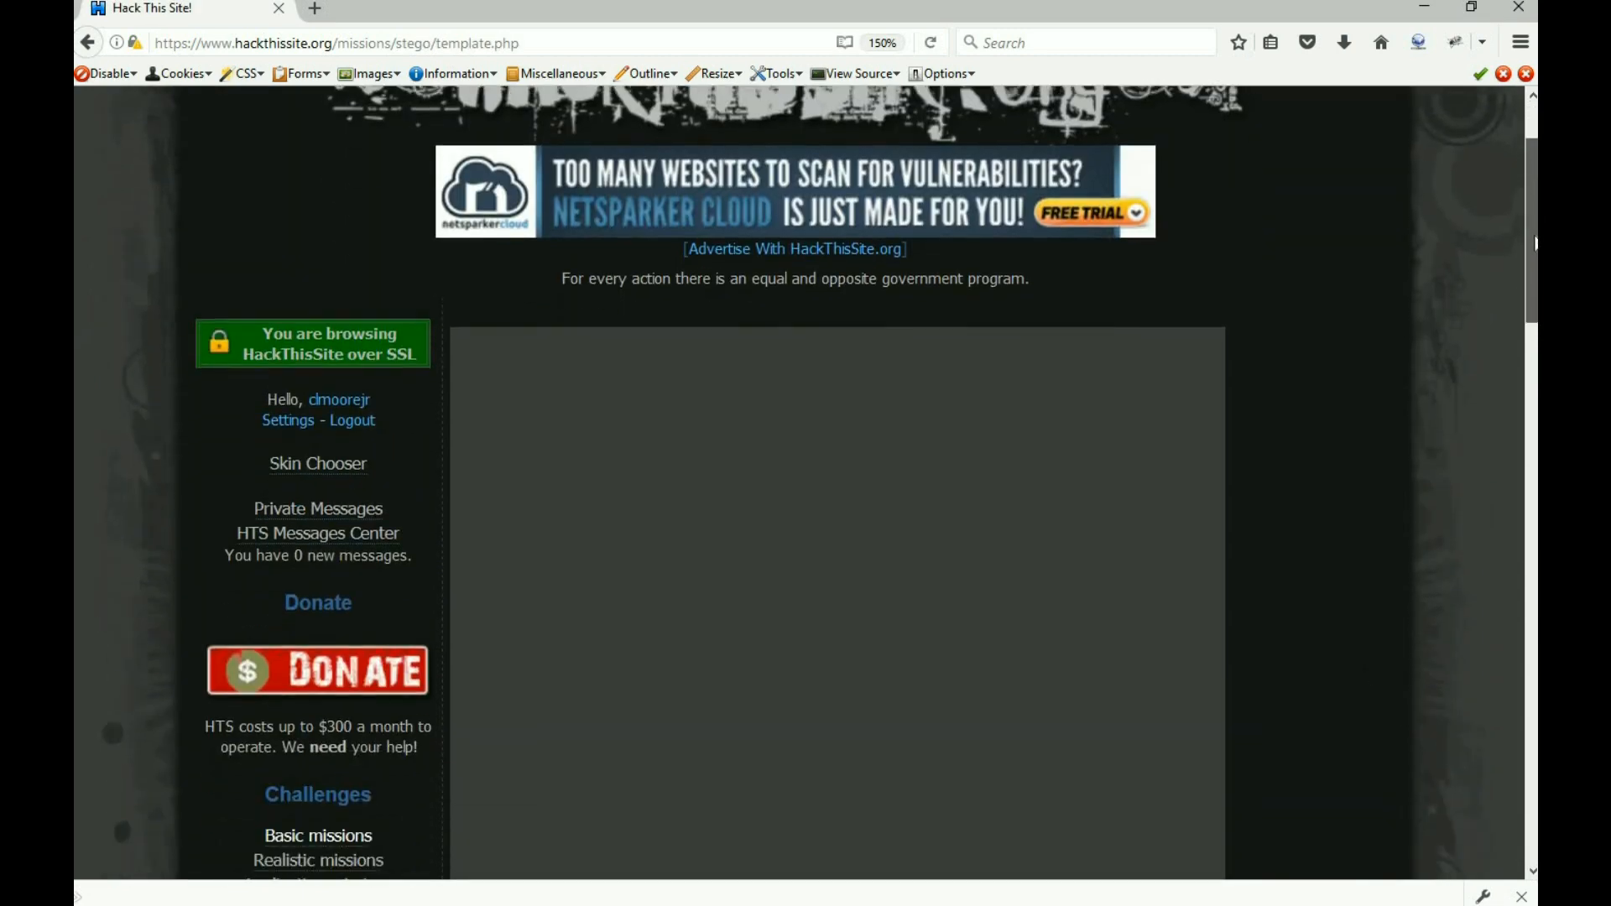
pyautogui.scroll(-3)
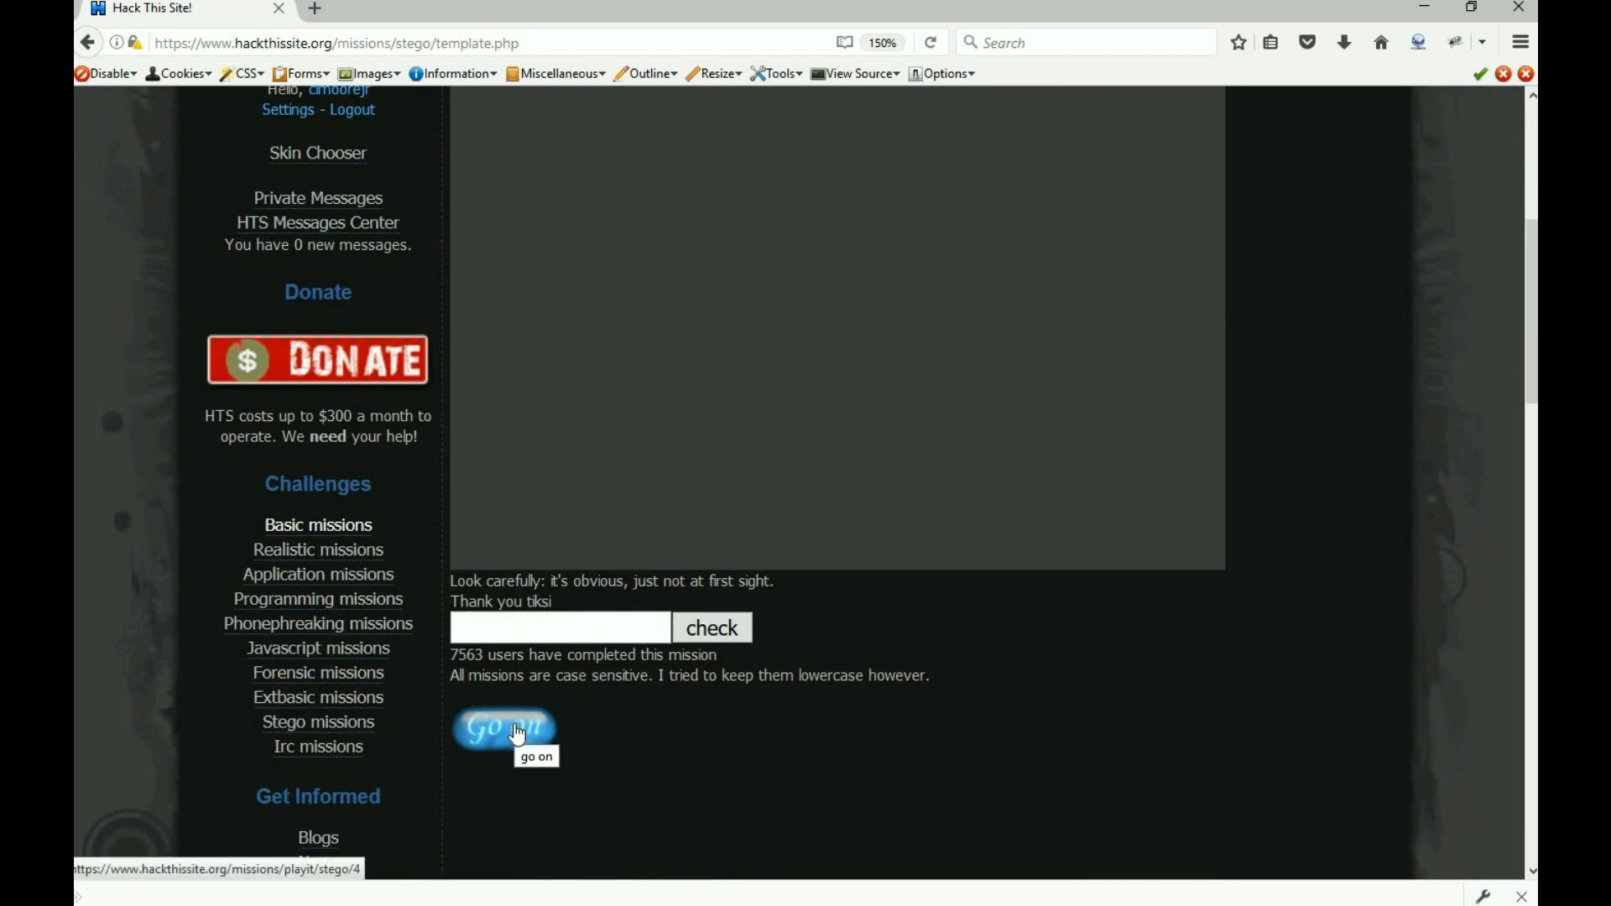
pyautogui.click(503, 730)
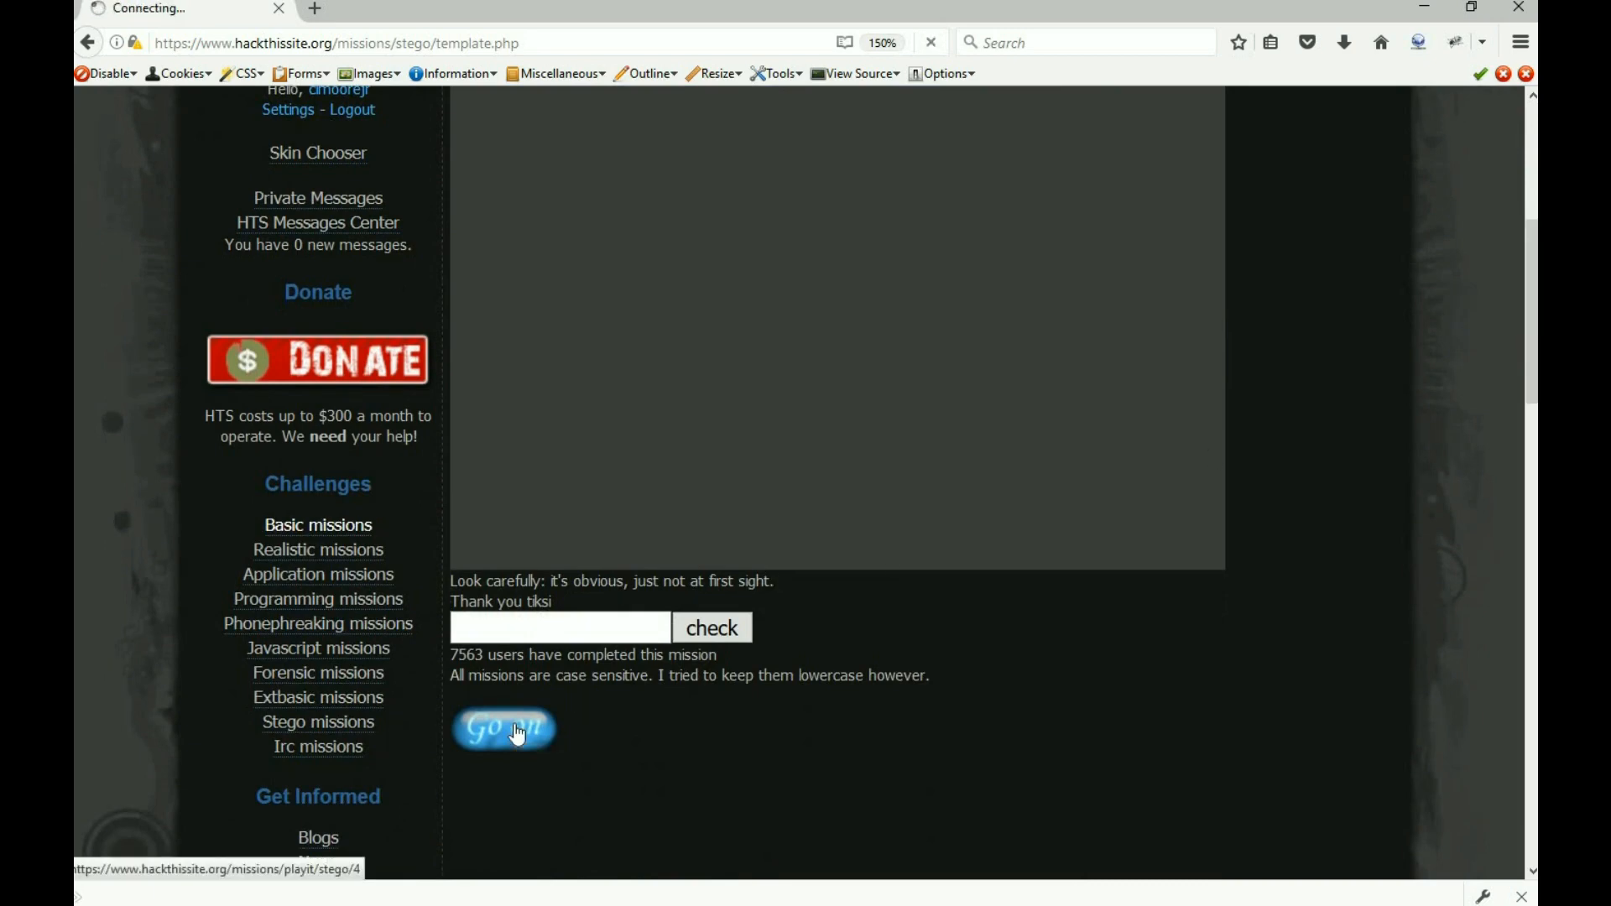
pyautogui.click(504, 730)
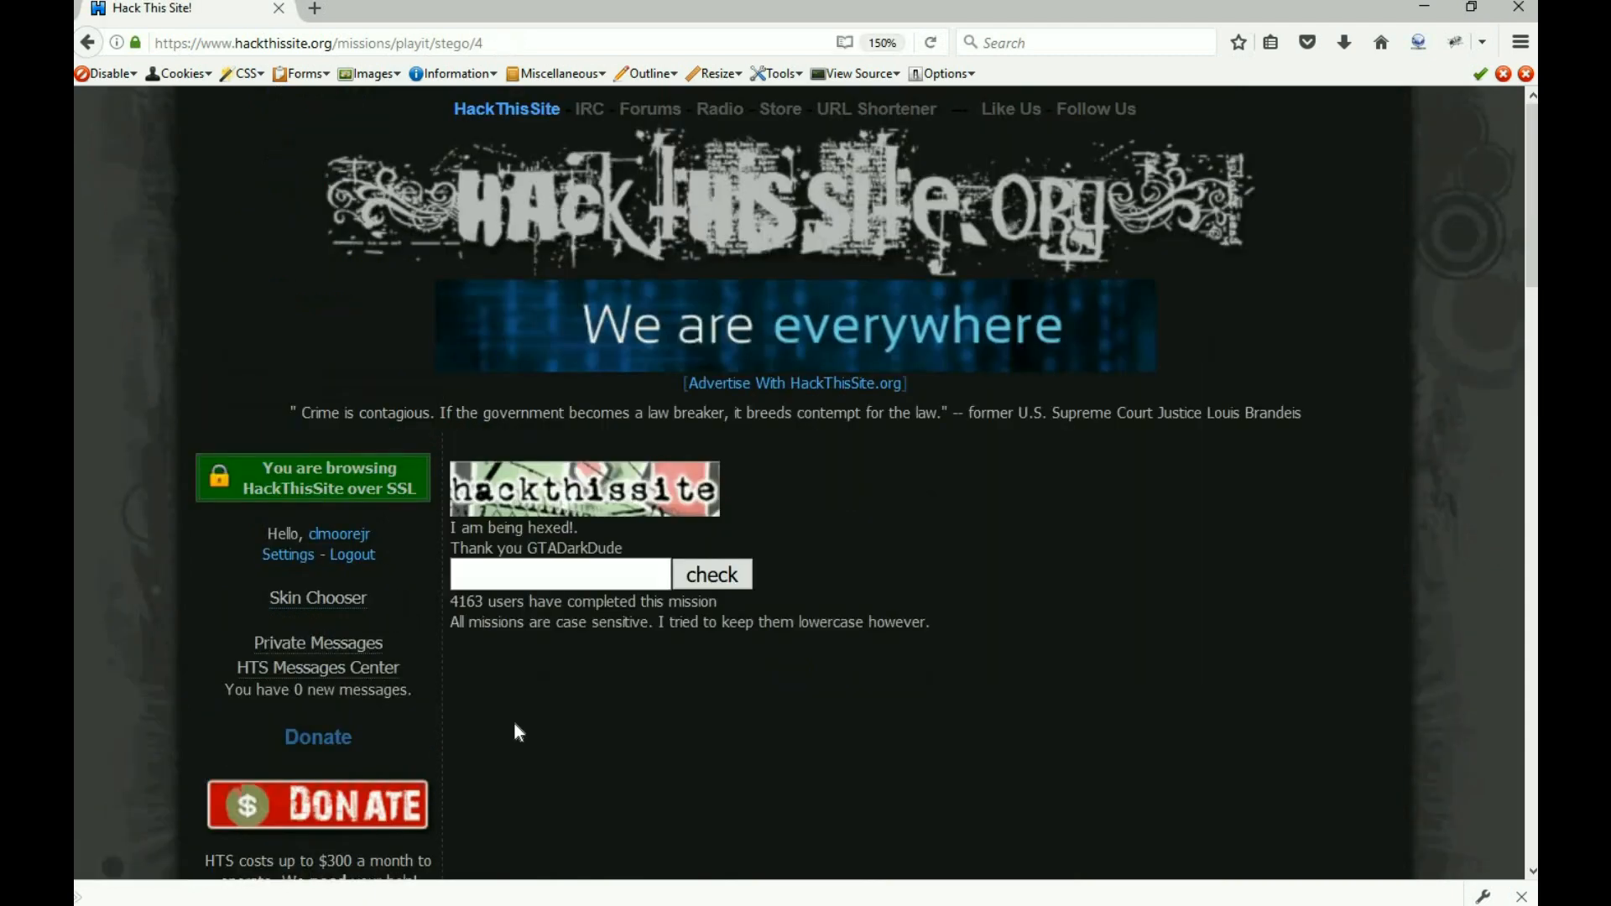